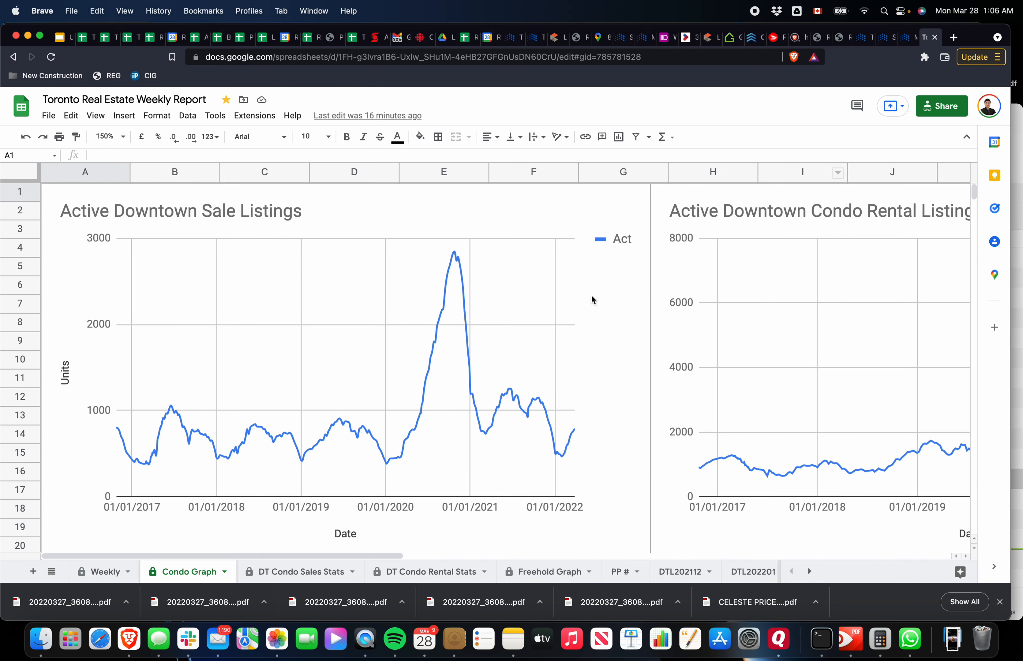
mouse_move(381, 255)
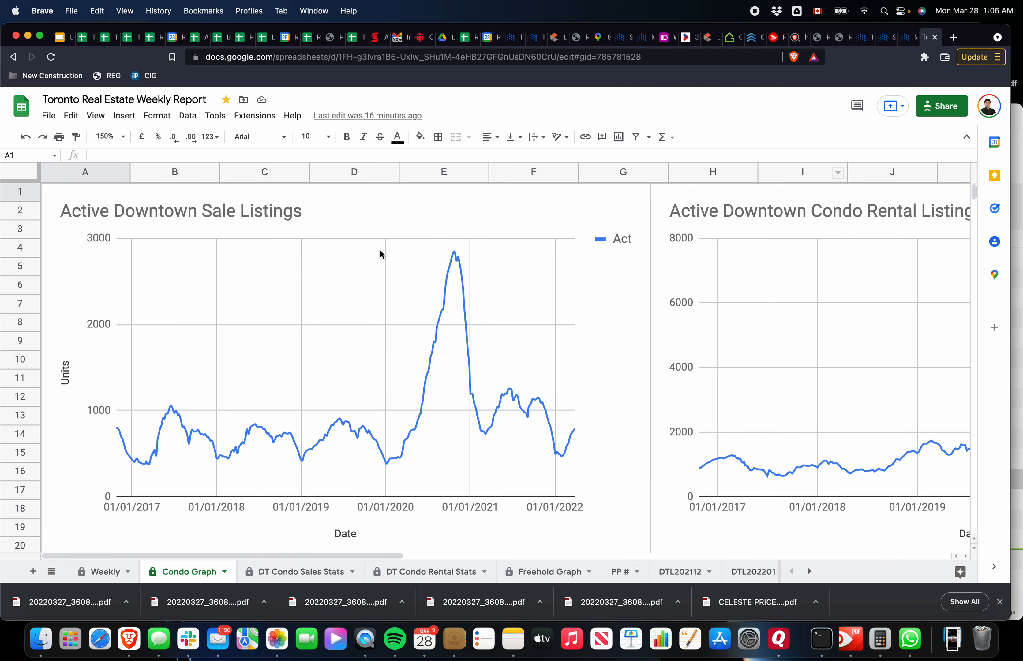
mouse_move(586, 435)
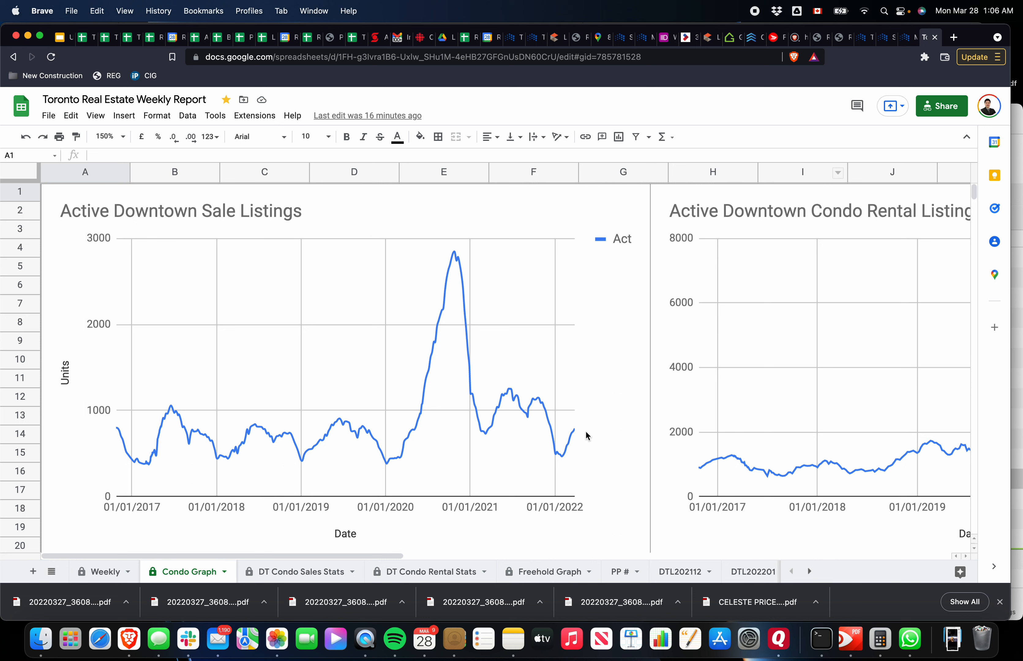
Check the latest listings value, then scroll down to the Unit Sales and Units Leased charts
click(561, 437)
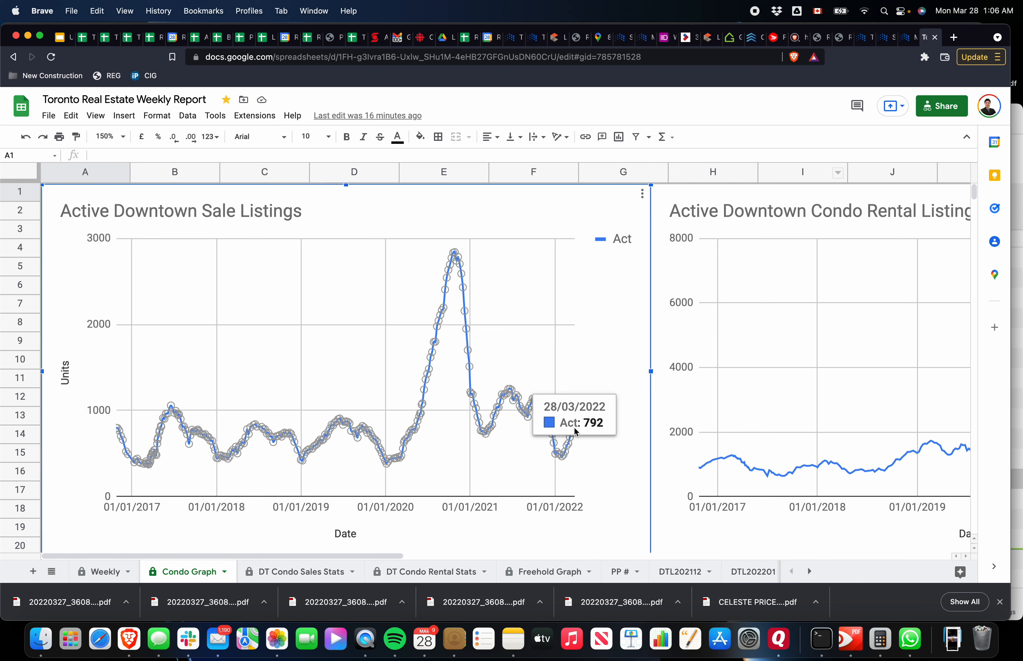
mouse_move(573, 440)
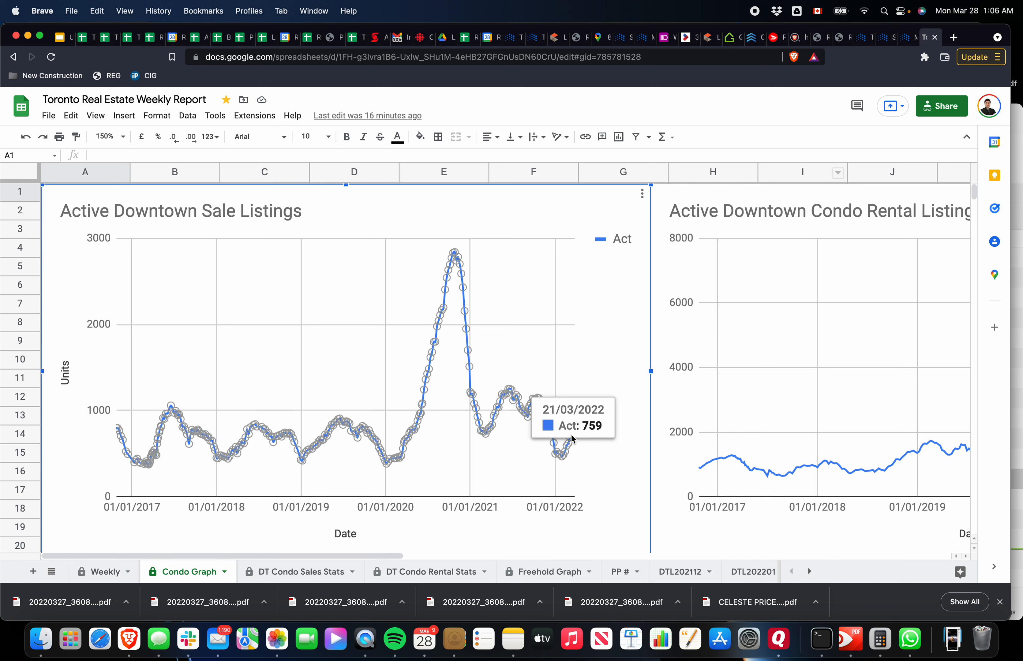
mouse_move(564, 444)
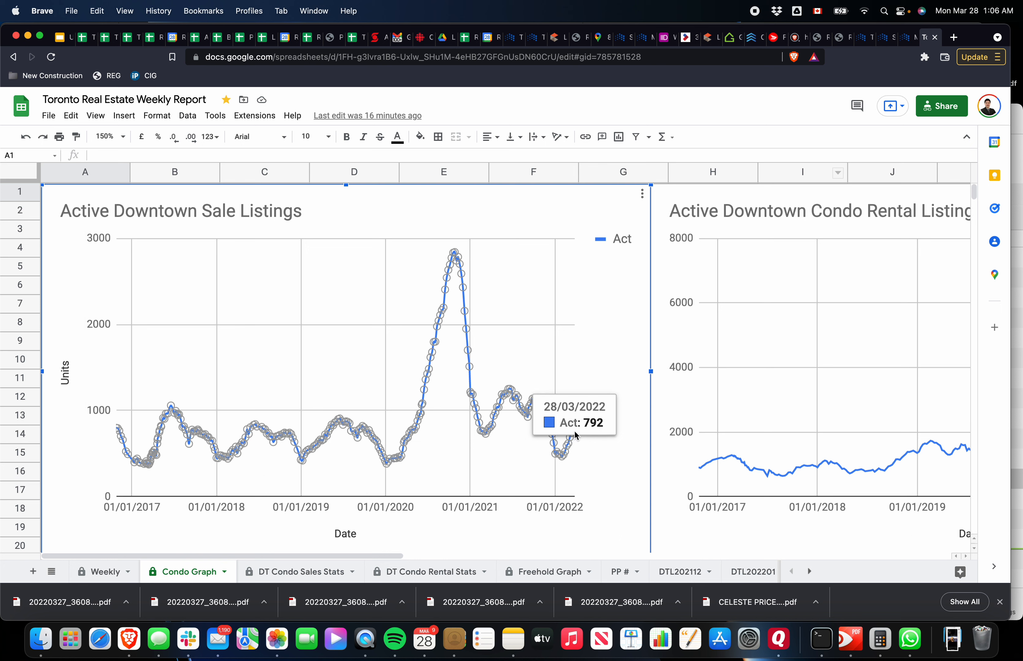
mouse_move(598, 346)
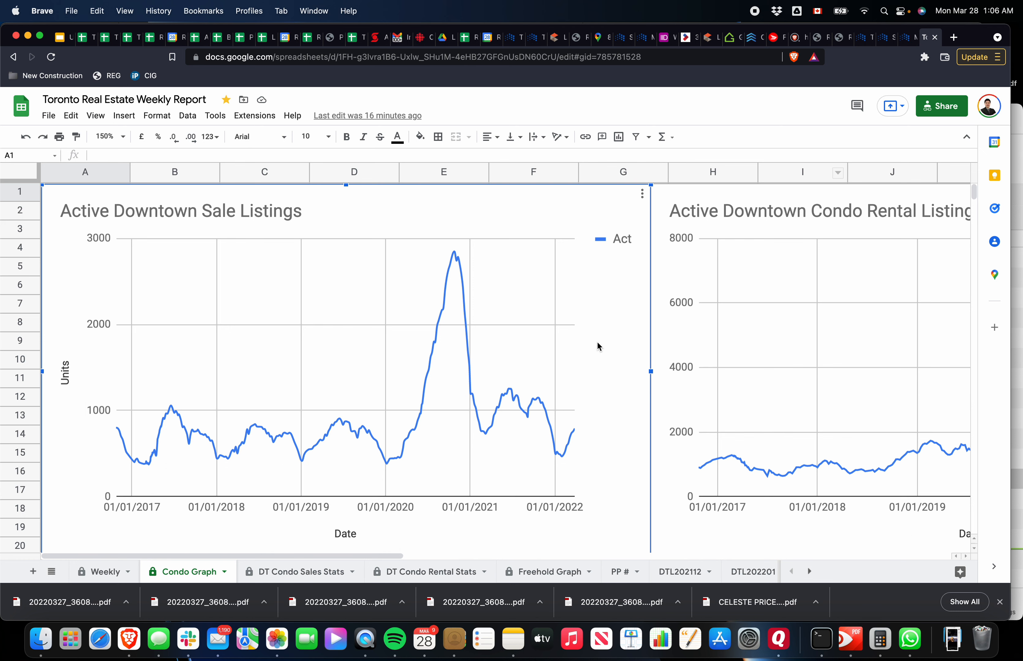
scroll(down, 3)
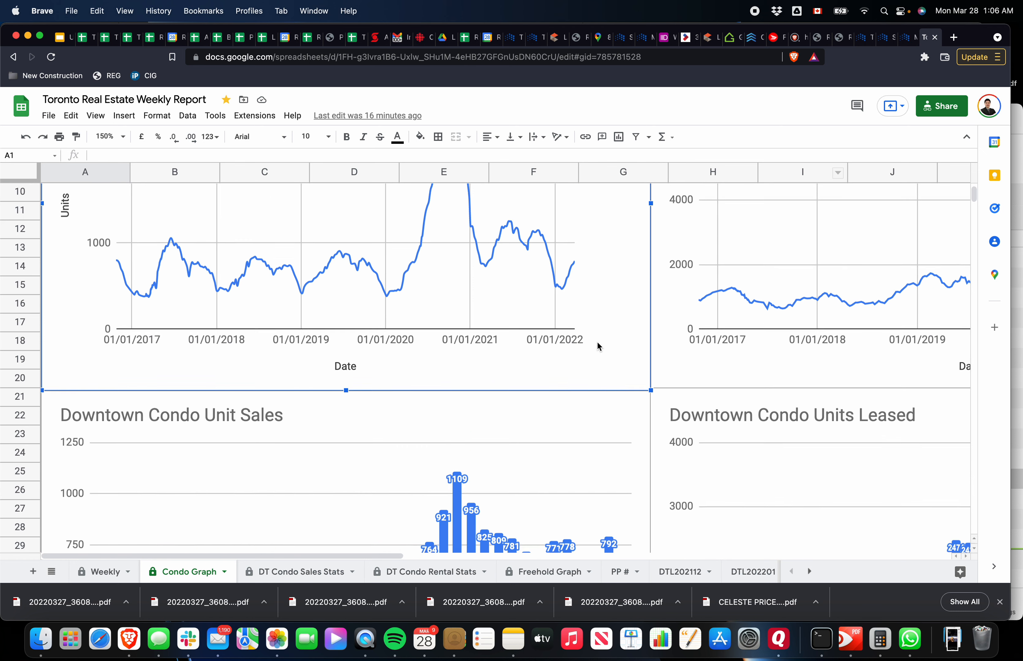
scroll(down, 3)
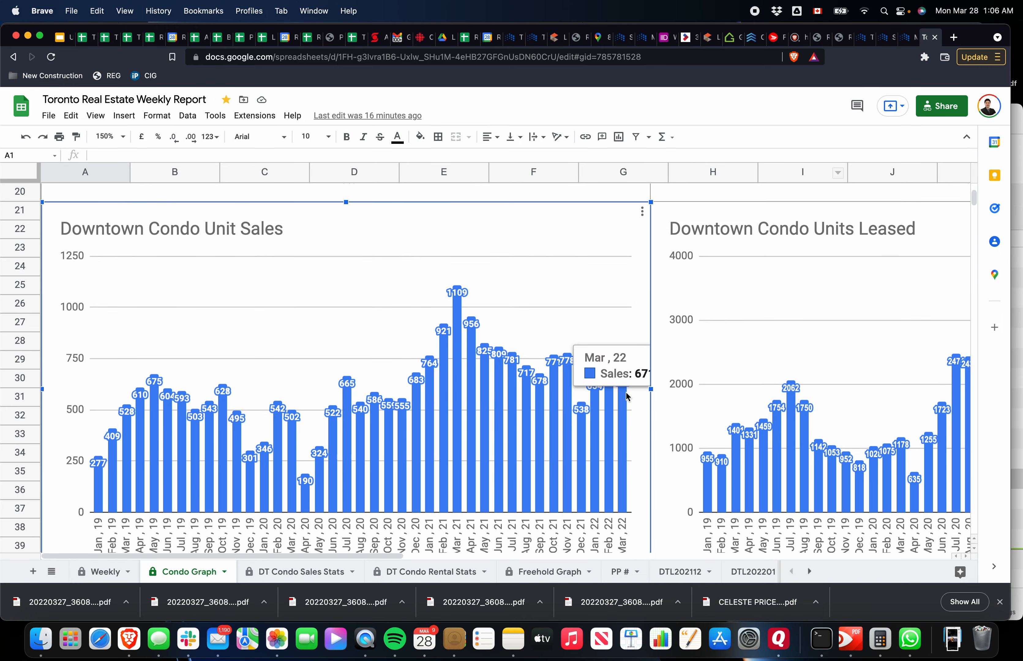
mouse_move(618, 297)
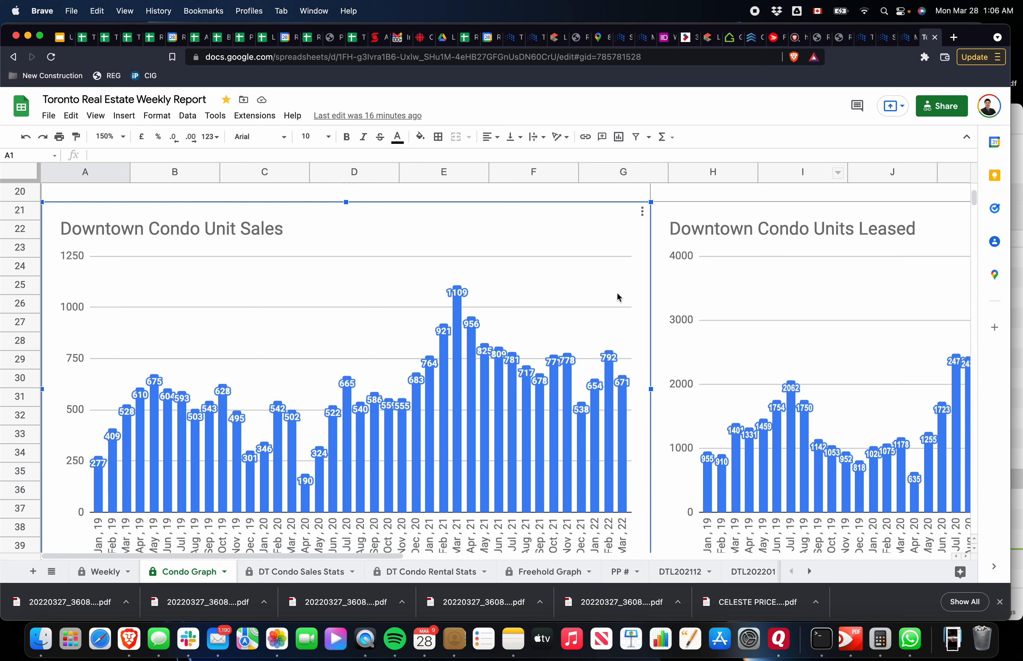
mouse_move(614, 282)
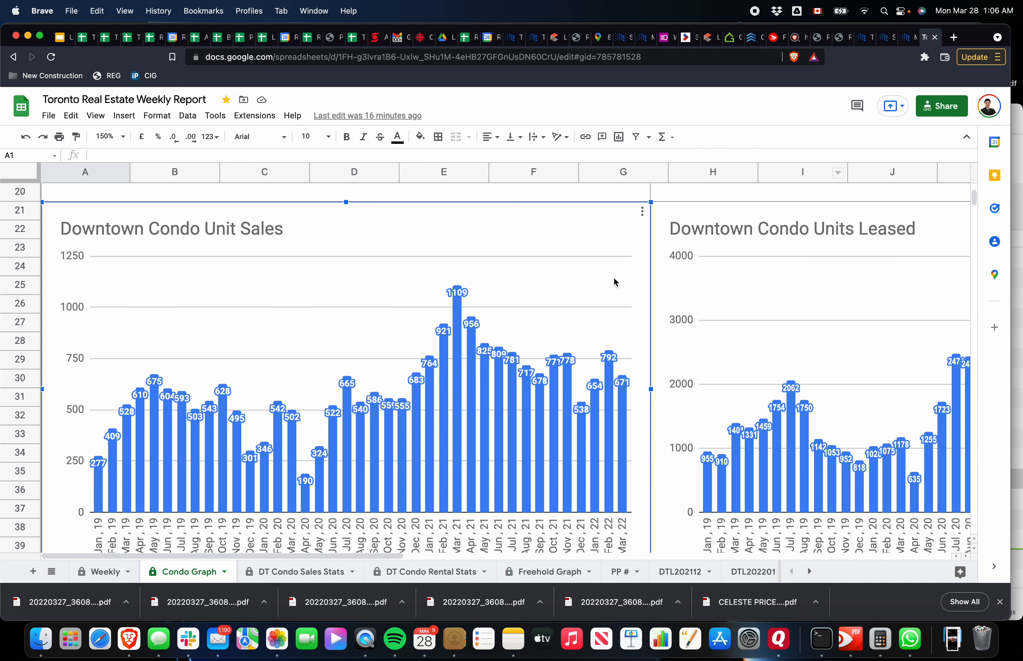
scroll(down, 3)
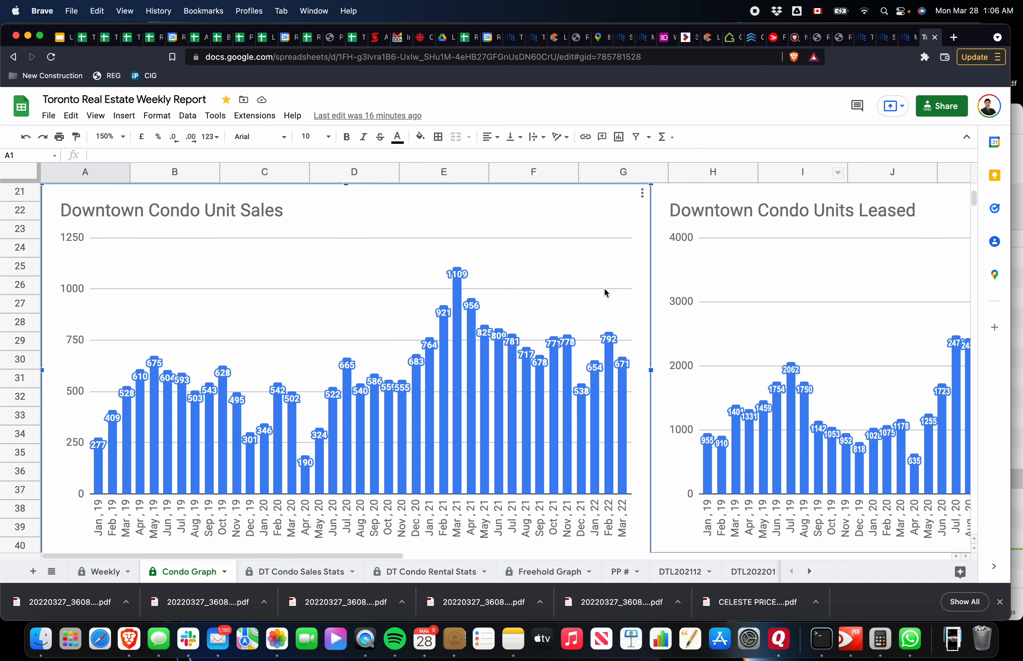
mouse_move(604, 306)
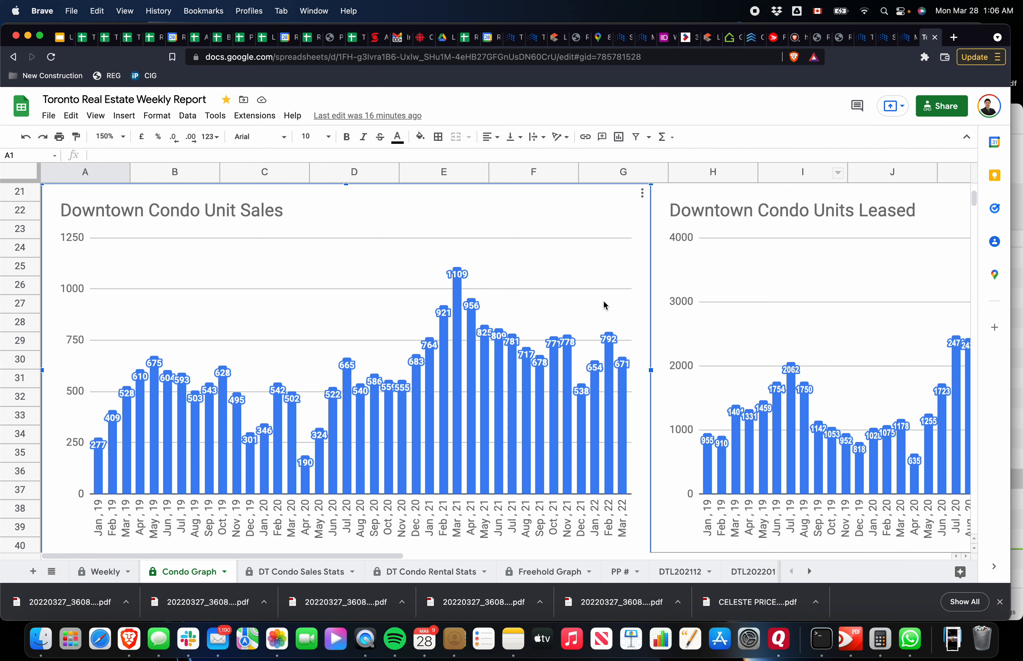
mouse_move(400, 368)
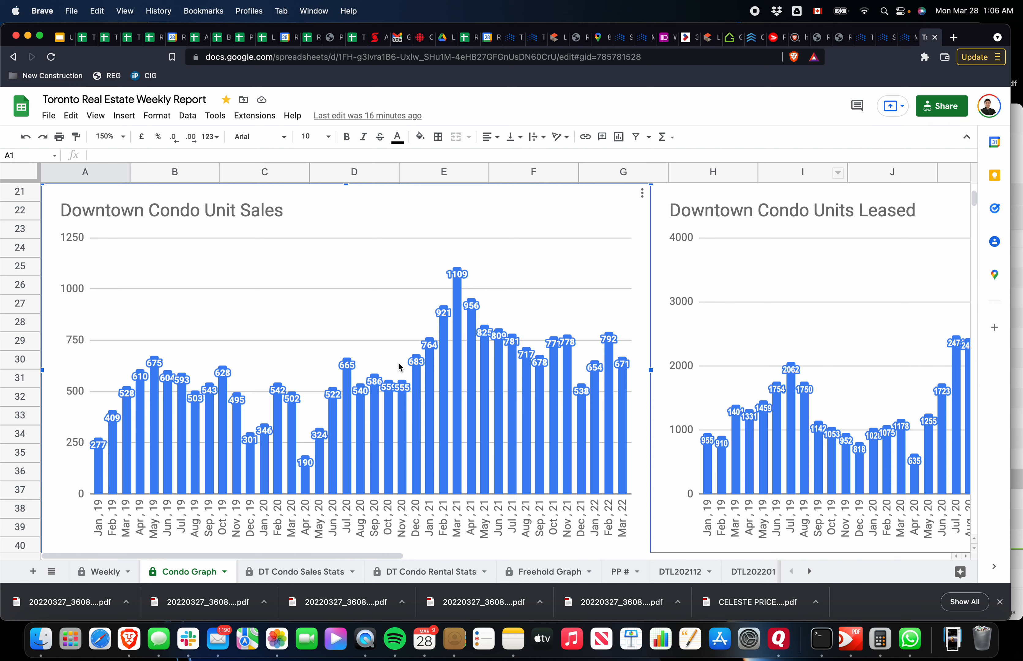
mouse_move(461, 367)
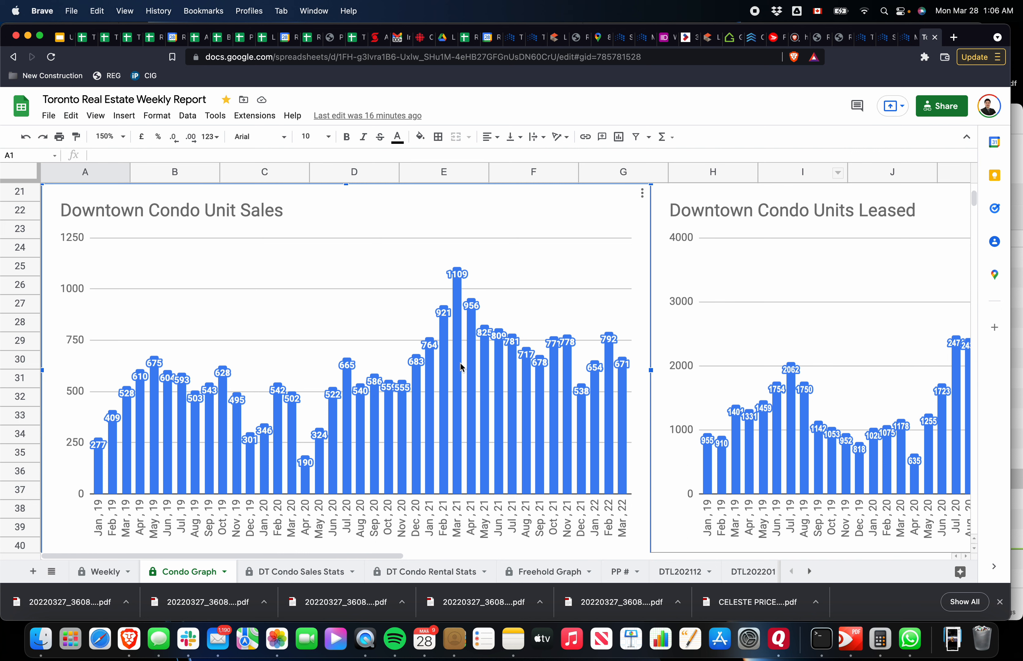
mouse_move(455, 366)
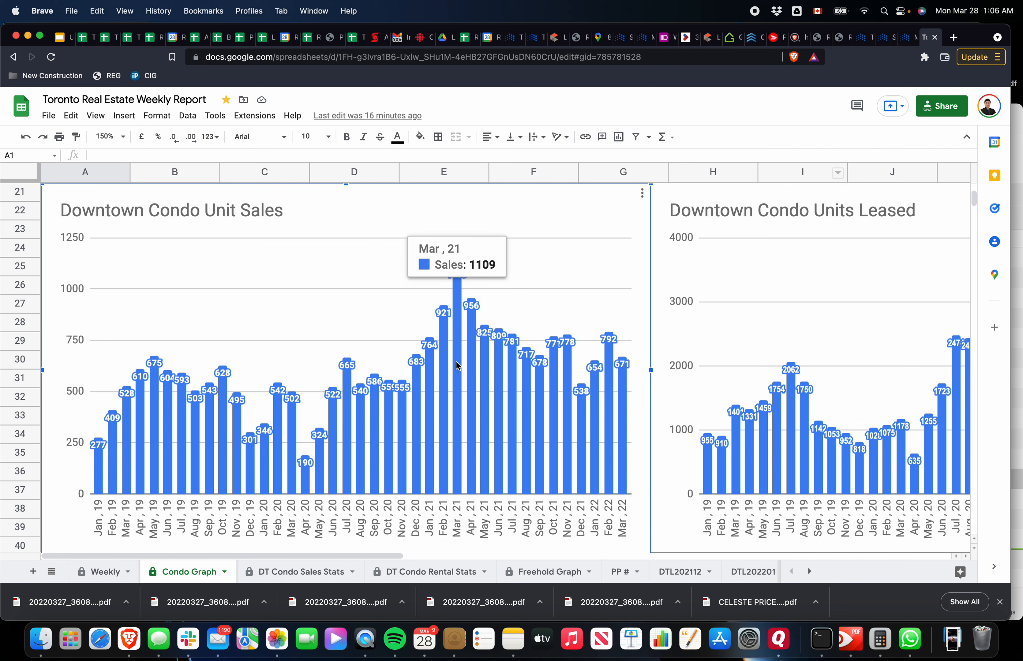
mouse_move(460, 339)
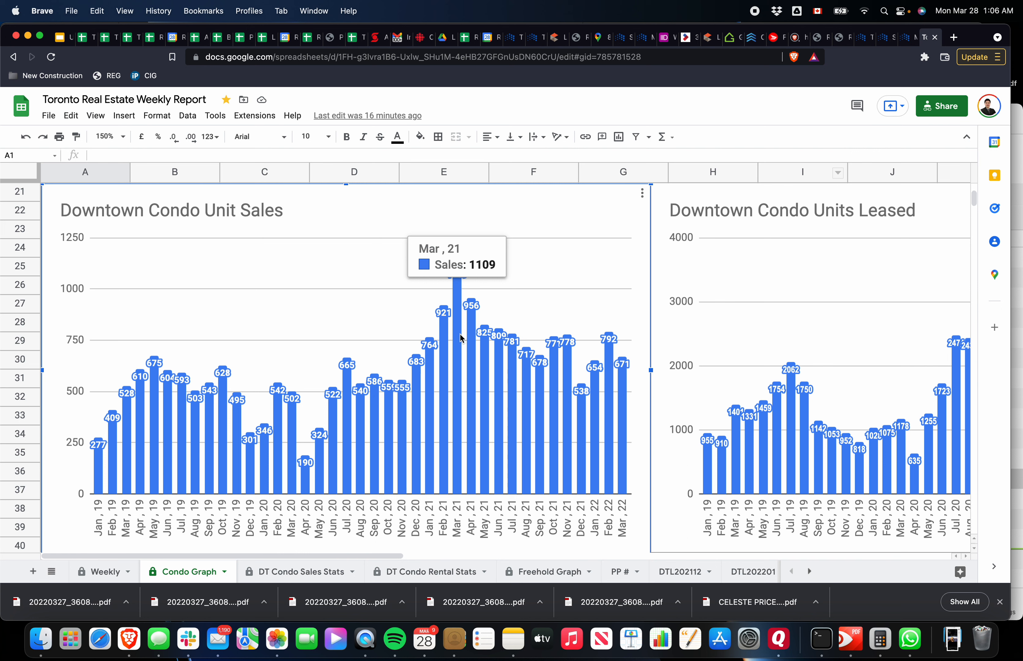
mouse_move(457, 359)
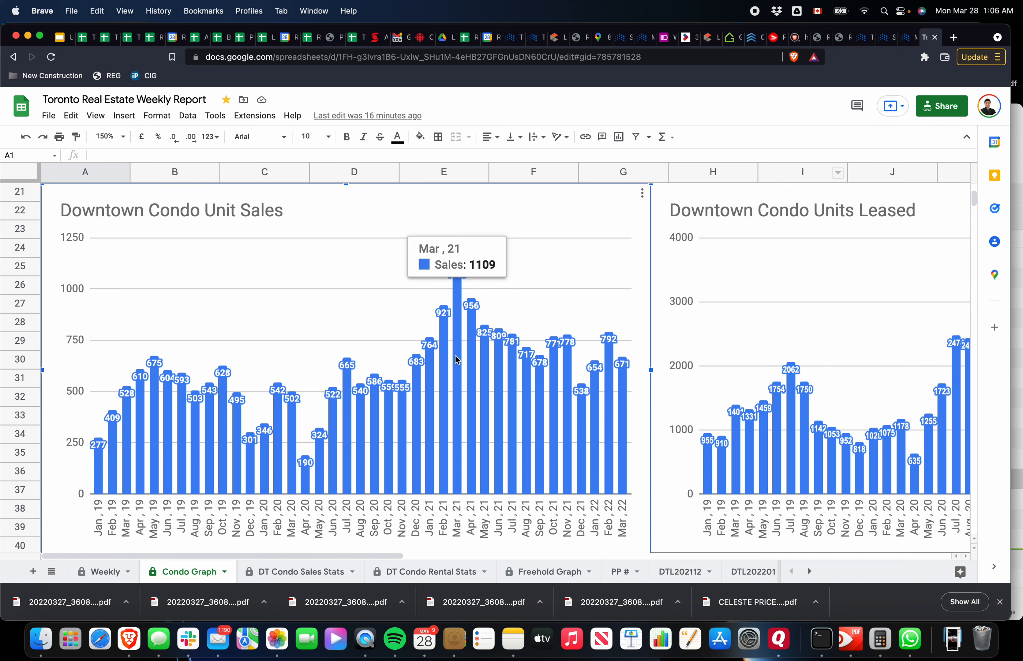
mouse_move(449, 365)
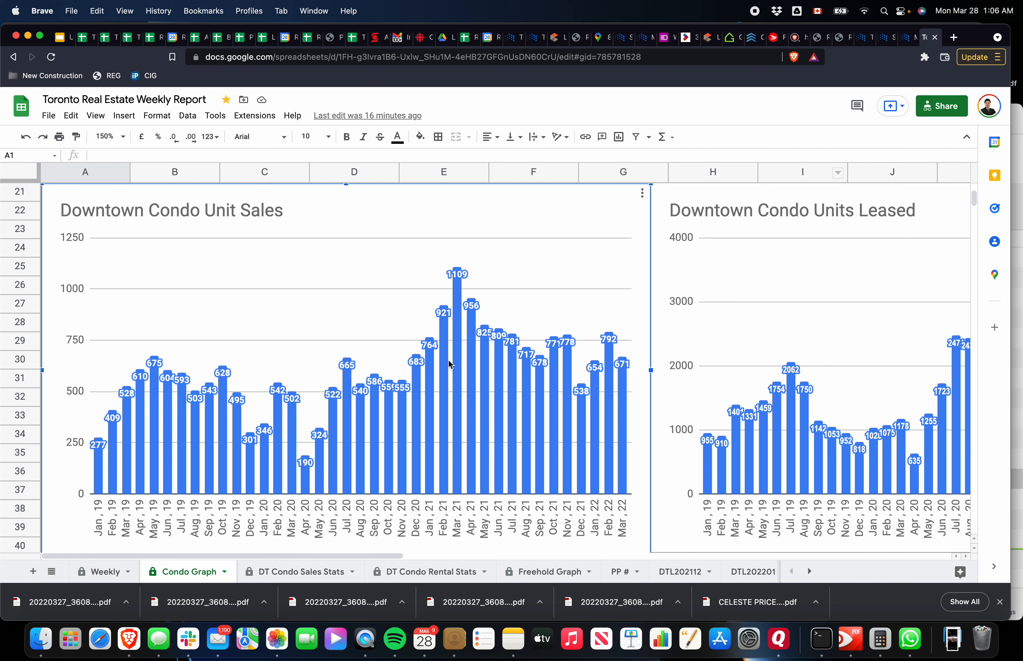
mouse_move(289, 405)
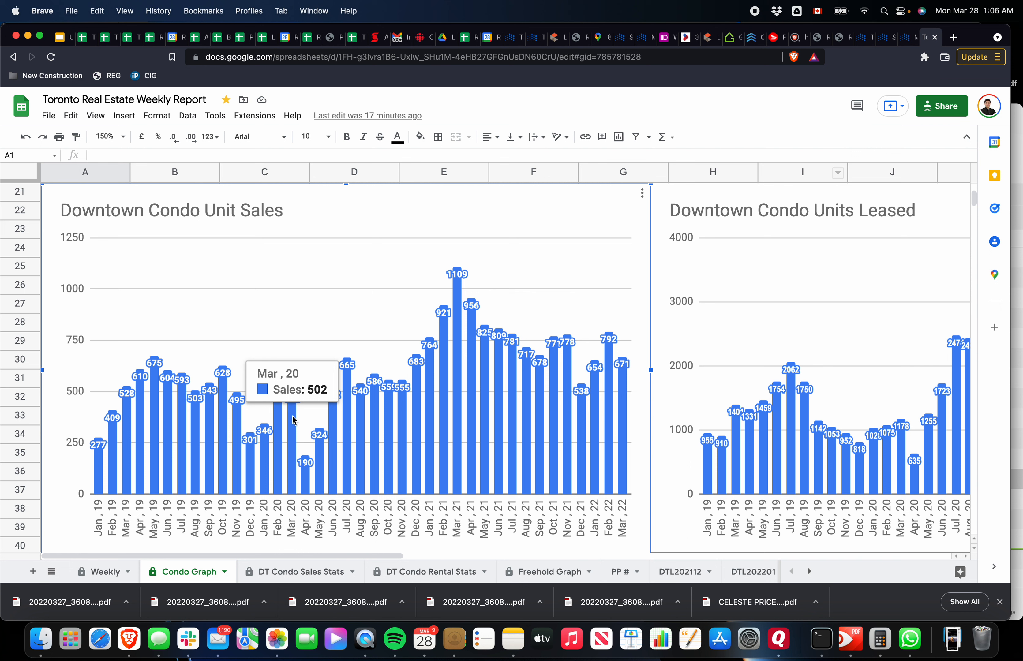
mouse_move(114, 417)
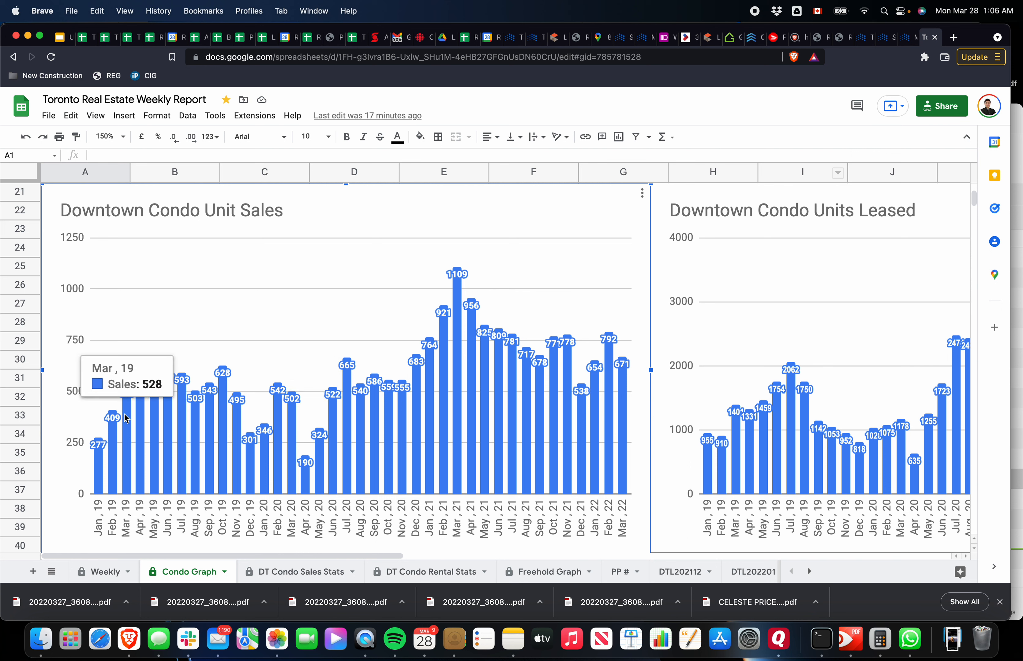
mouse_move(455, 277)
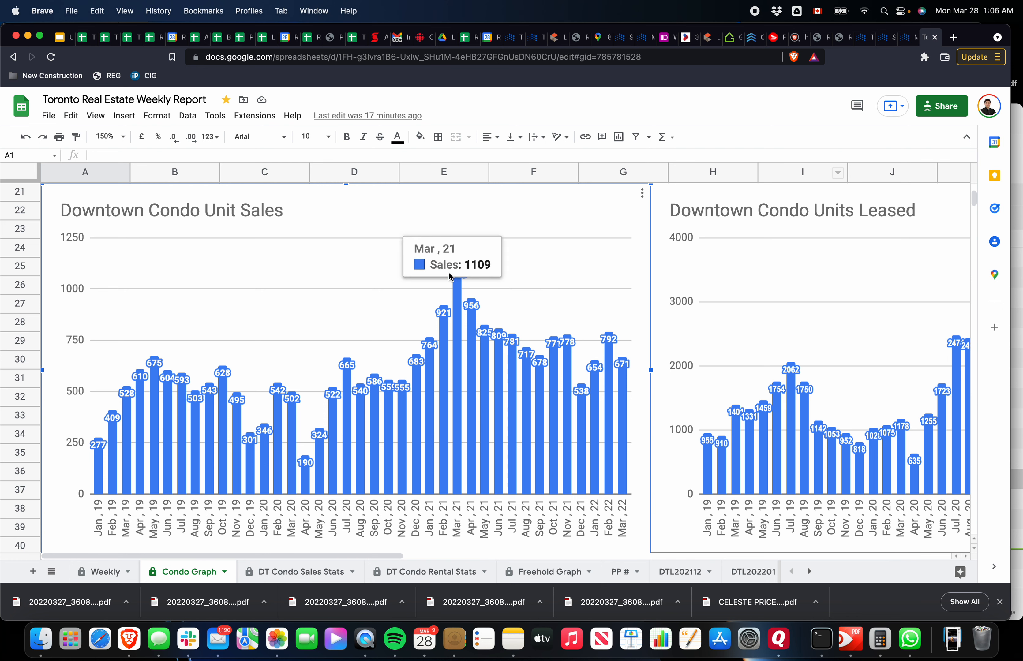
Scroll down to the Average Sale Price and Average Rent Price charts
scroll(down, 3)
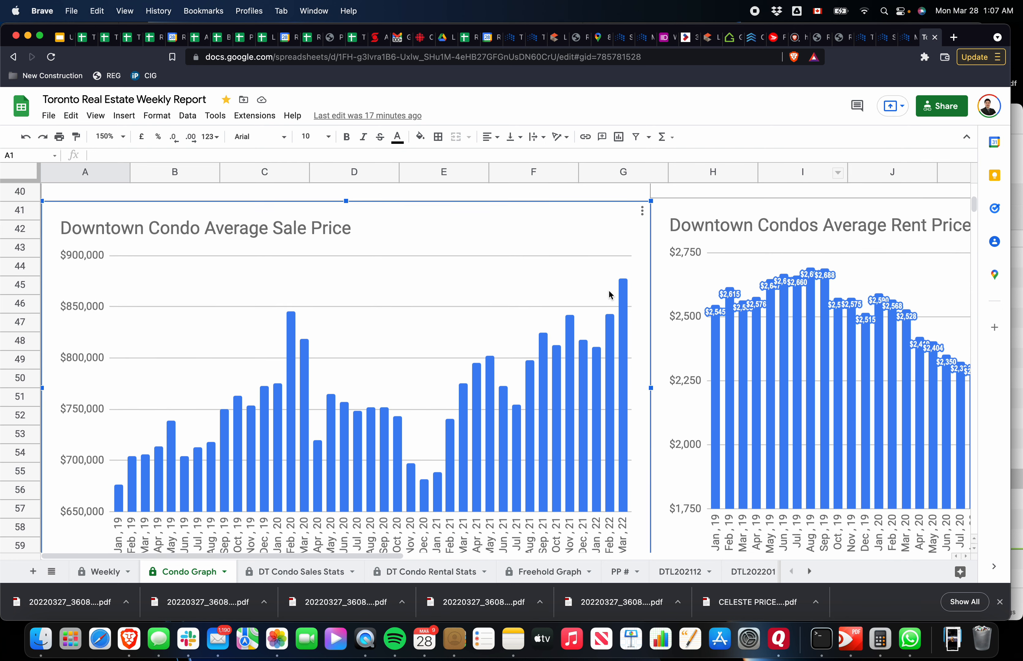
mouse_move(625, 287)
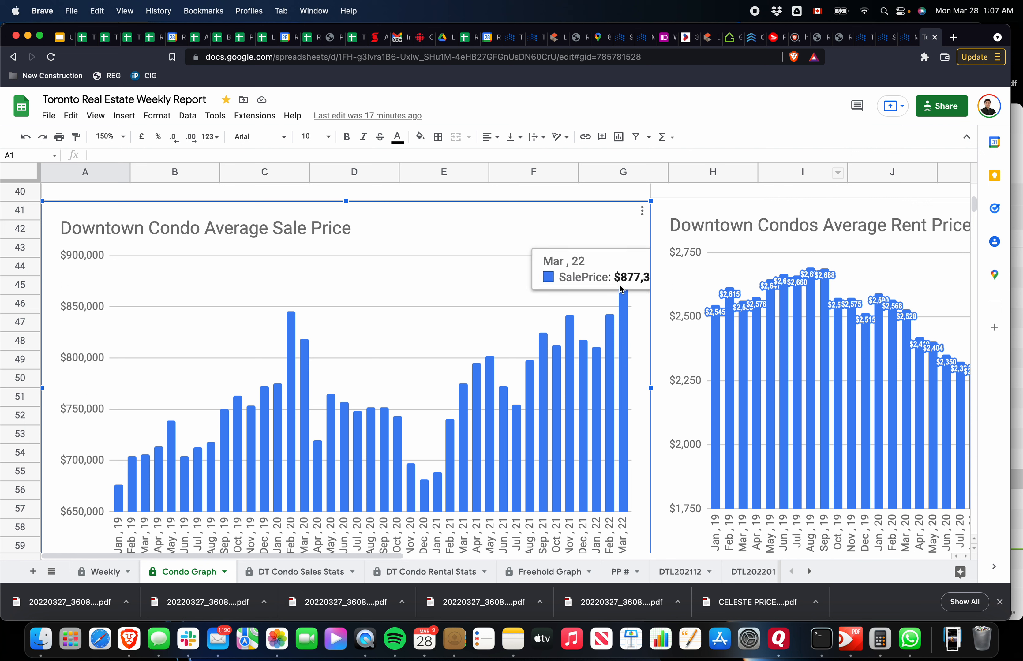
mouse_move(618, 292)
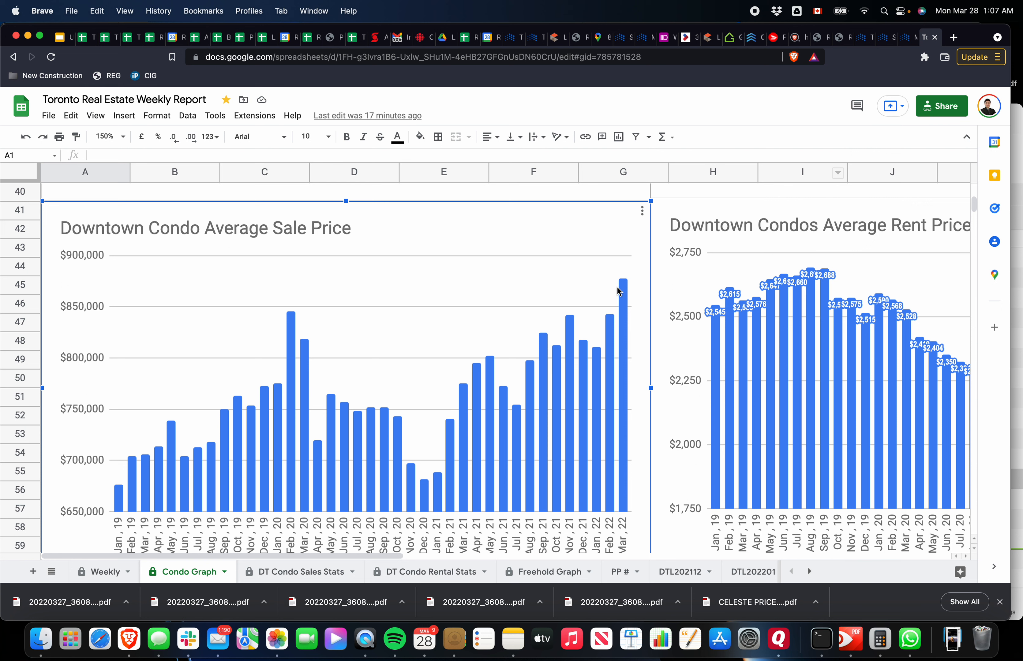
mouse_move(714, 314)
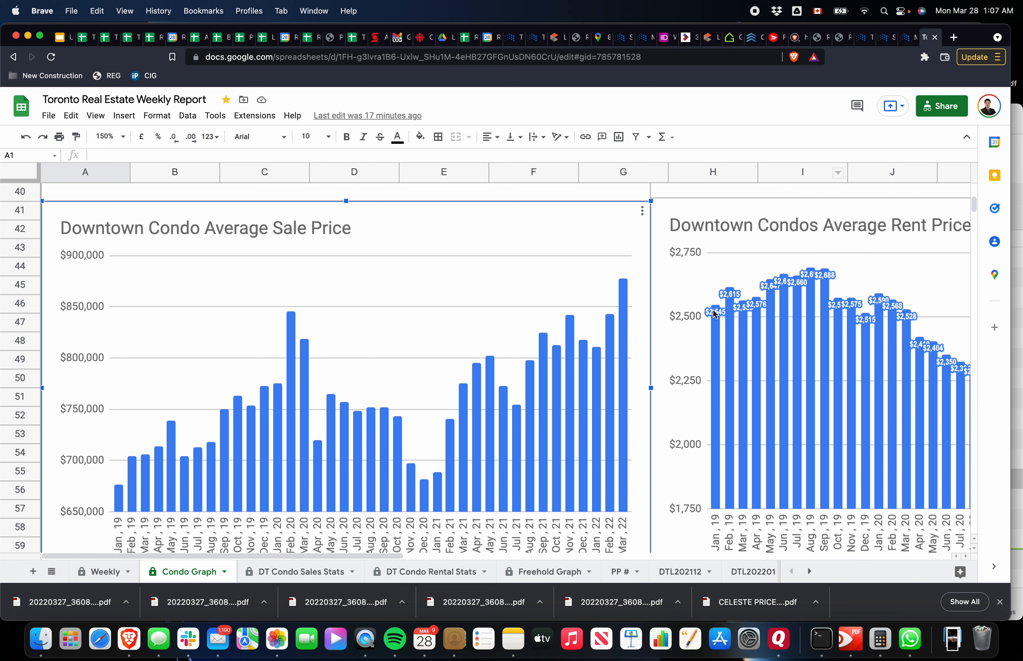
mouse_move(565, 300)
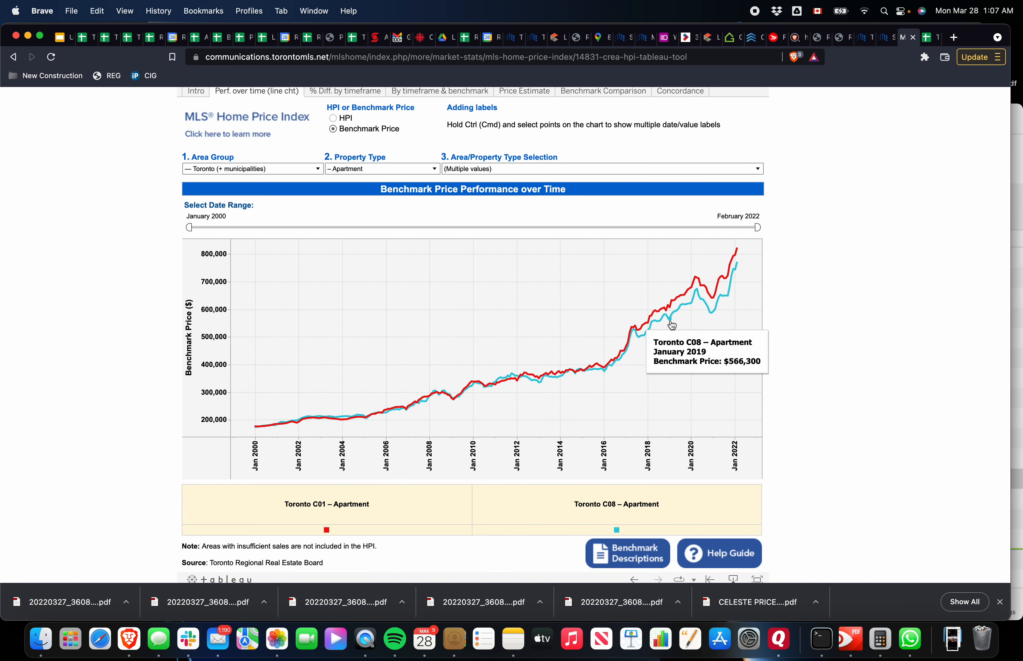
mouse_move(804, 308)
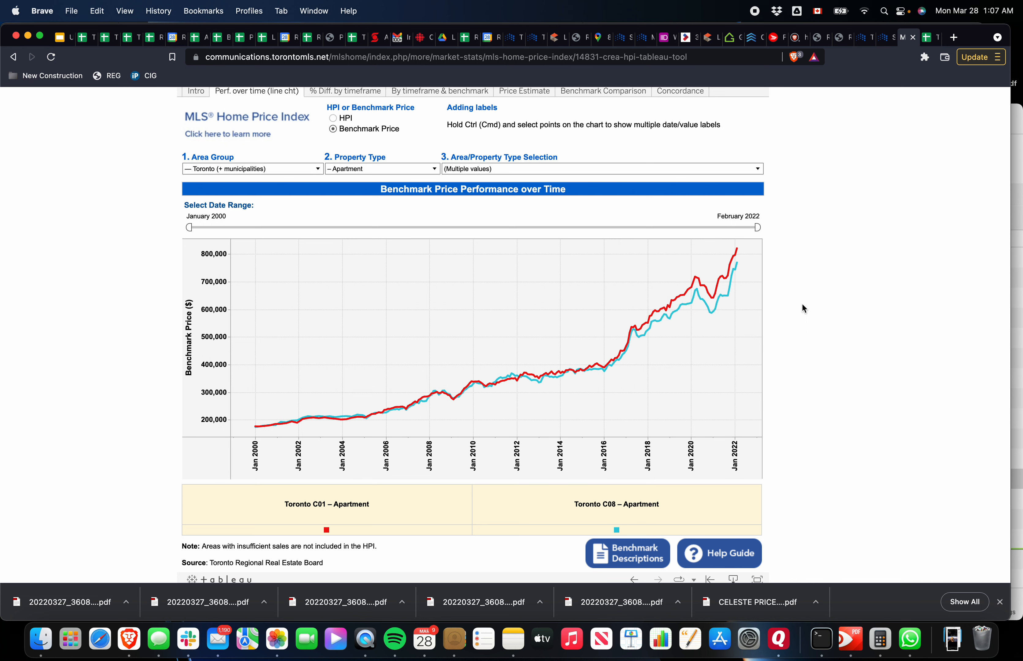
mouse_move(724, 325)
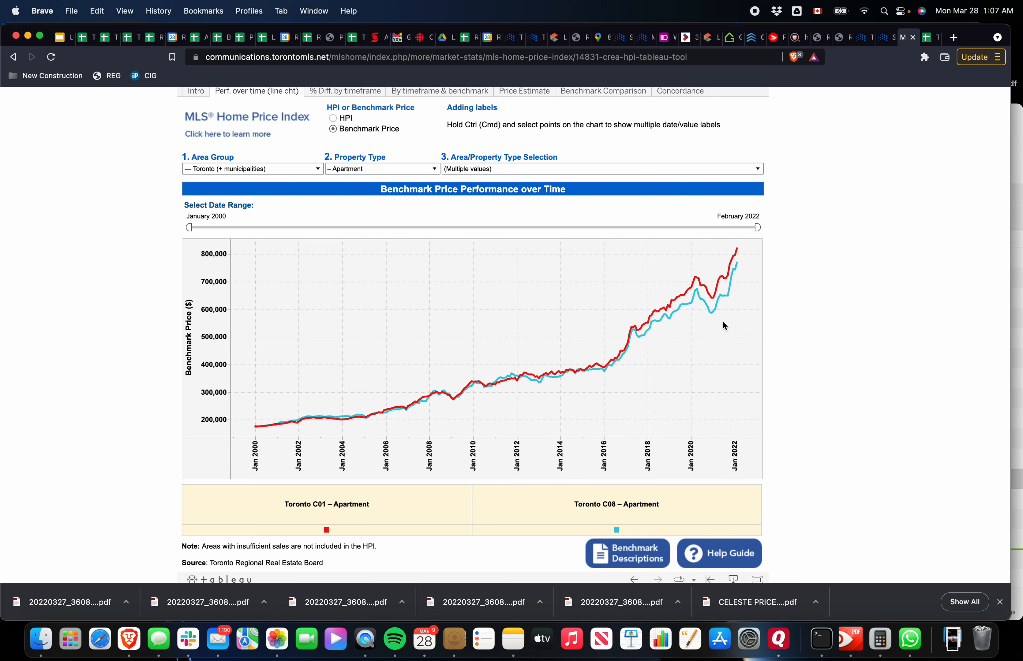
mouse_move(715, 302)
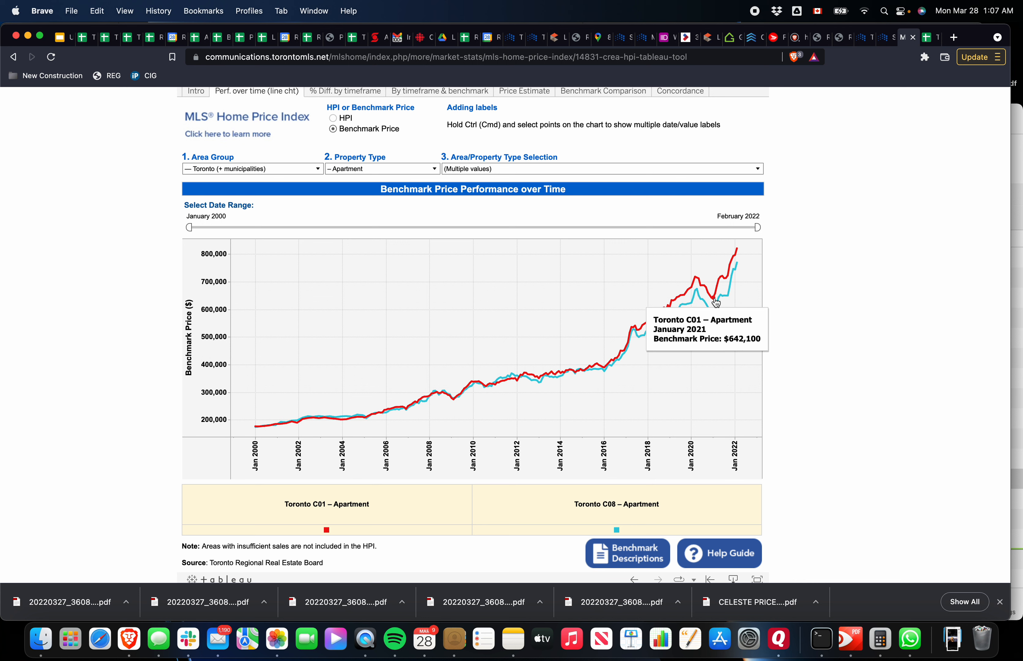
mouse_move(711, 302)
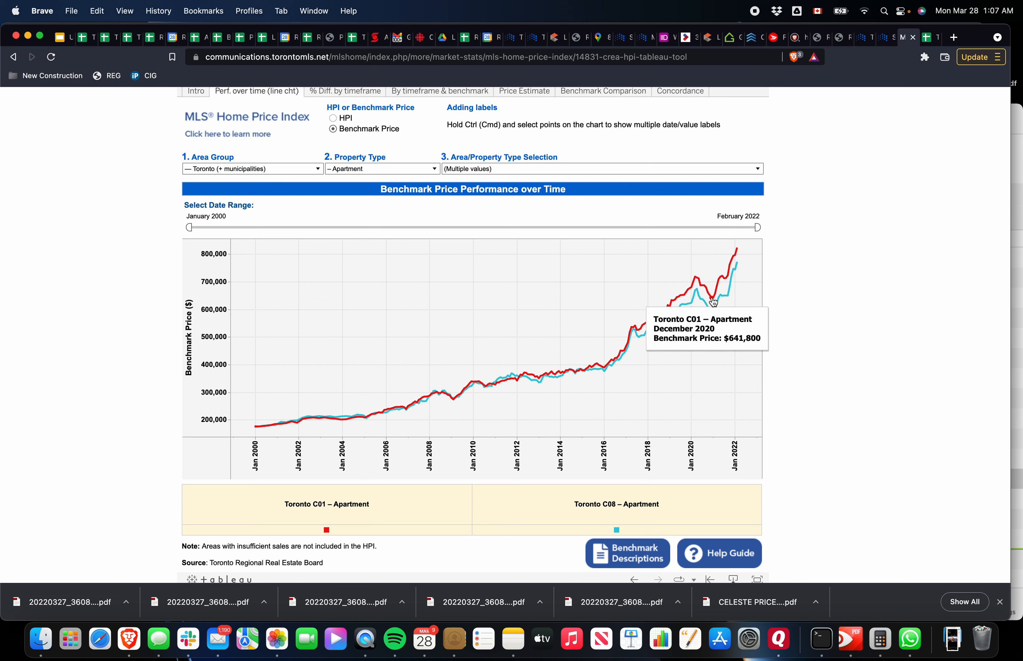
mouse_move(738, 254)
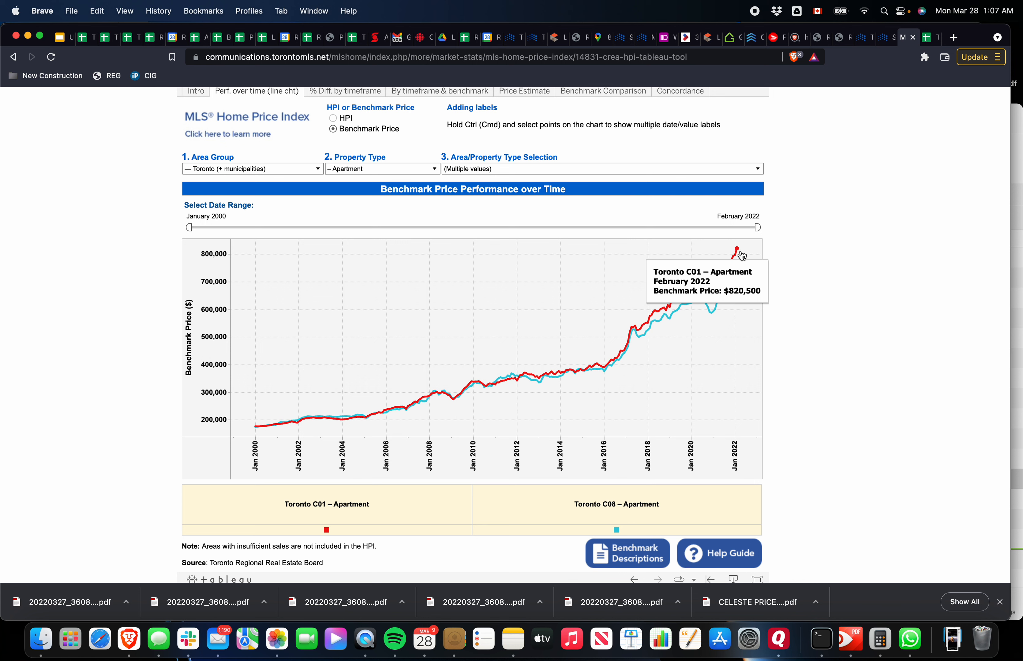
mouse_move(772, 337)
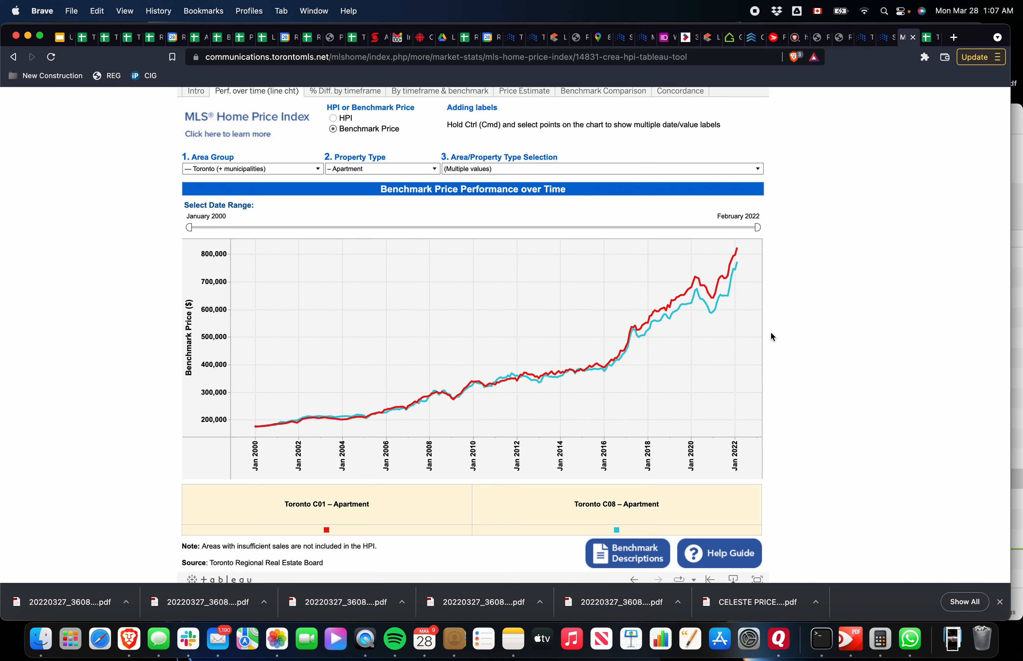
mouse_move(717, 300)
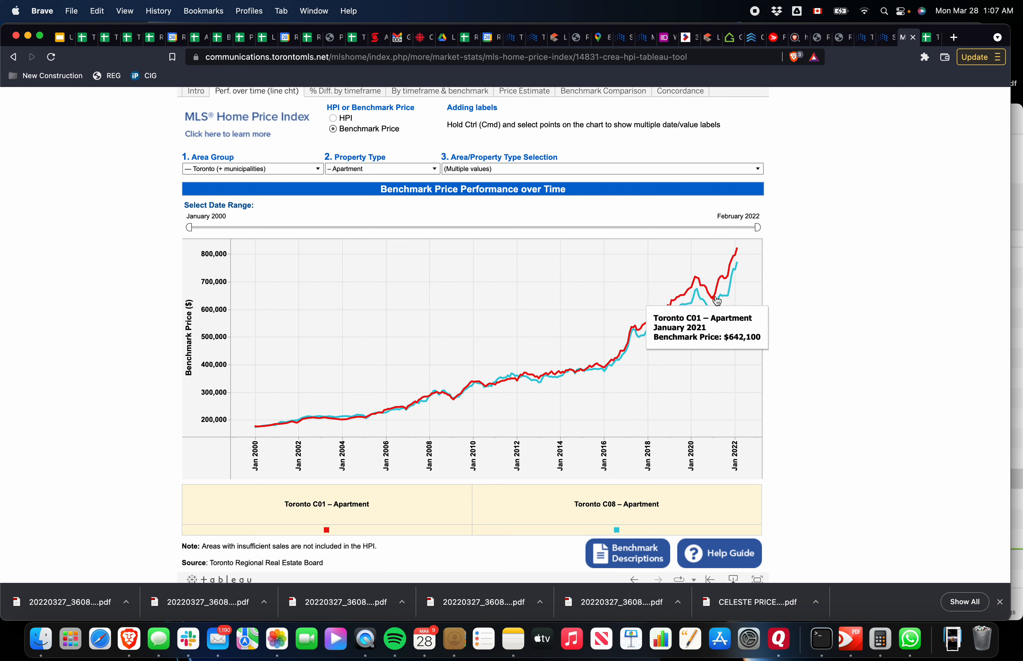
mouse_move(718, 319)
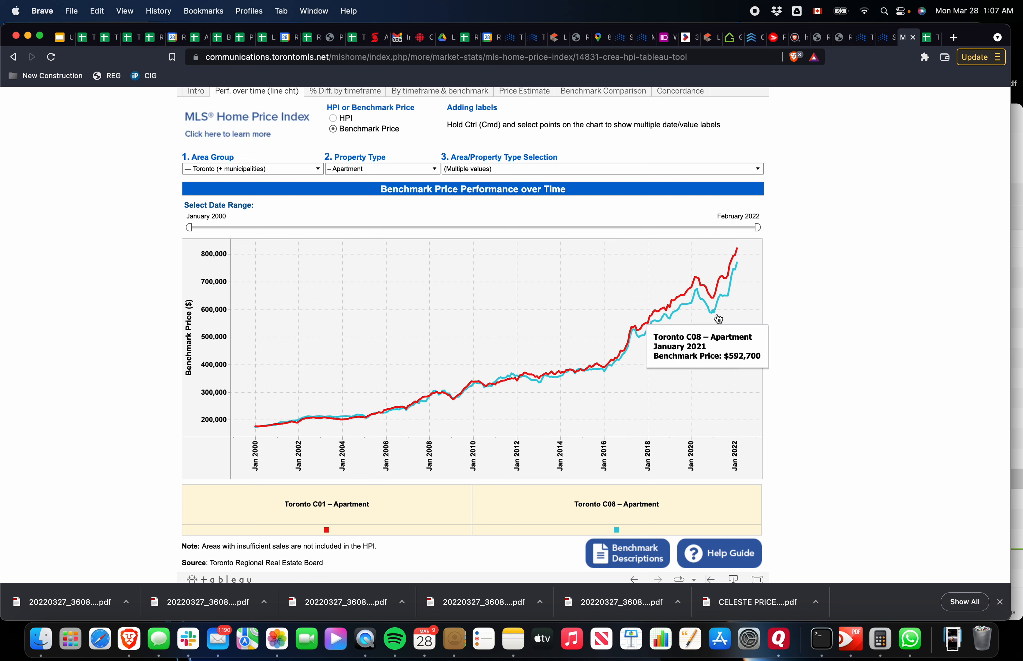
mouse_move(725, 308)
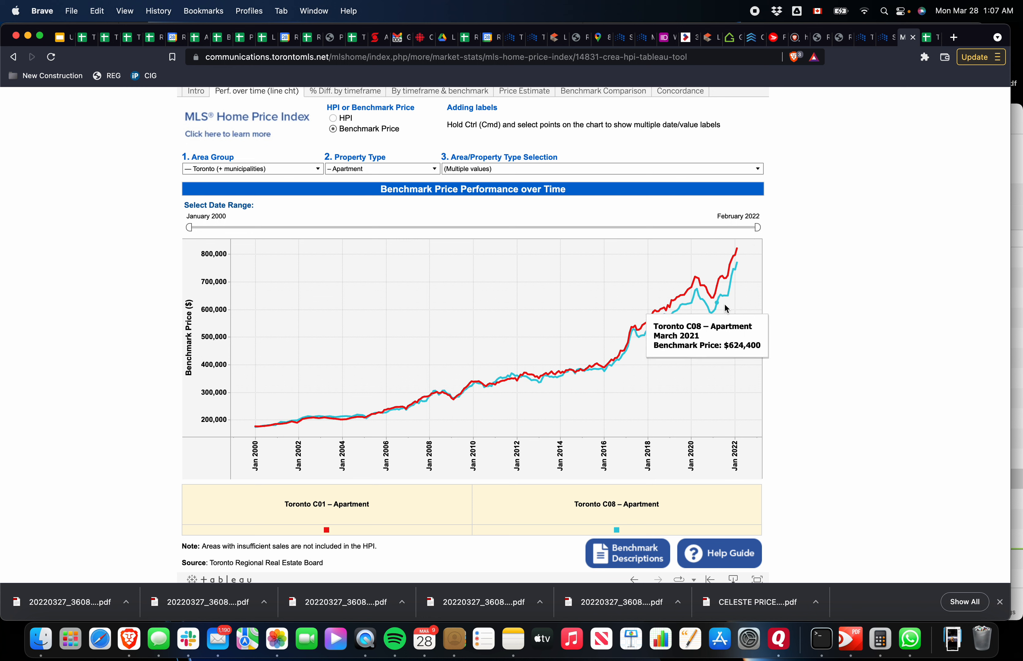
mouse_move(728, 324)
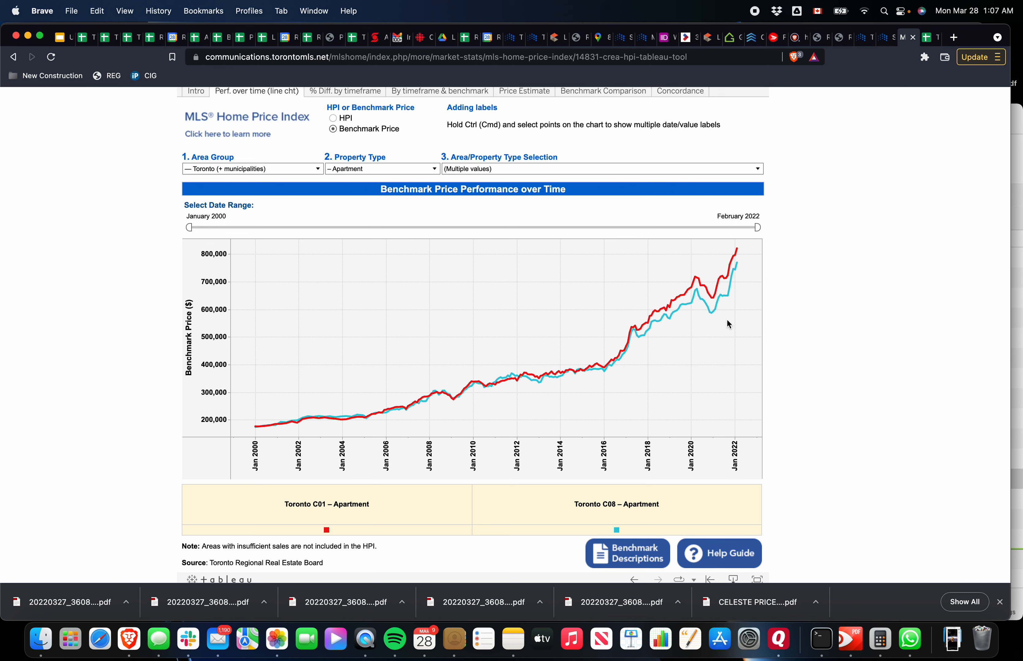
mouse_move(715, 300)
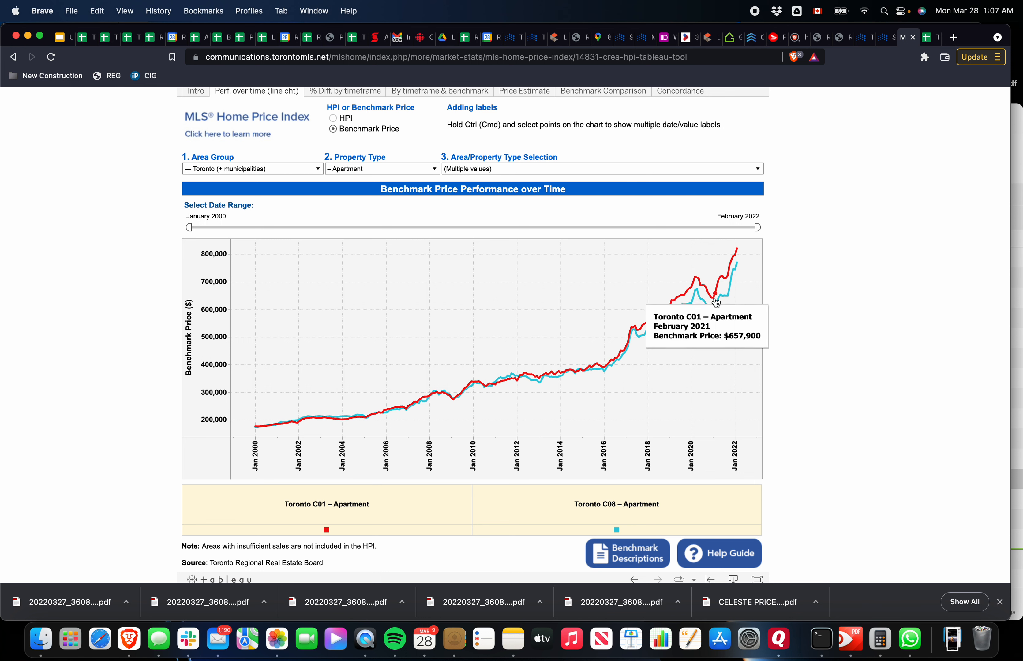
mouse_move(705, 340)
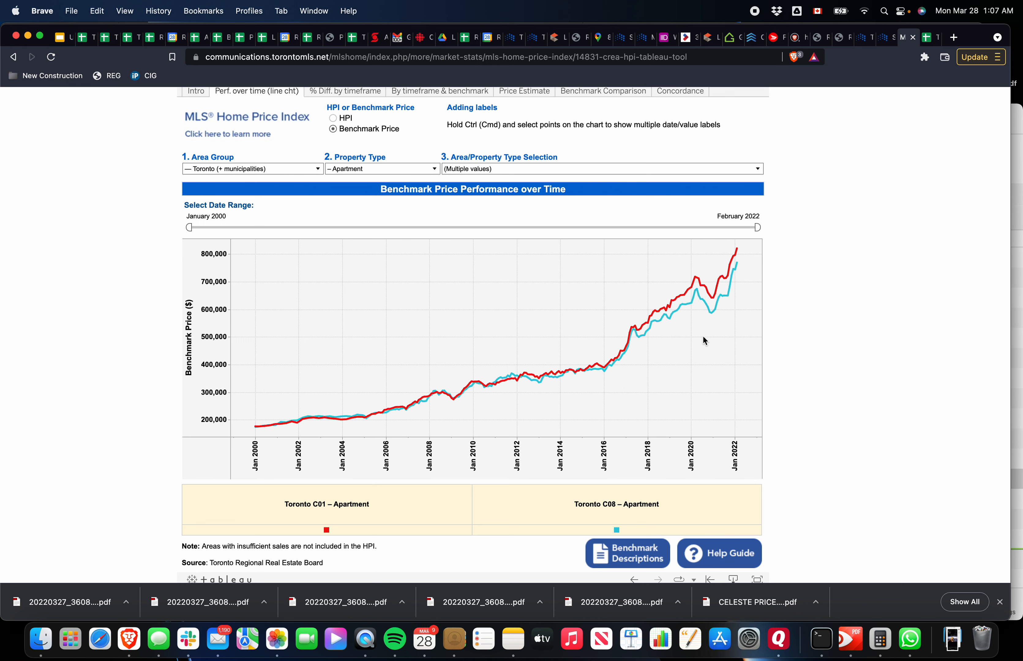
mouse_move(721, 333)
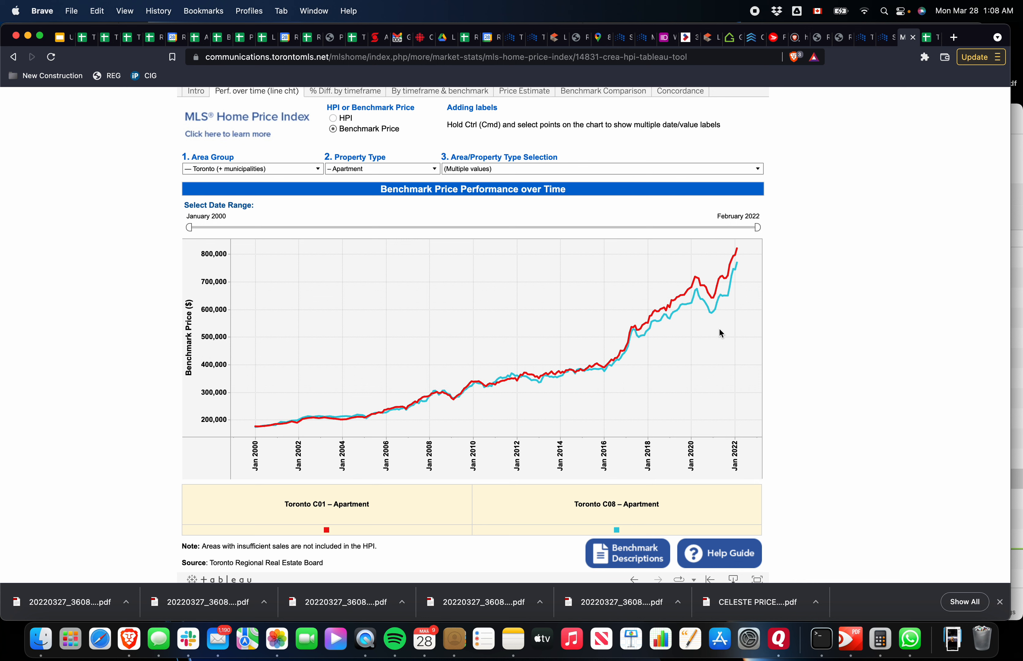
mouse_move(738, 250)
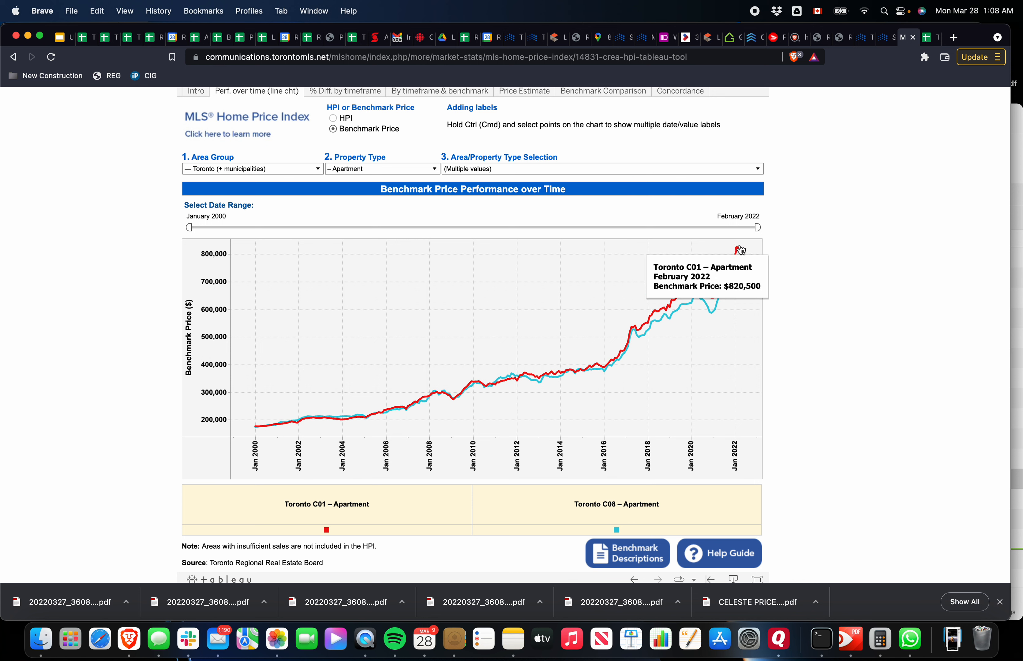
mouse_move(932, 60)
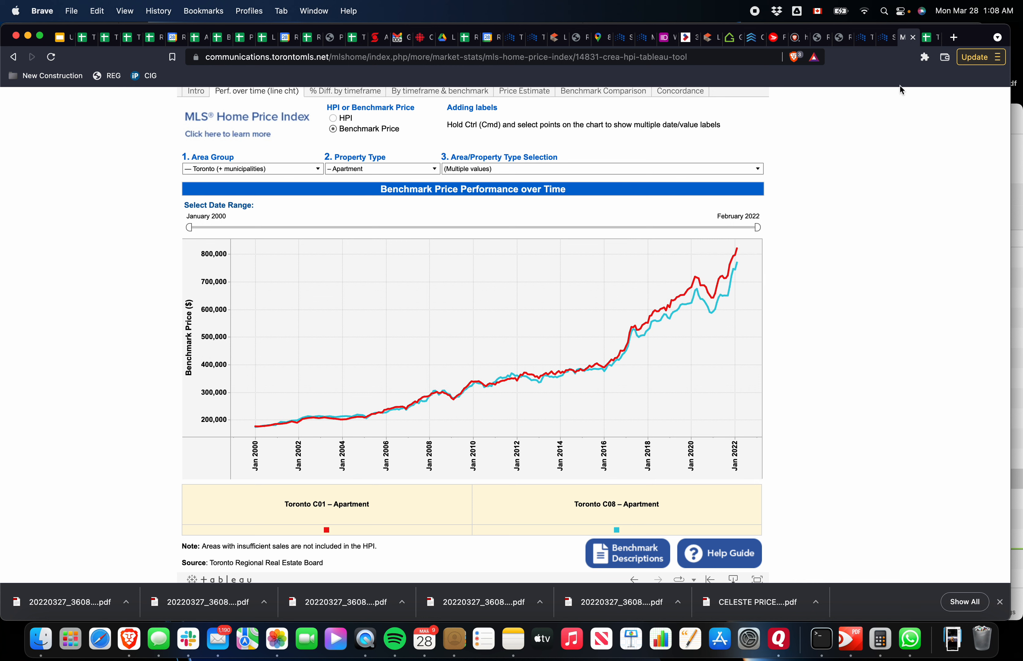
mouse_move(739, 248)
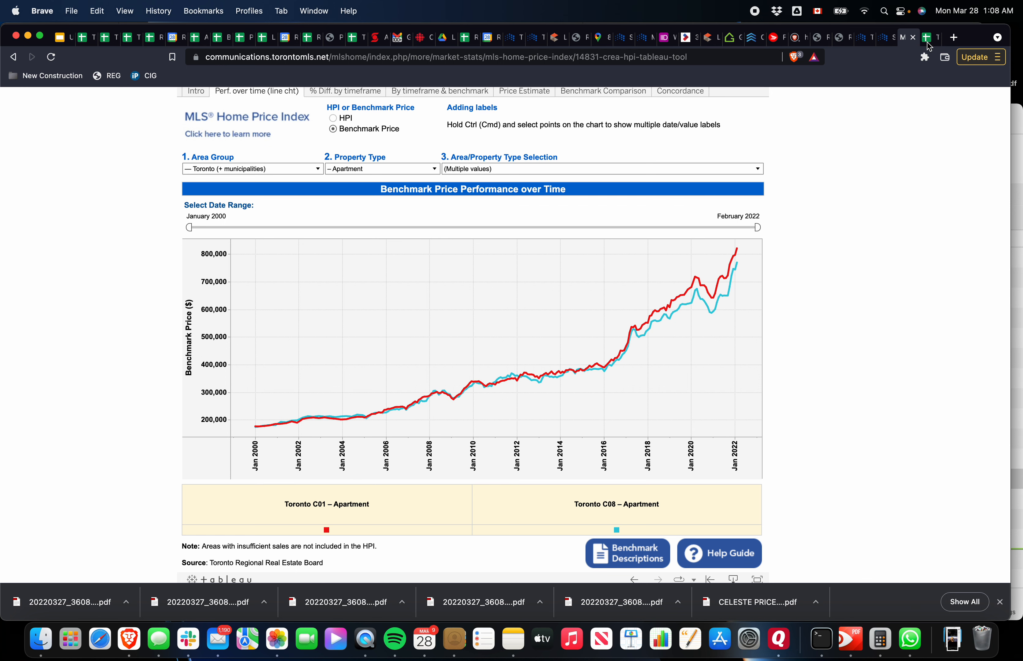
Switch back to the Toronto Real Estate Weekly Report spreadsheet tab
click(905, 37)
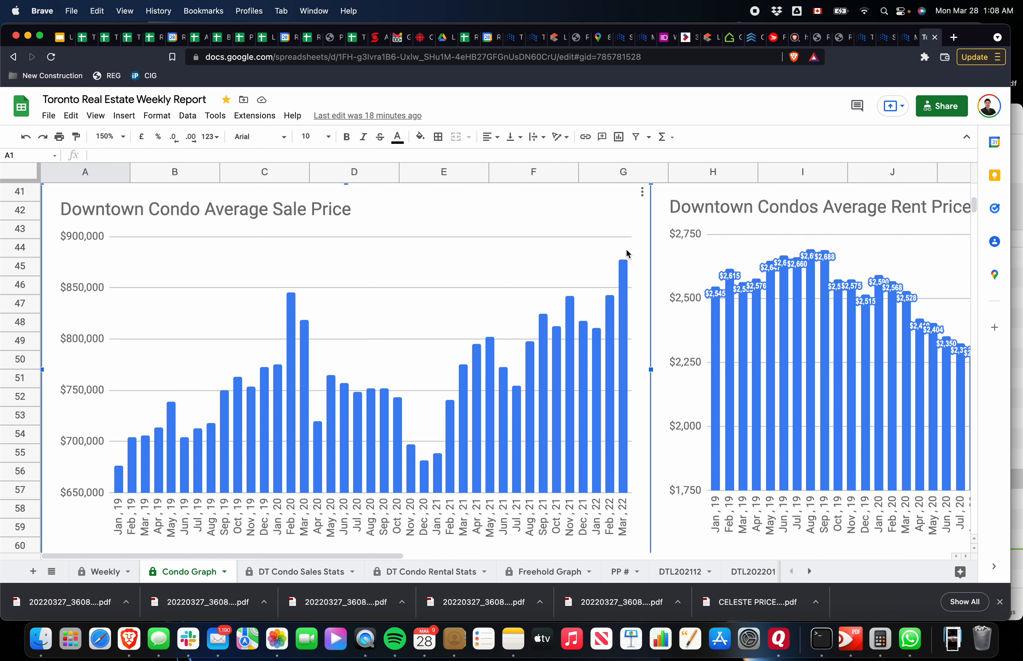
scroll(down, 3)
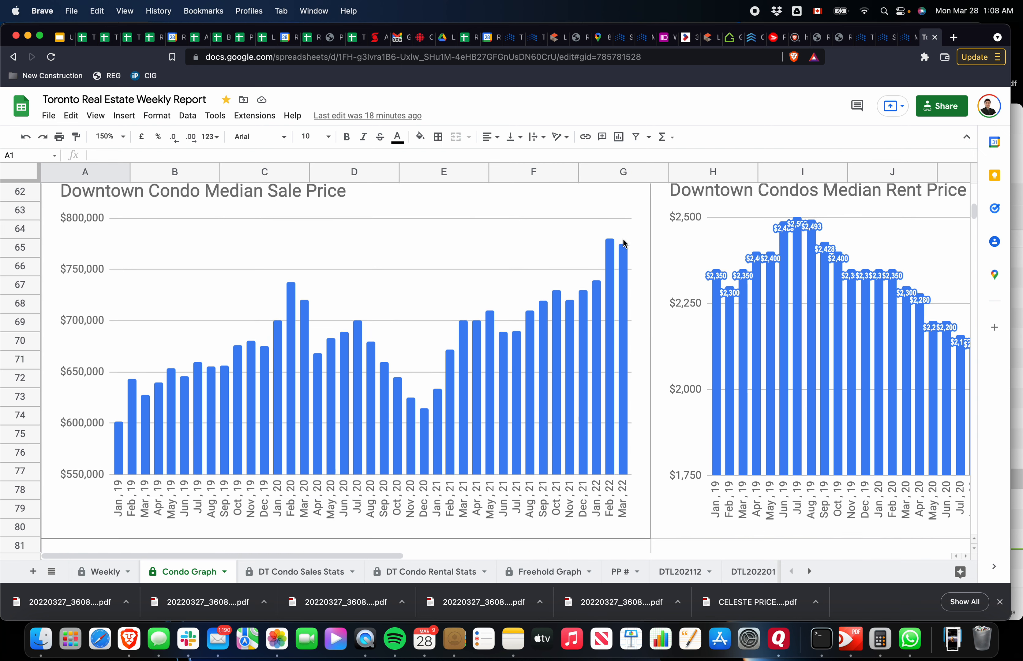
click(625, 248)
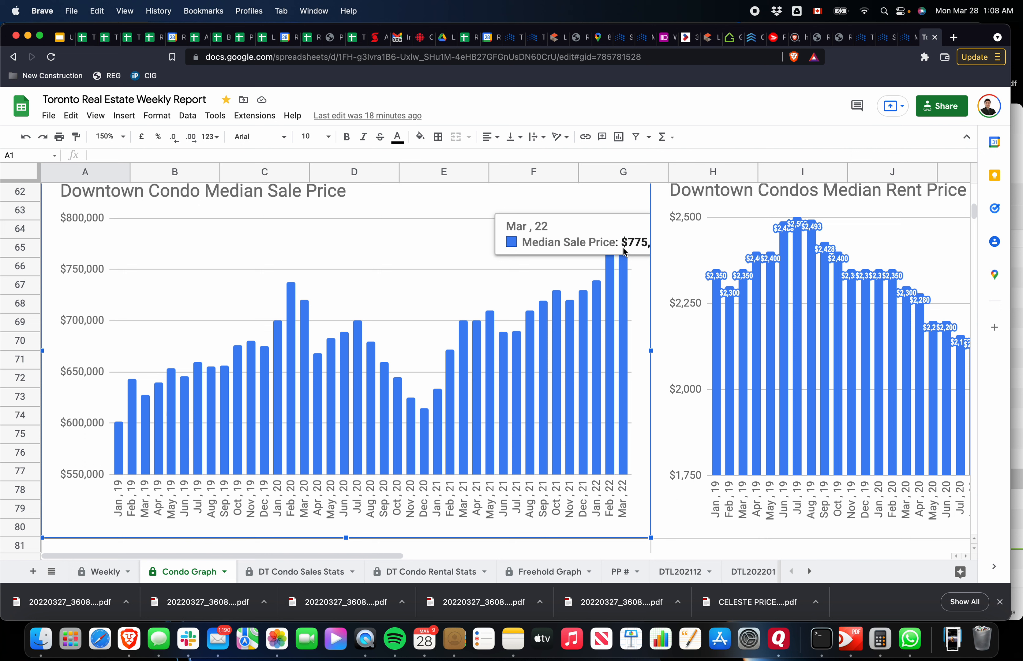
mouse_move(607, 243)
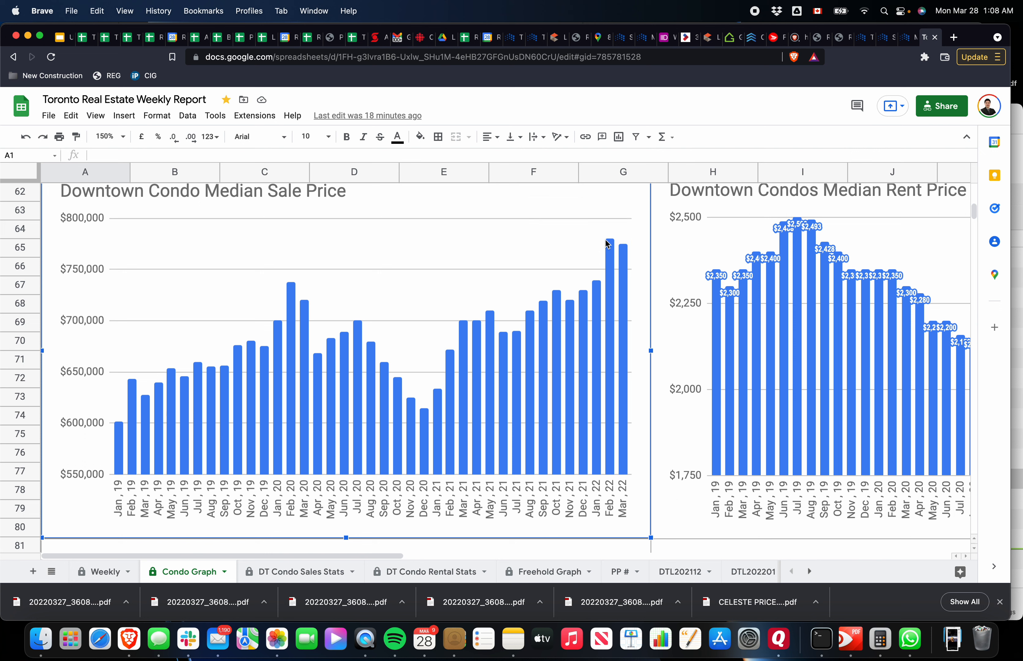
mouse_move(607, 245)
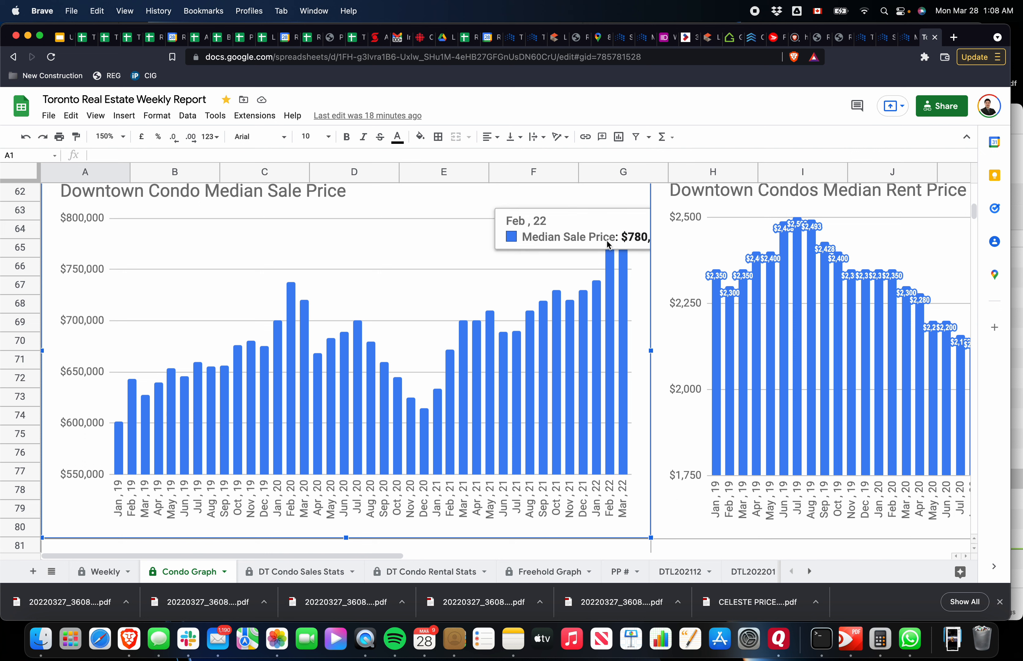
mouse_move(618, 251)
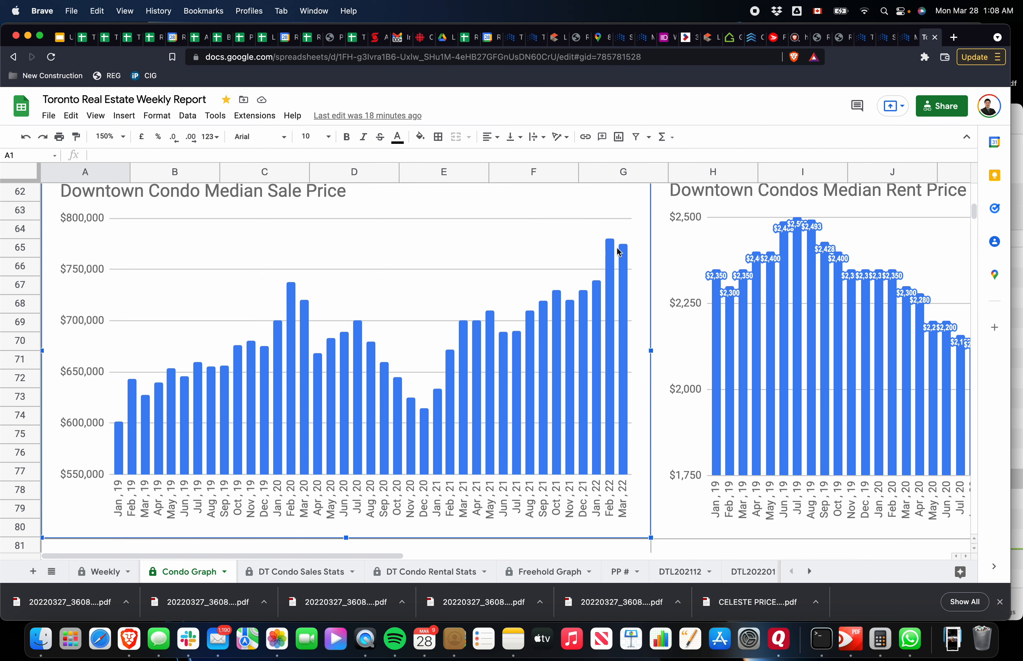
mouse_move(618, 251)
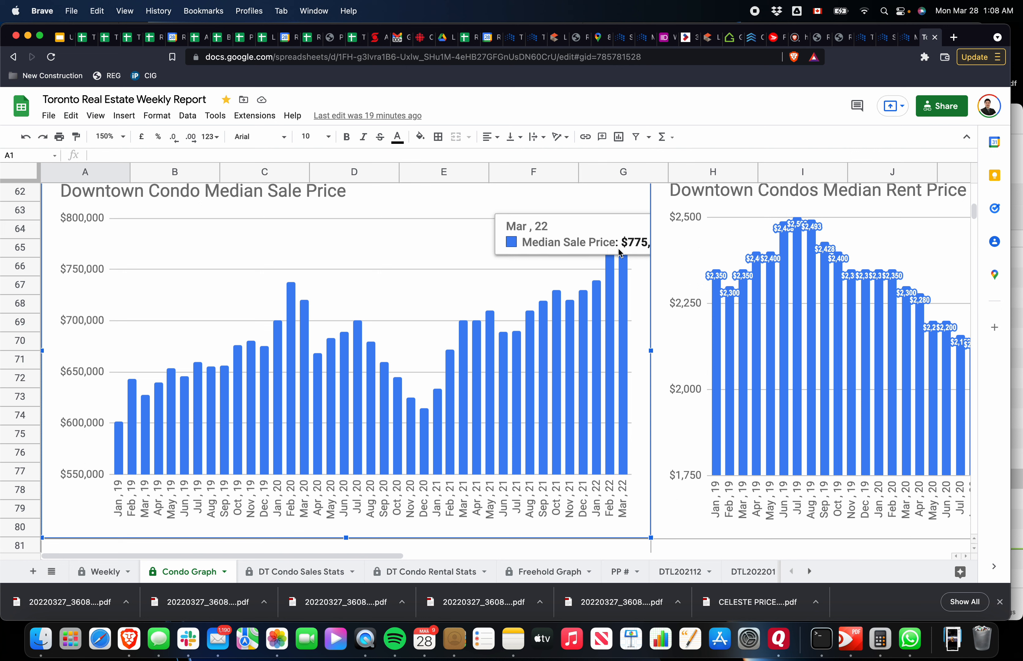
mouse_move(609, 243)
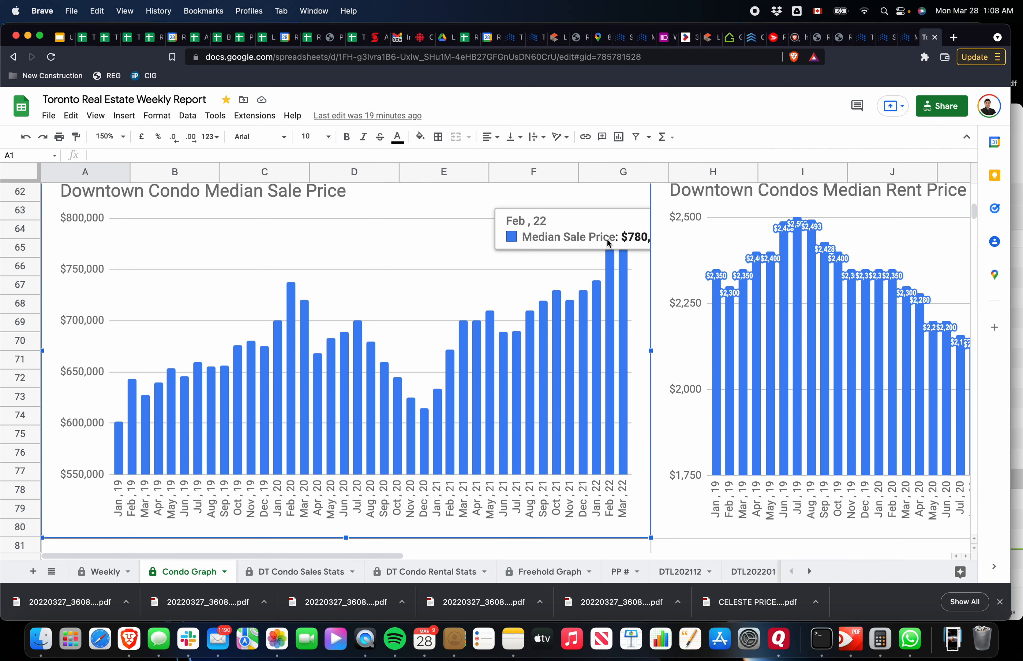
mouse_move(551, 240)
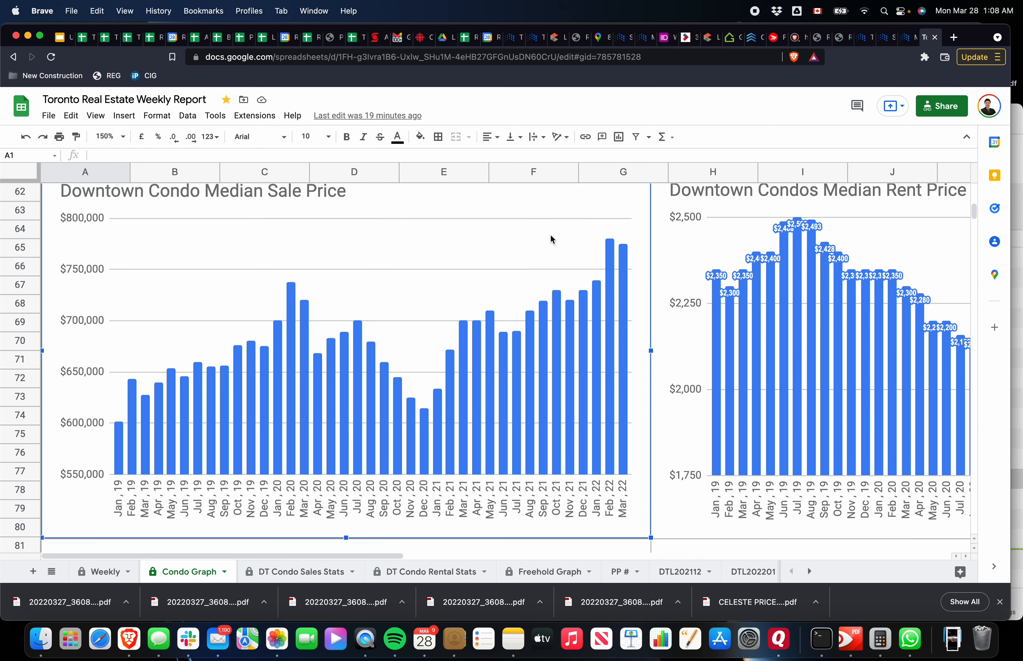
scroll(up, 3)
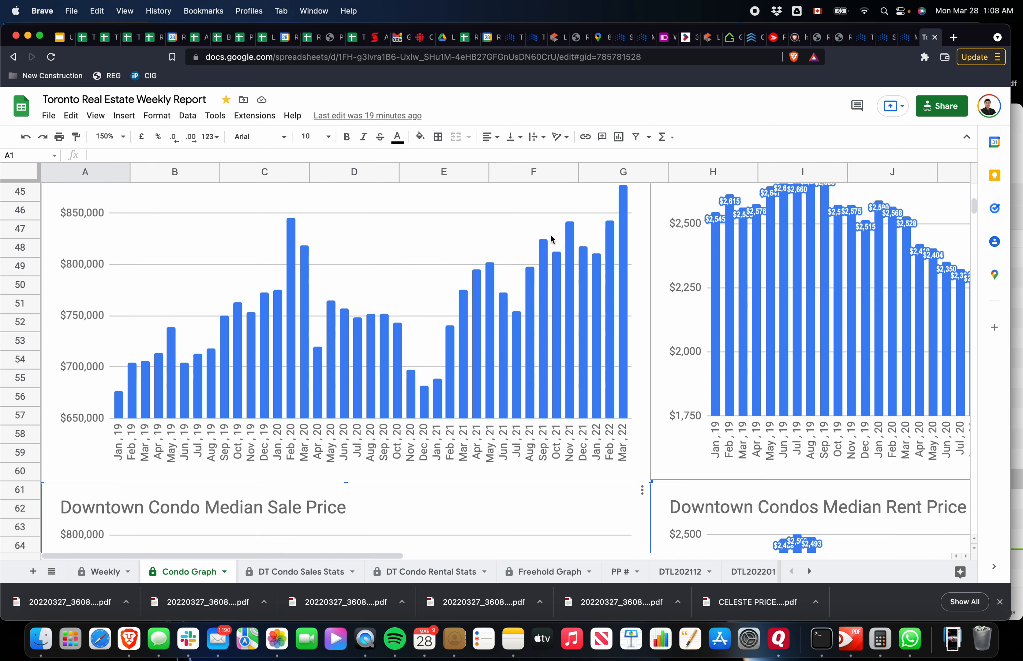
Select the List Price Sale Price Ratio chart to review it
scroll(down, 3)
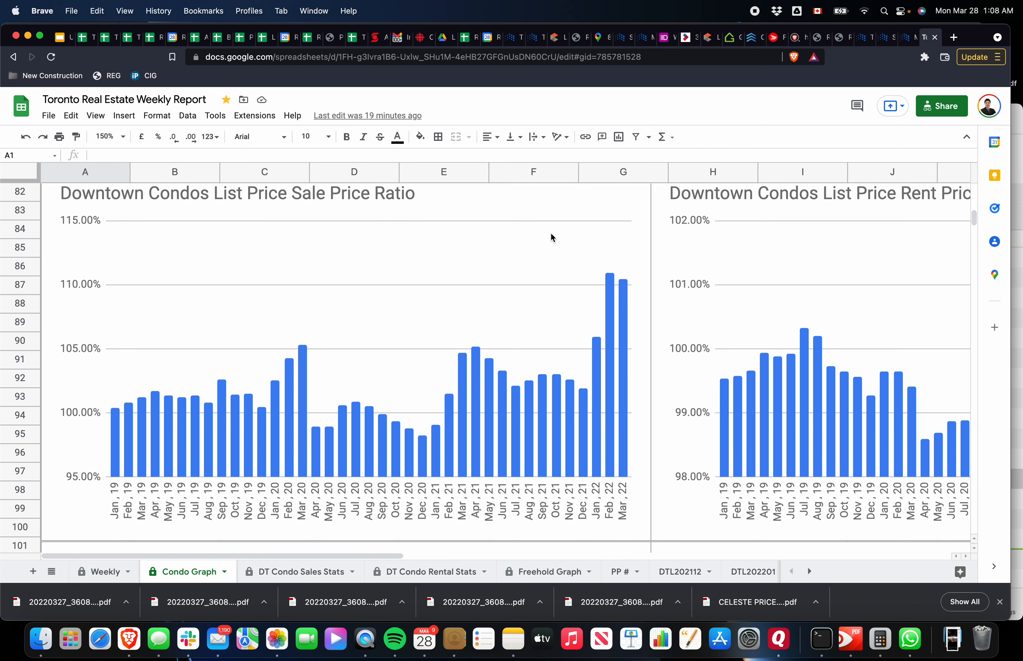
scroll(up, 3)
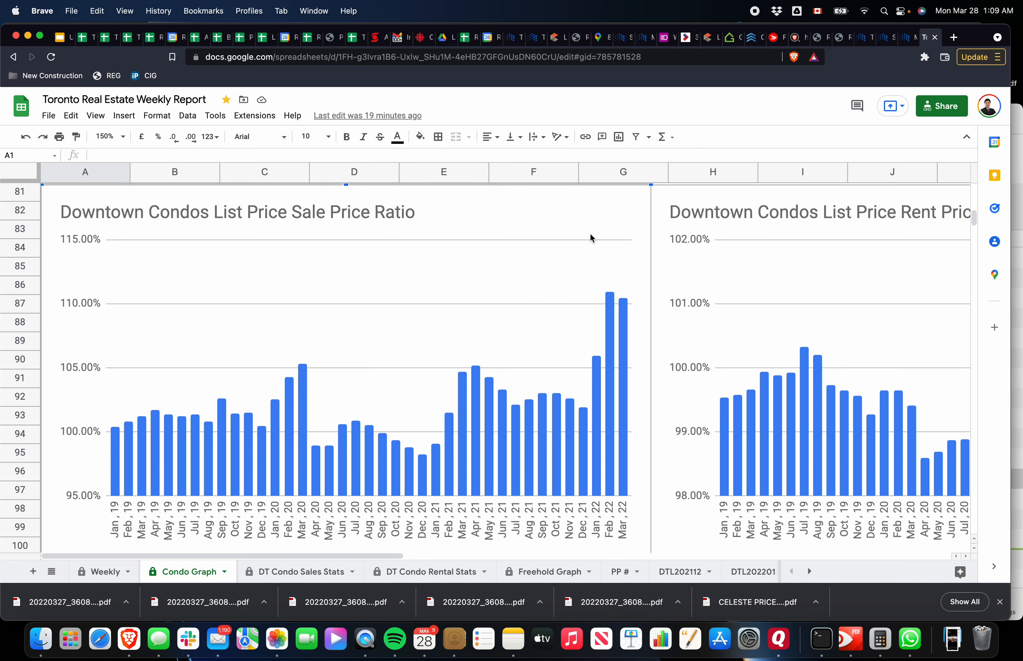
mouse_move(612, 298)
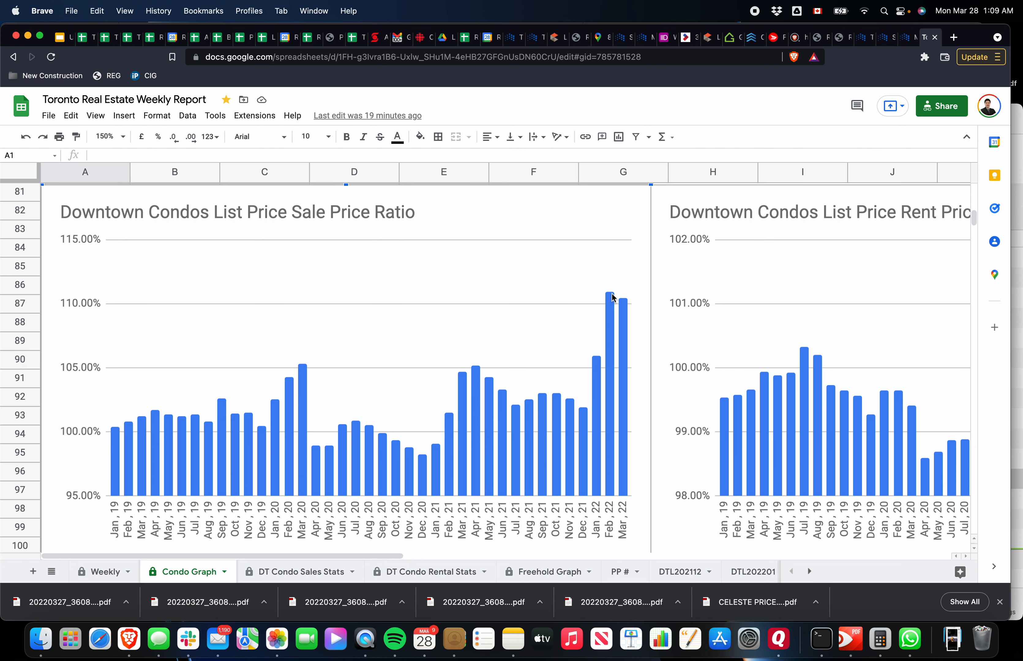
mouse_move(623, 304)
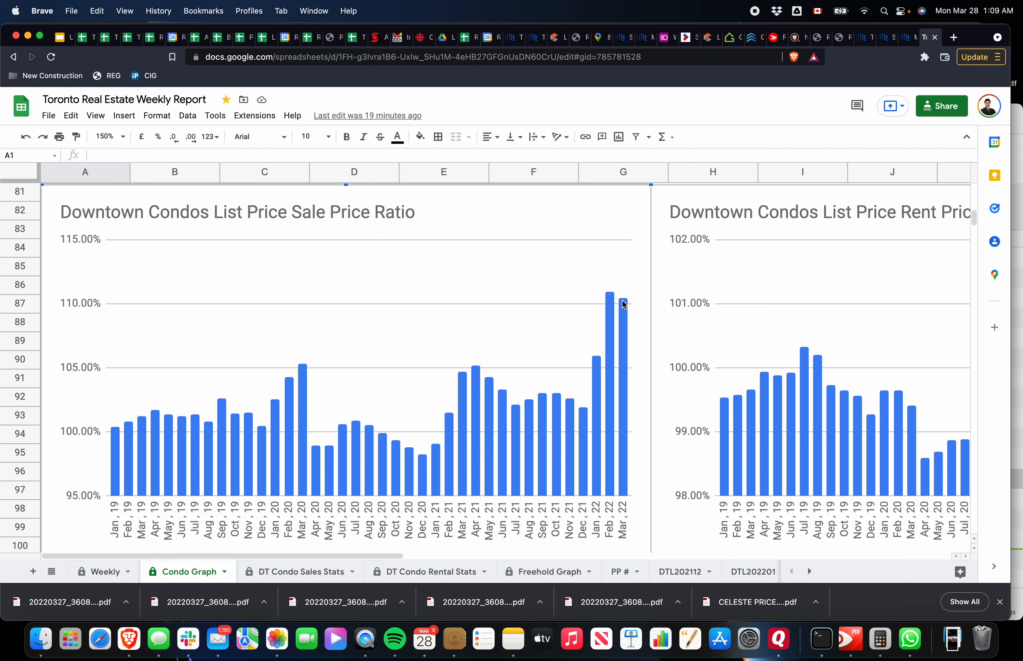
click(623, 304)
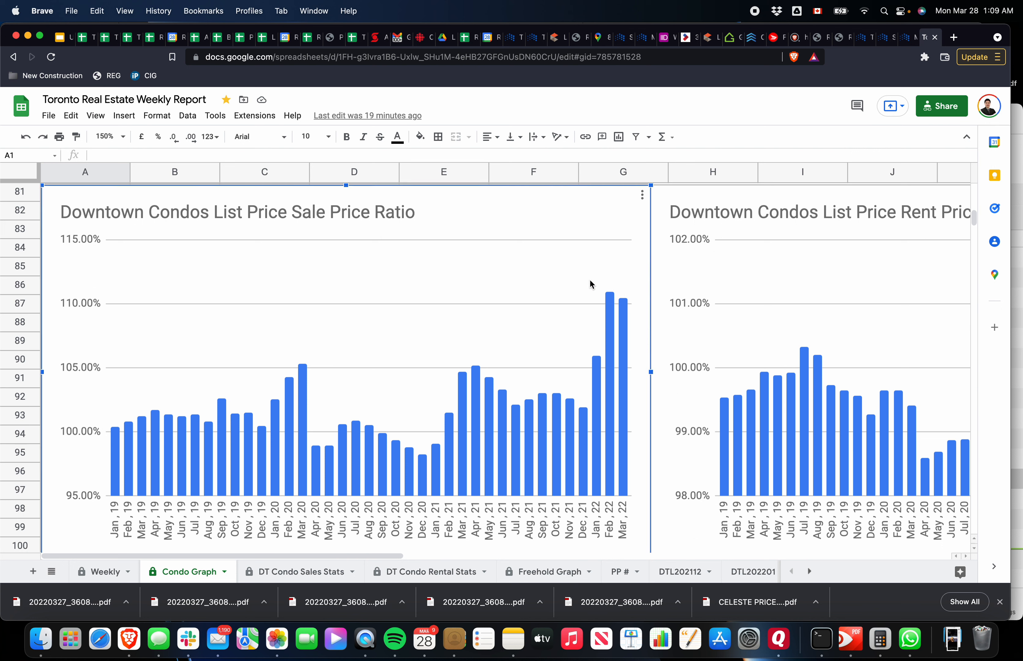
mouse_move(580, 275)
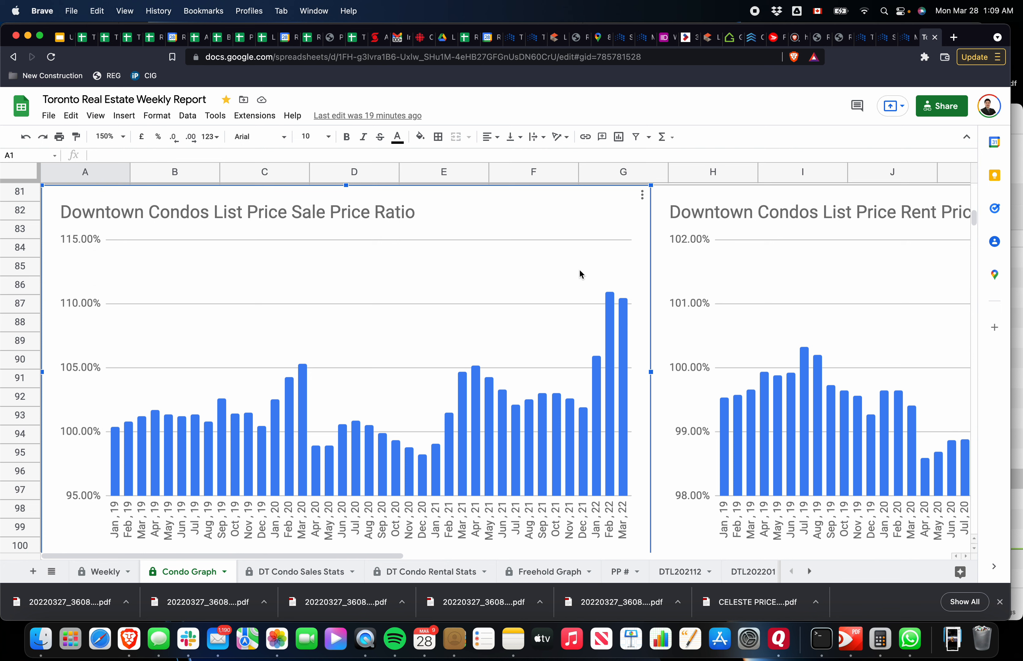
Scroll down to the Downtown Condo Sales Days On Market chart
scroll(down, 3)
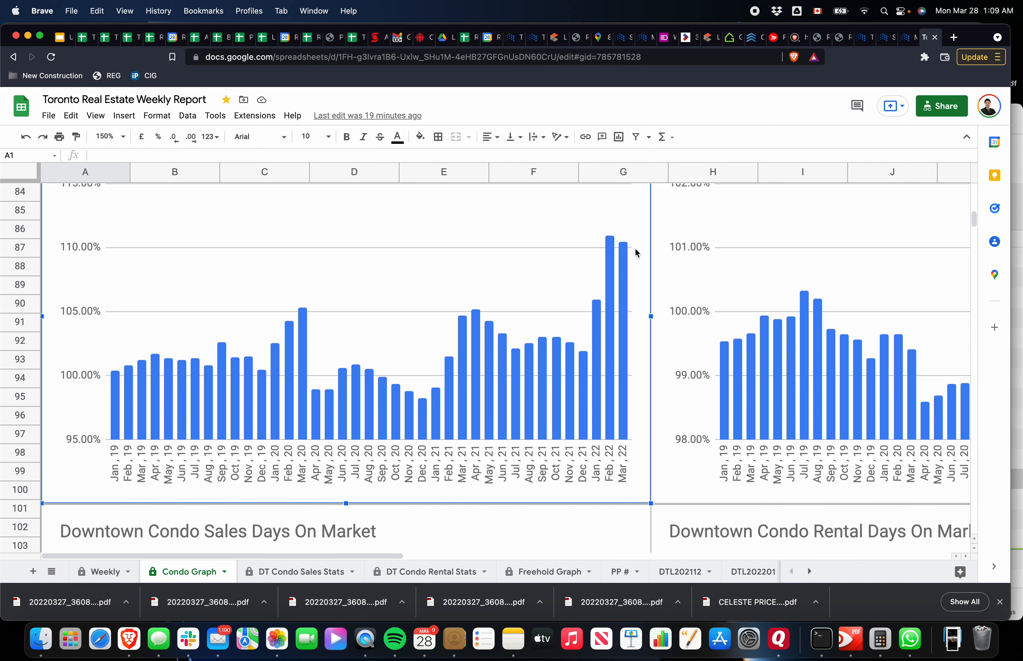
scroll(down, 3)
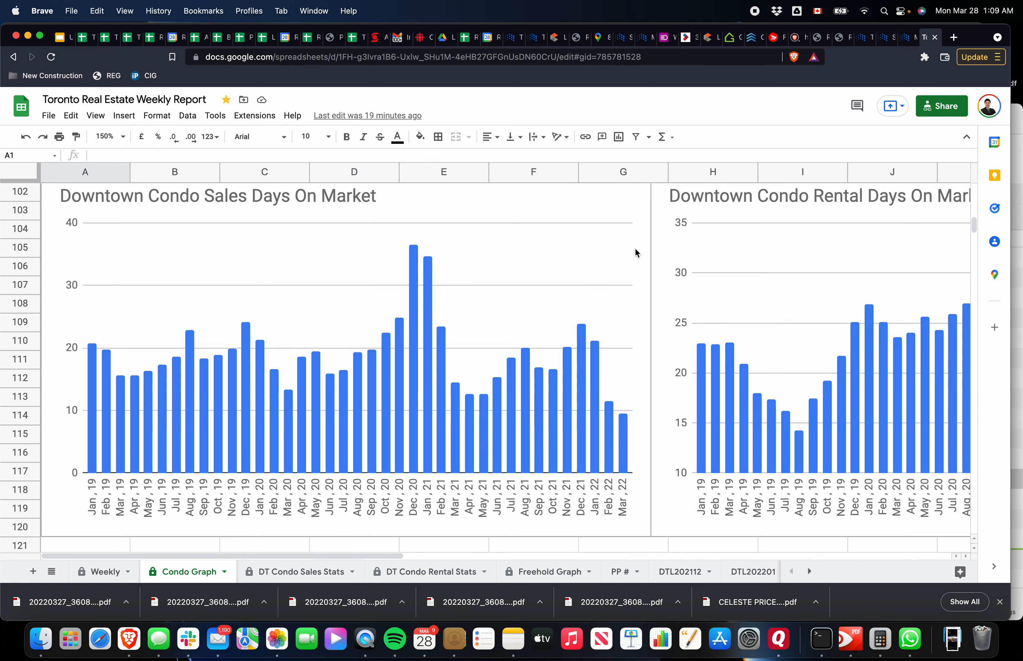
scroll(up, 3)
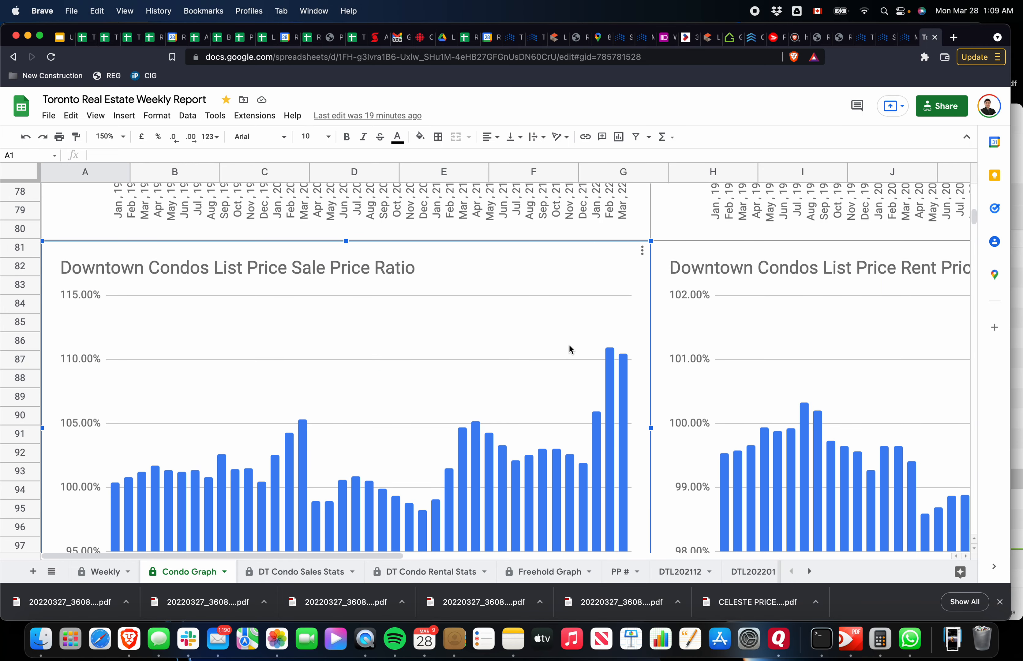
scroll(down, 3)
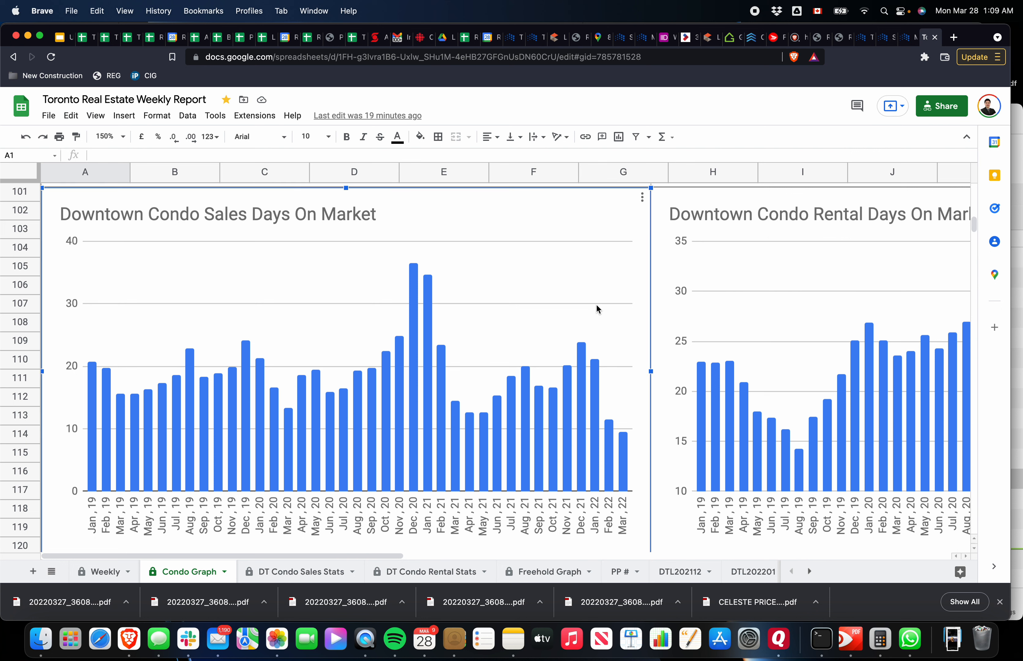
mouse_move(600, 313)
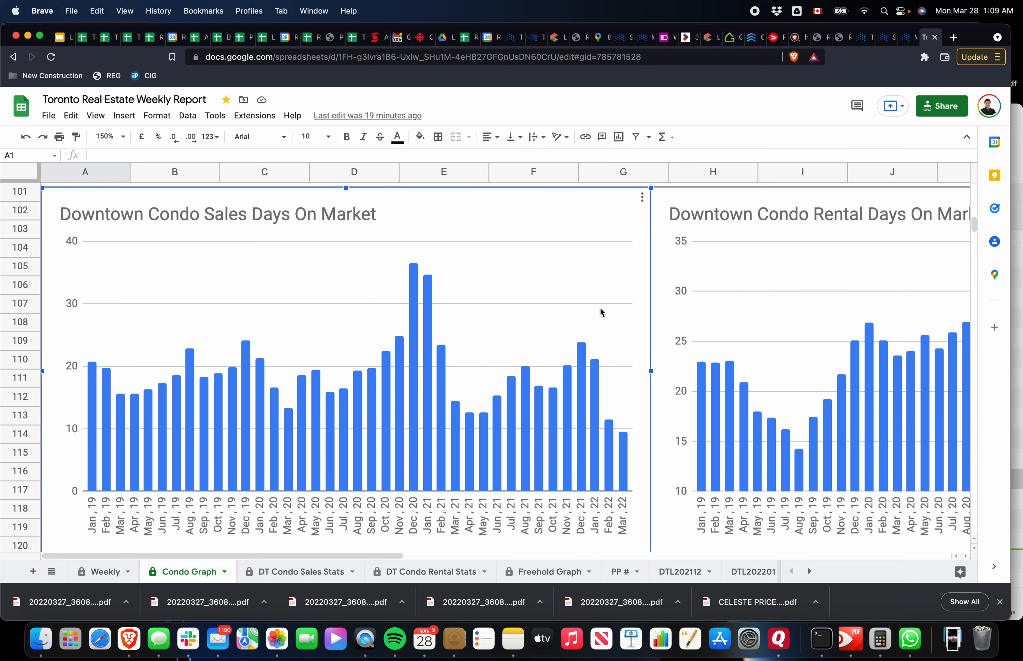
mouse_move(610, 441)
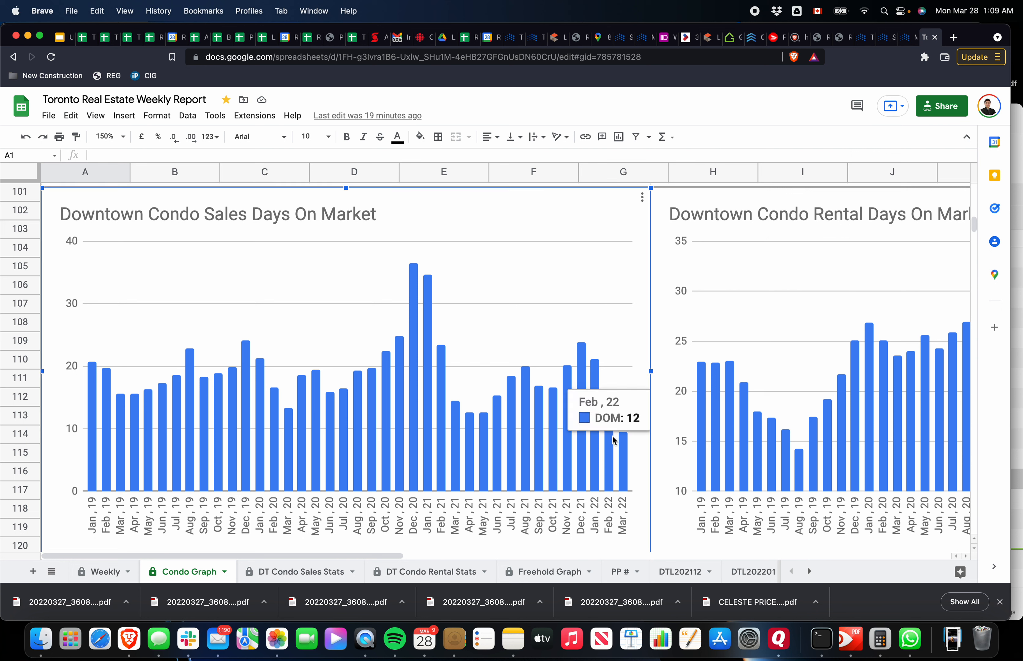
mouse_move(602, 329)
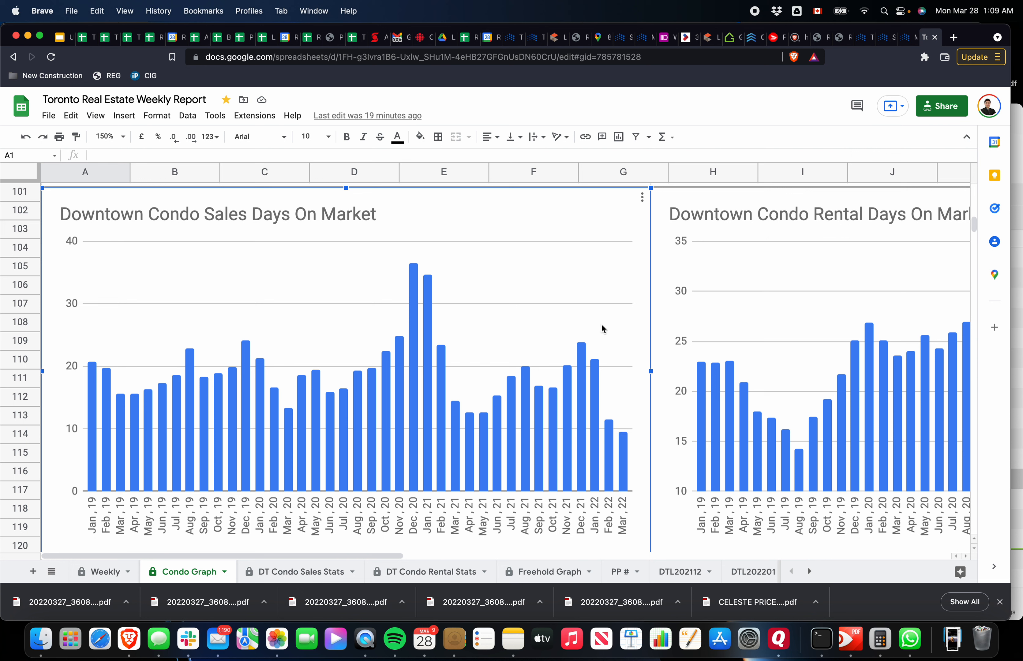
mouse_move(594, 268)
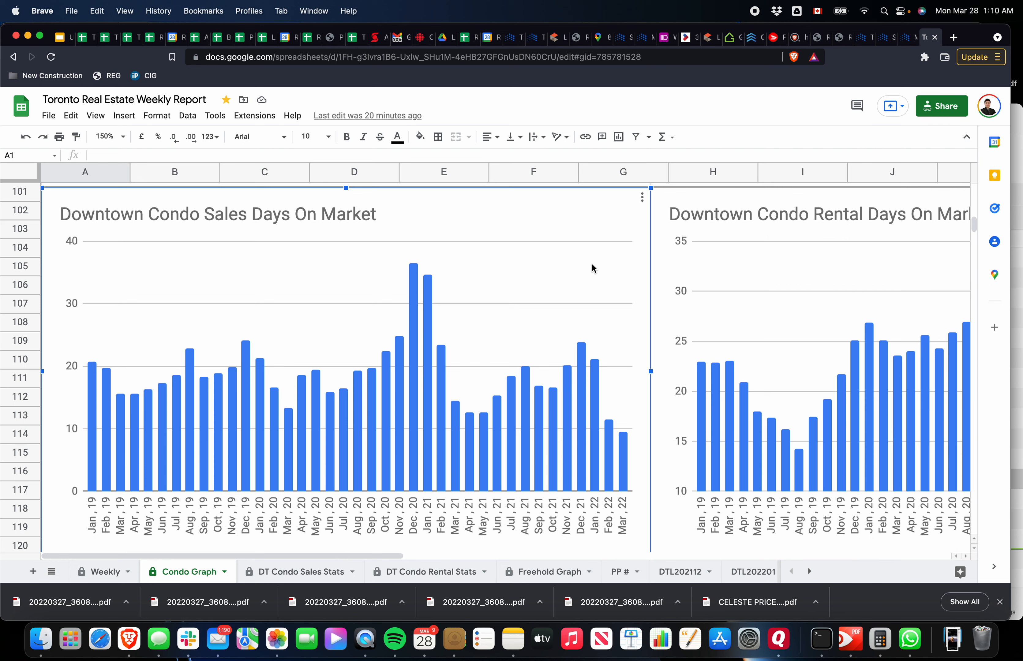
mouse_move(624, 441)
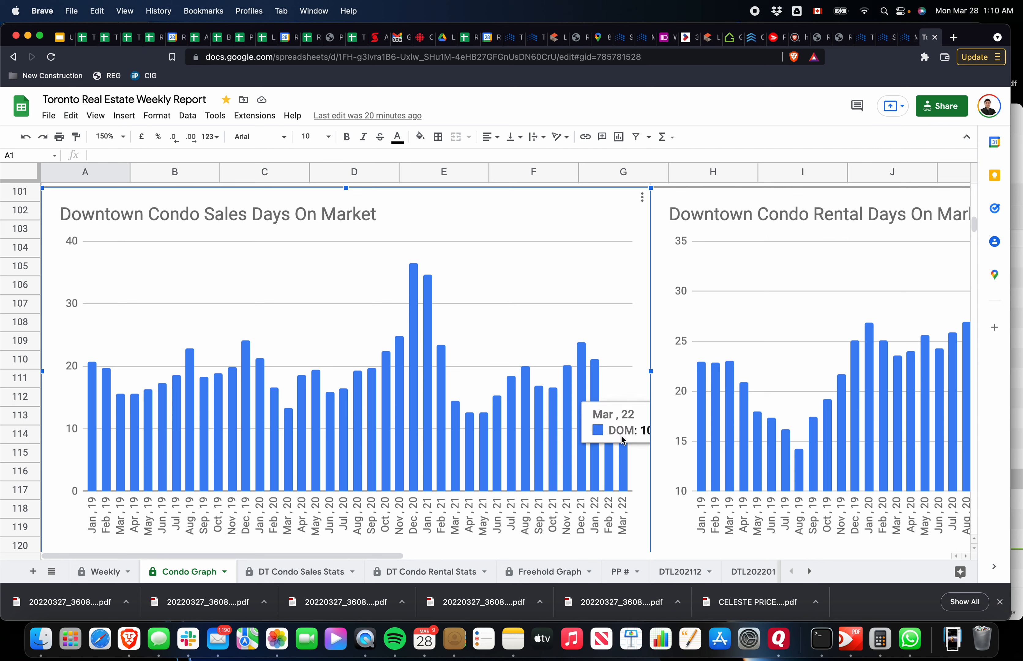
mouse_move(625, 490)
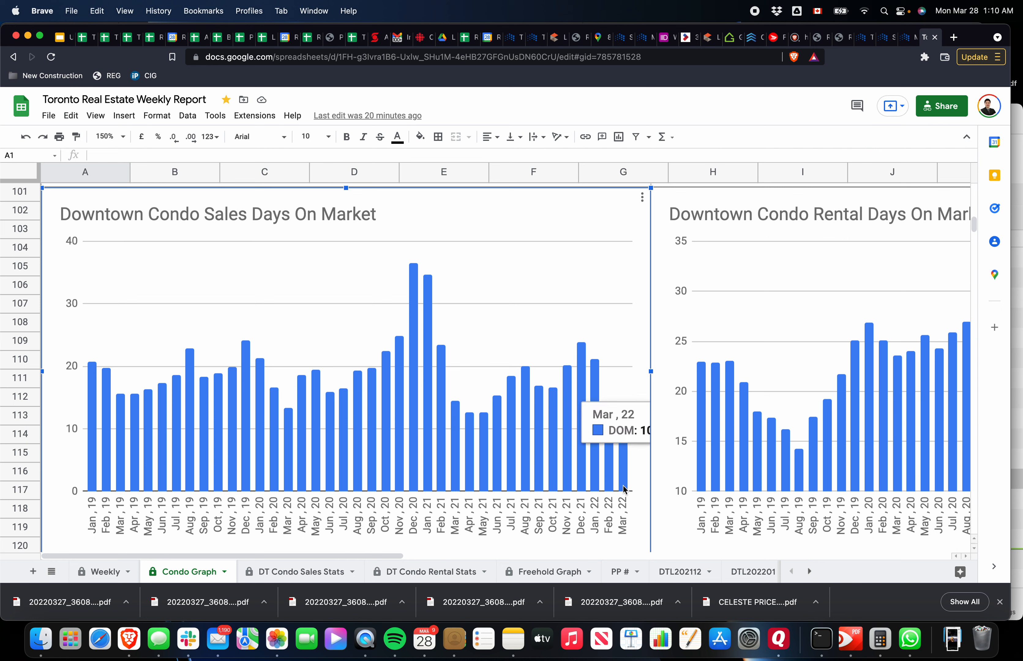
mouse_move(595, 306)
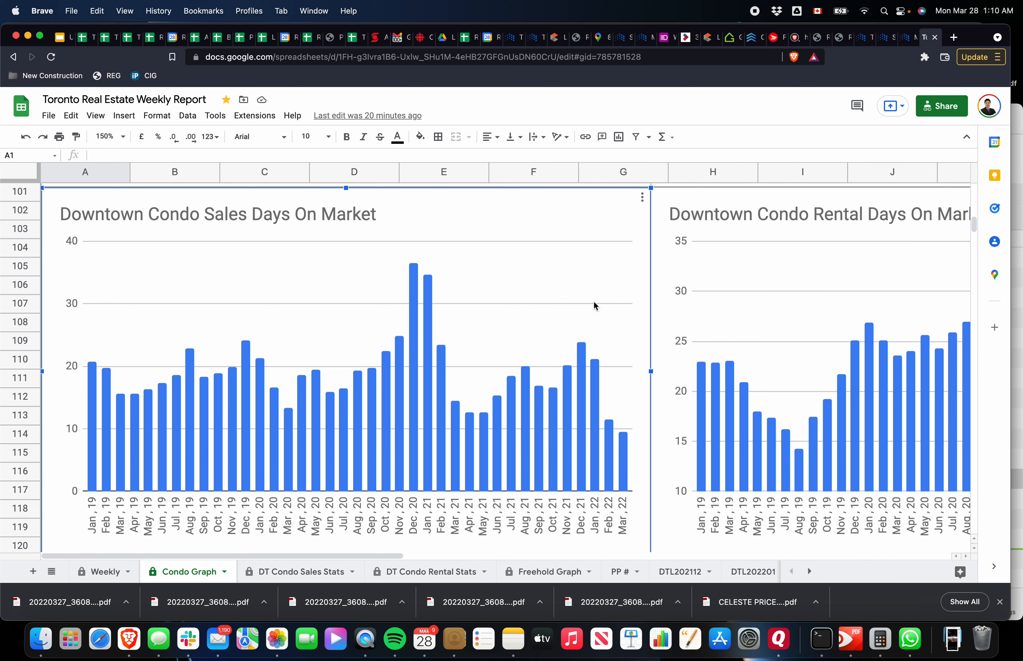
Scroll to bring the Active Downtown Condo Rental Listings chart into view
scroll(up, 3)
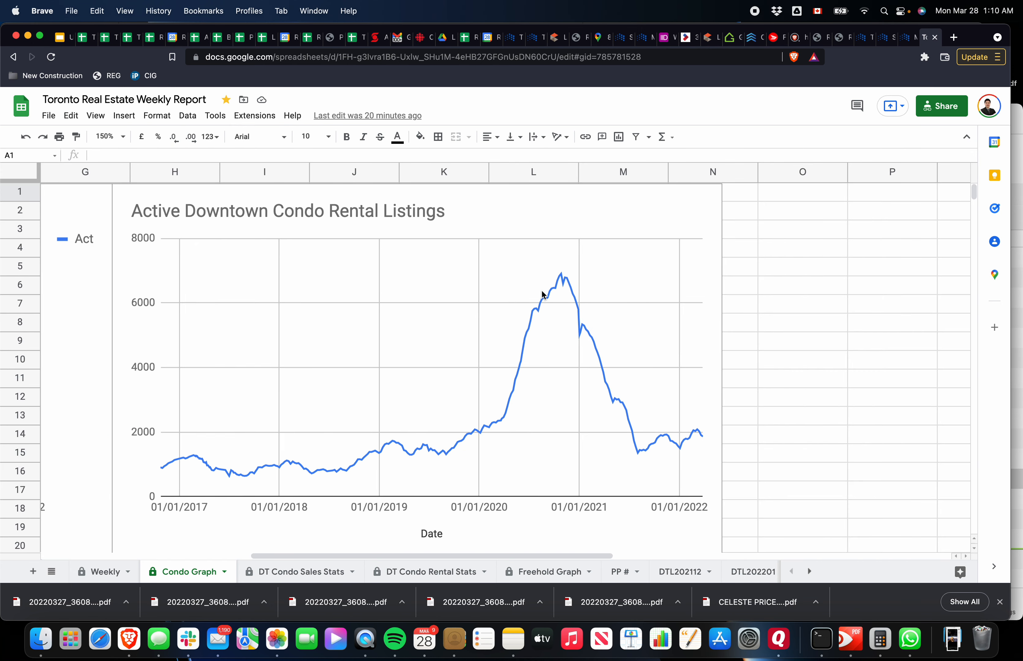
mouse_move(503, 293)
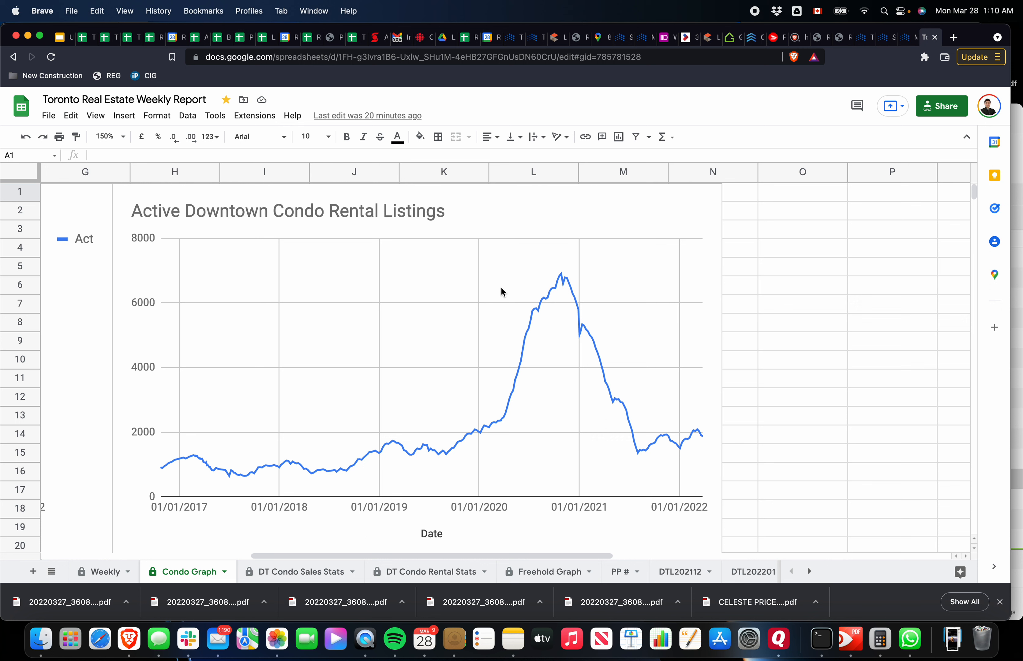
mouse_move(523, 284)
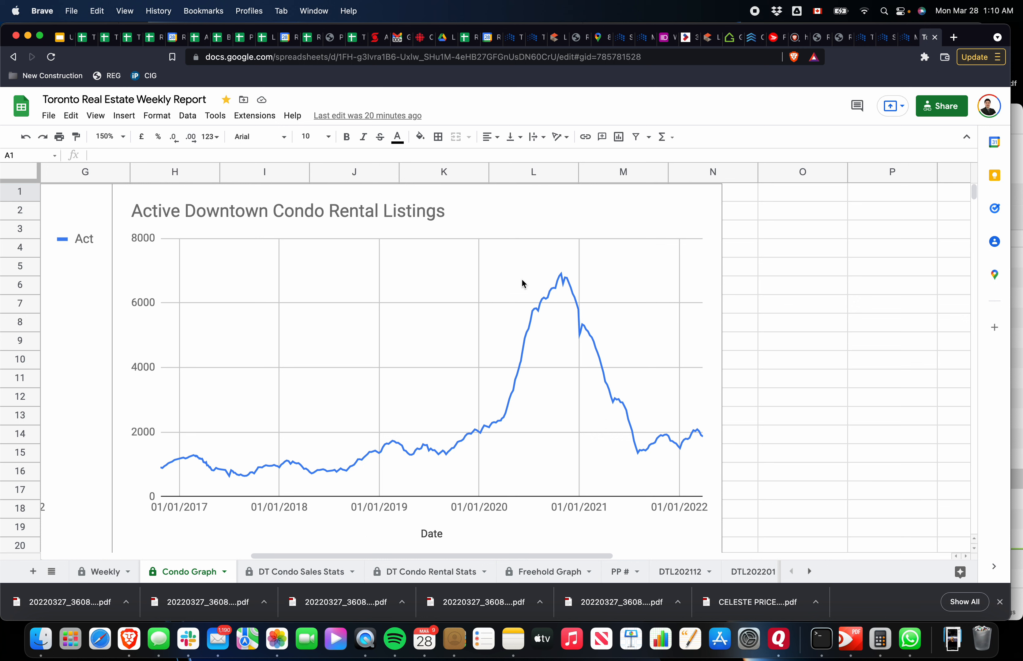
mouse_move(700, 438)
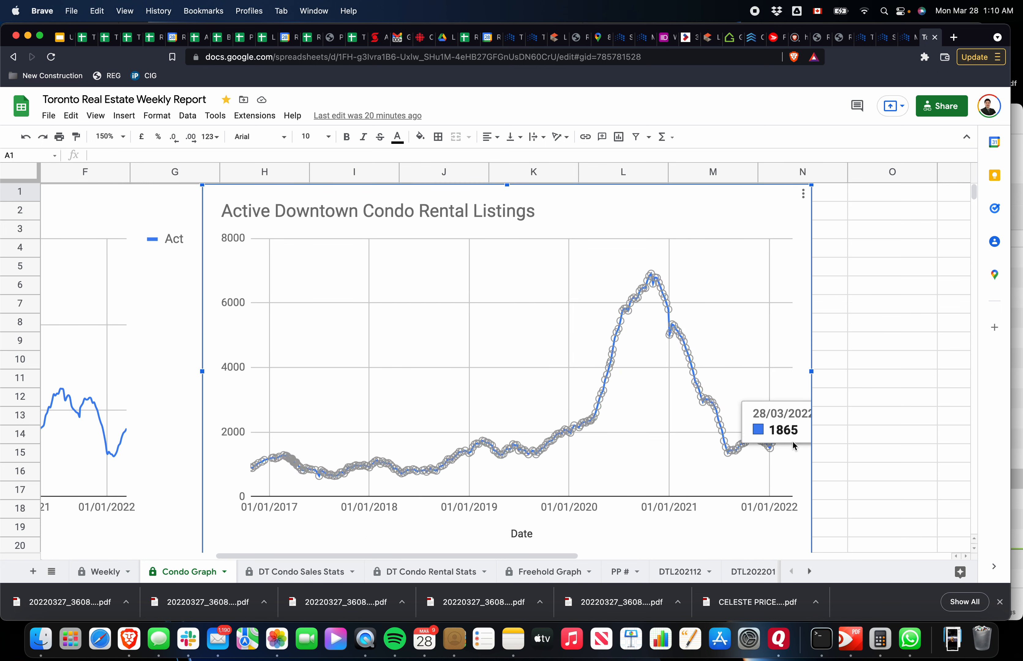
mouse_move(852, 424)
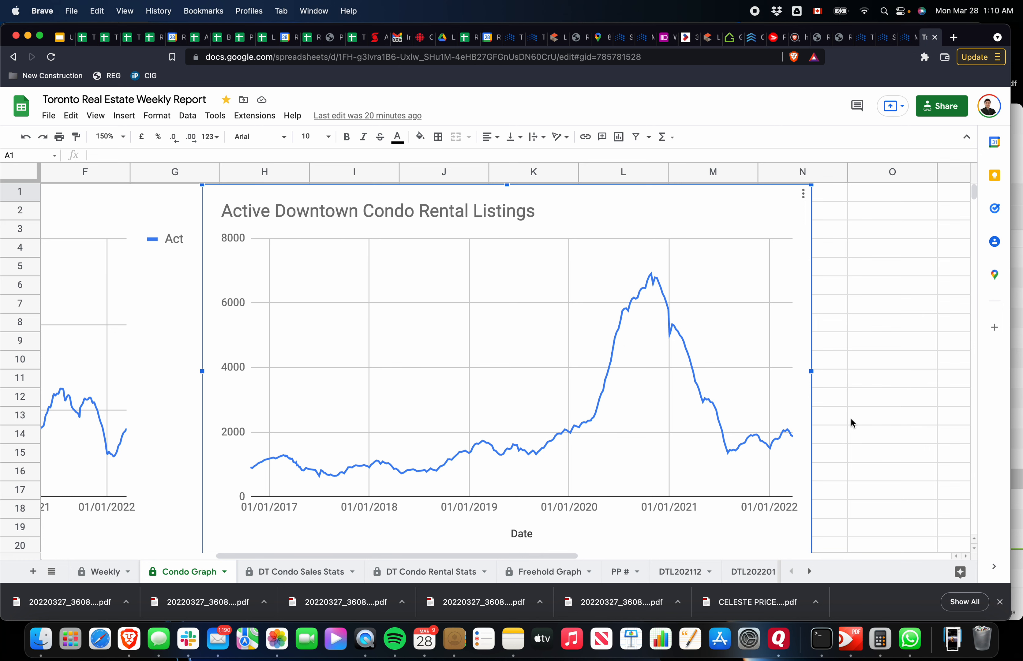
Scroll down to the Downtown Condo Units Leased chart
scroll(down, 3)
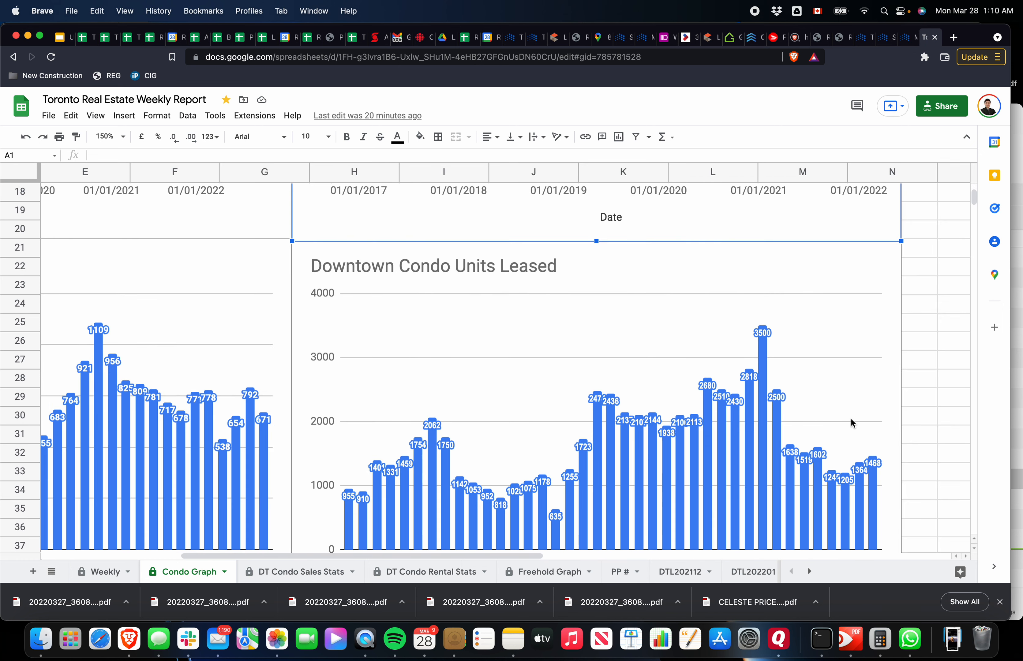
scroll(down, 3)
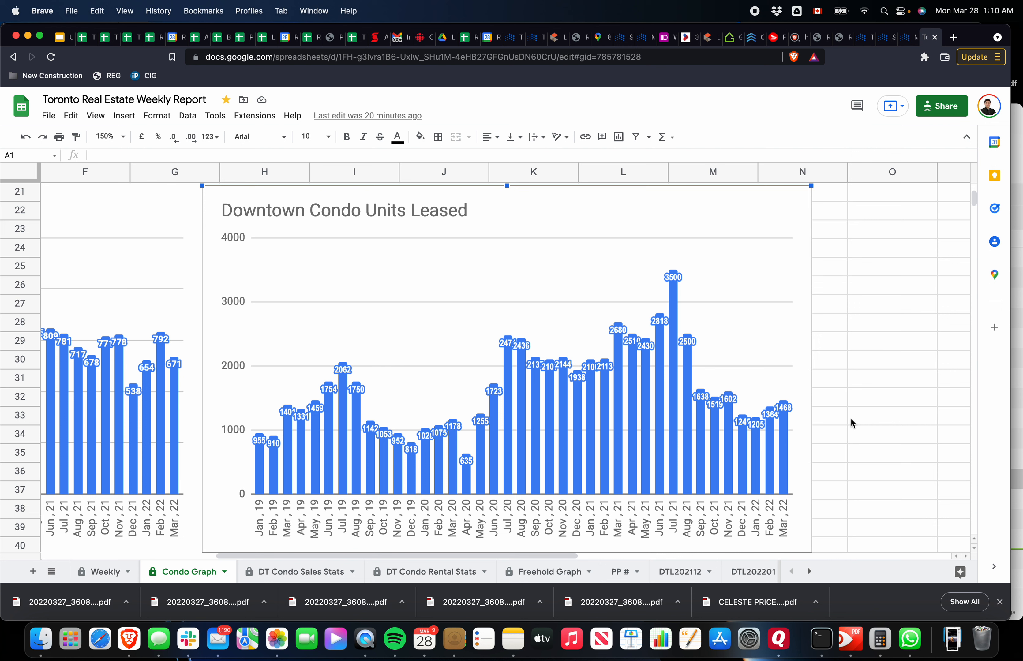
mouse_move(789, 423)
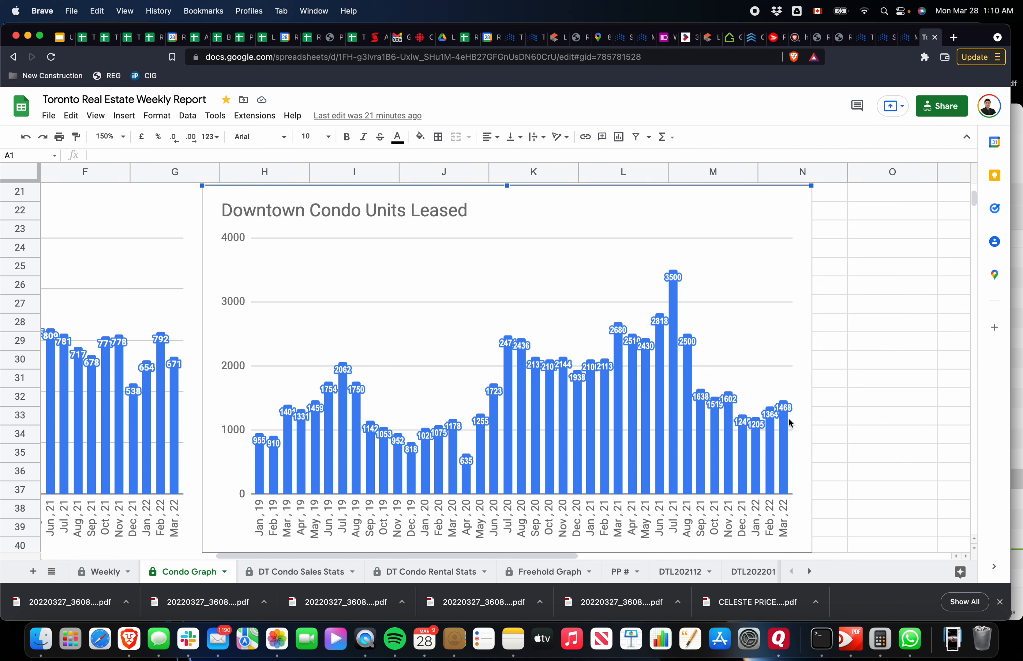
mouse_move(788, 422)
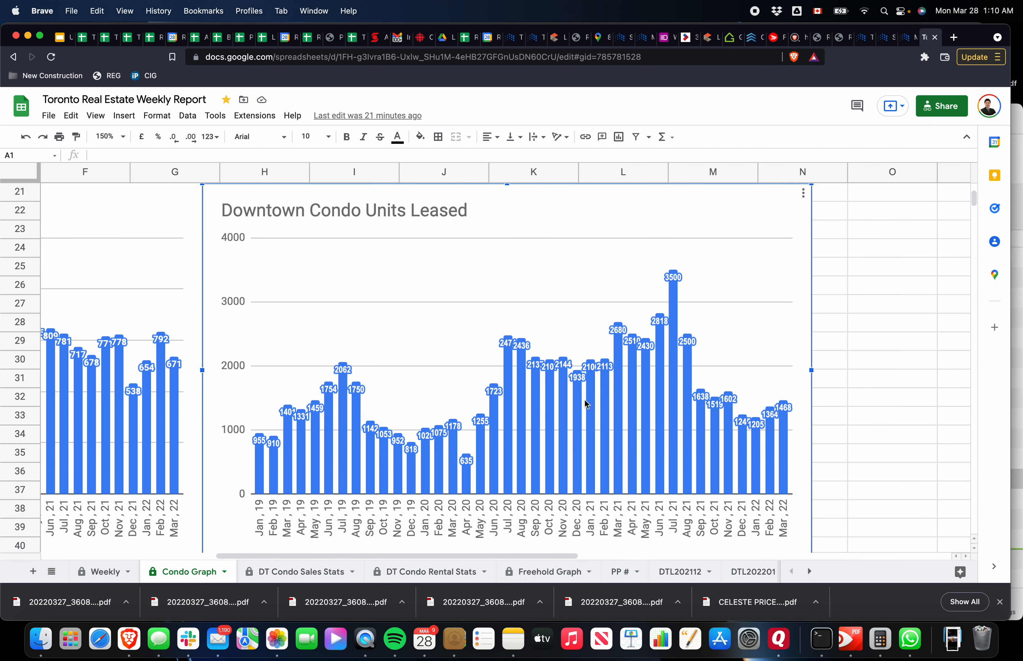
mouse_move(612, 421)
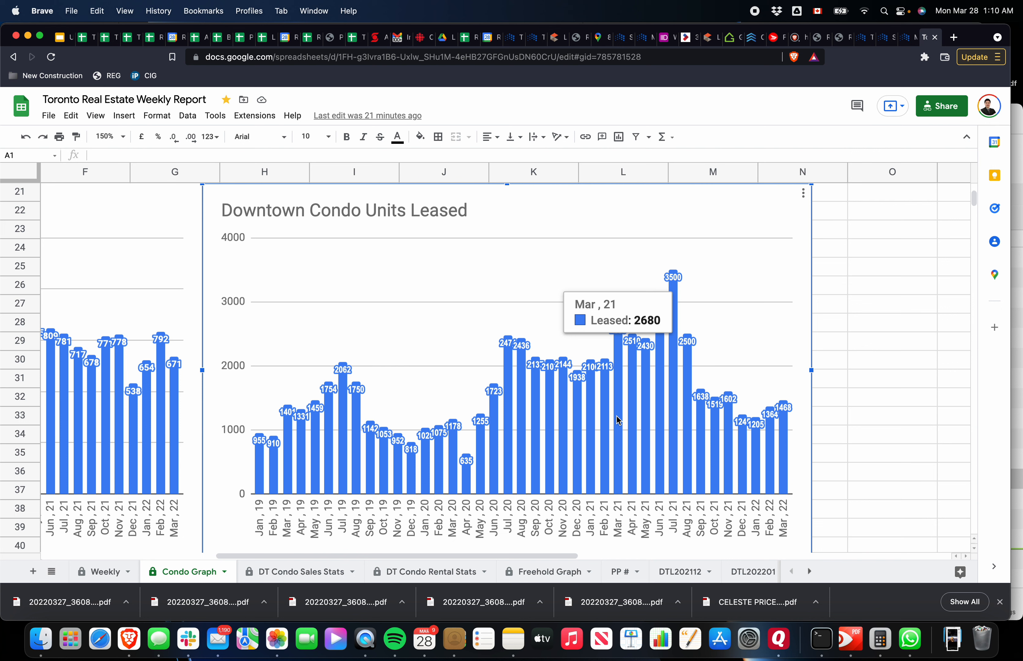
mouse_move(453, 436)
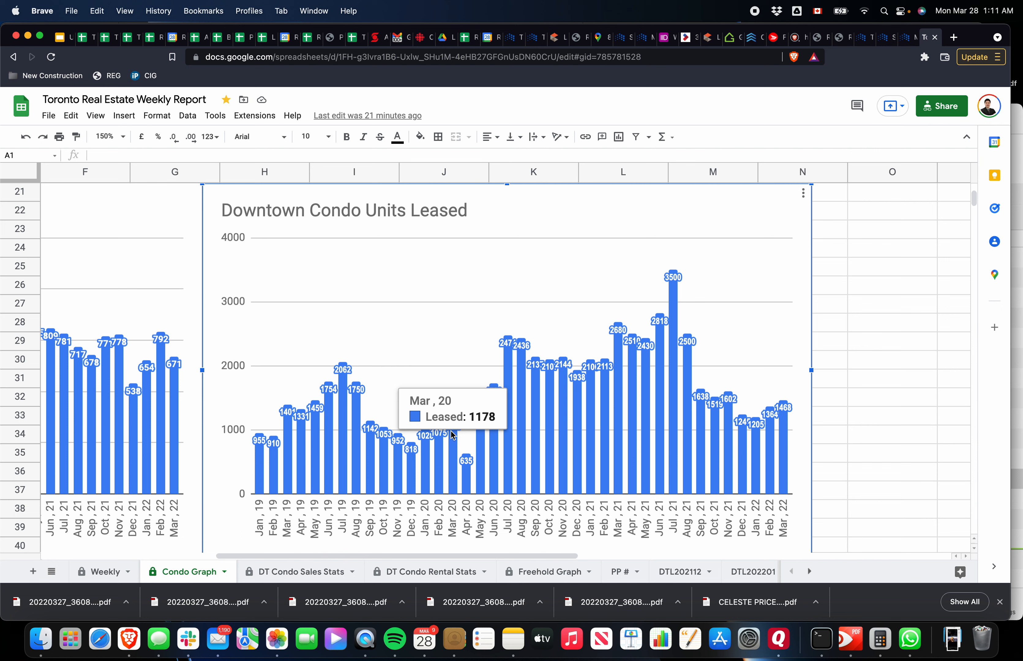
mouse_move(285, 425)
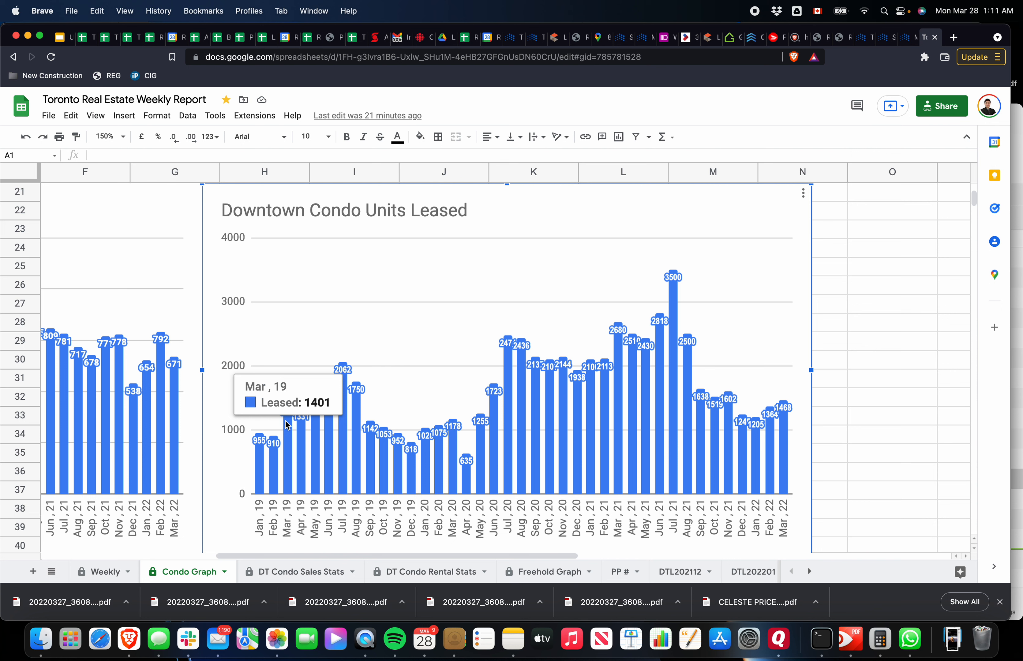
mouse_move(787, 416)
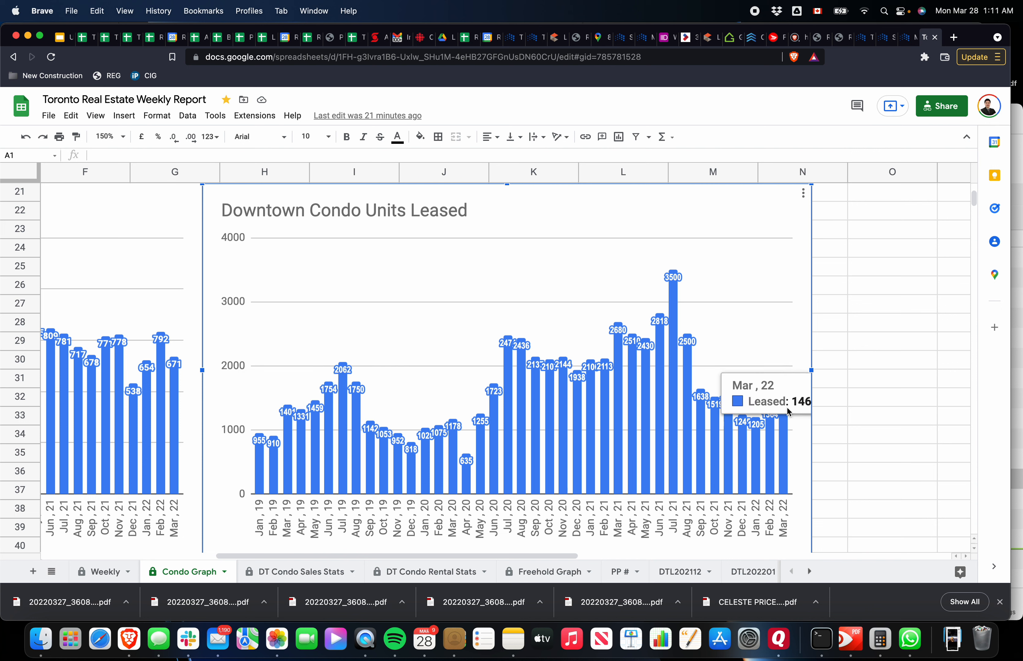
mouse_move(284, 409)
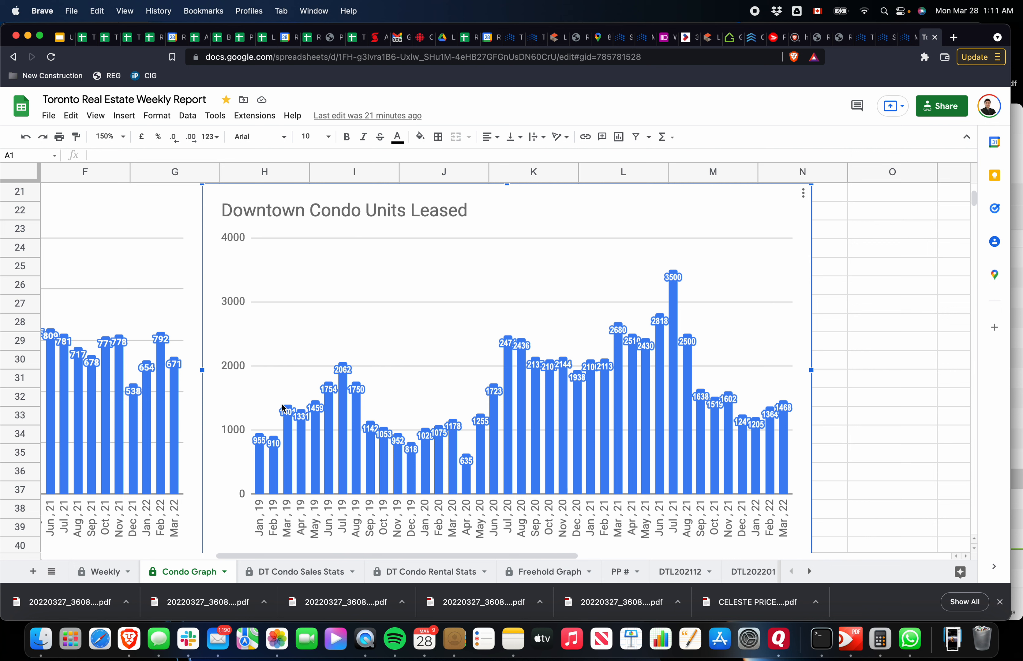
mouse_move(789, 353)
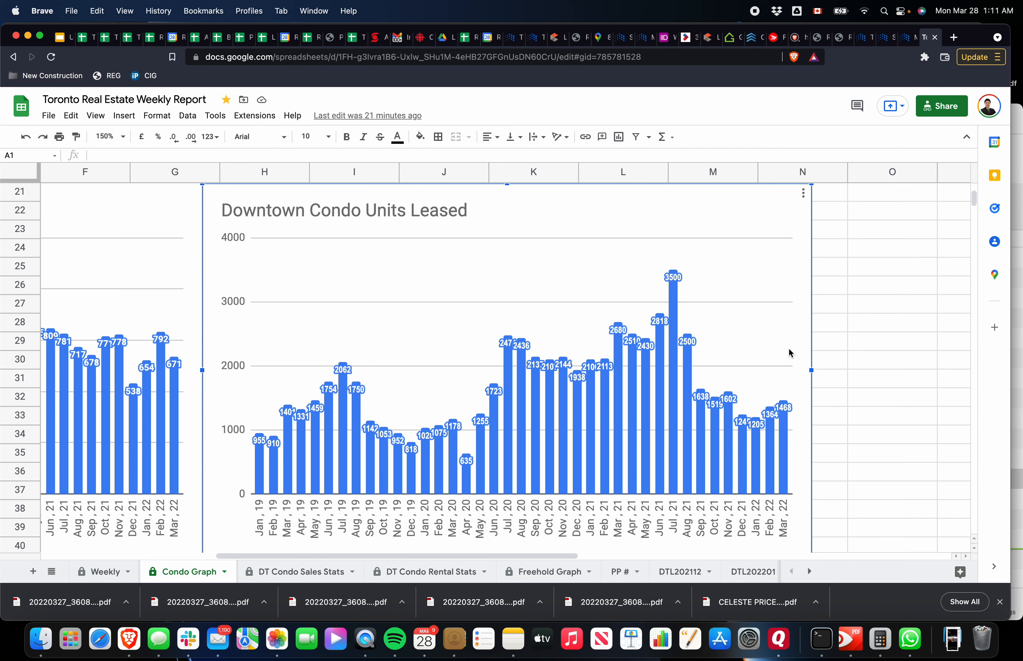
scroll(down, 3)
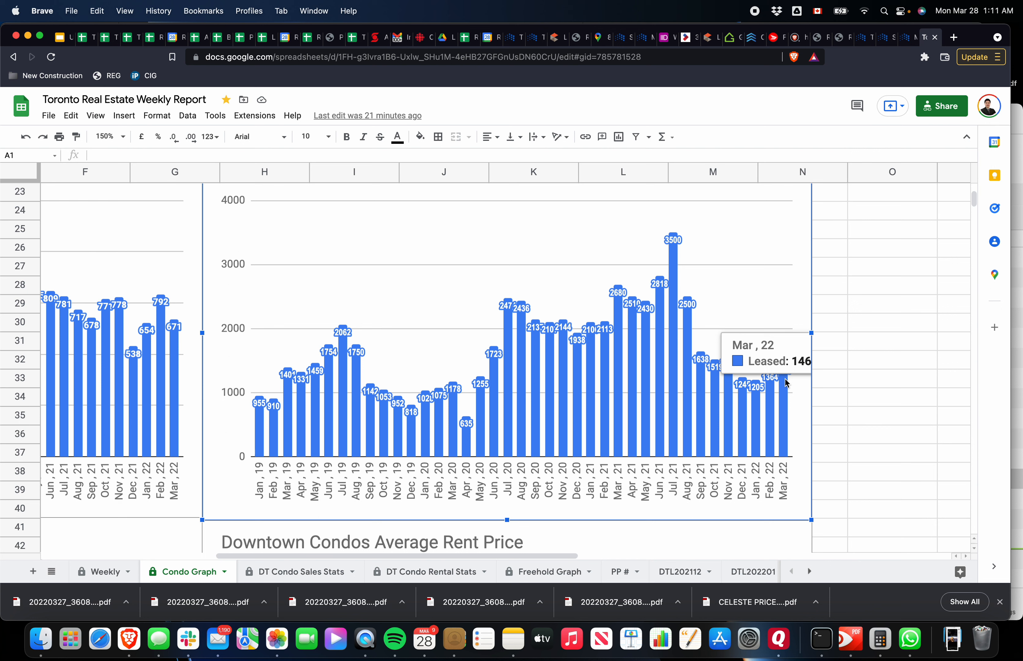
mouse_move(768, 351)
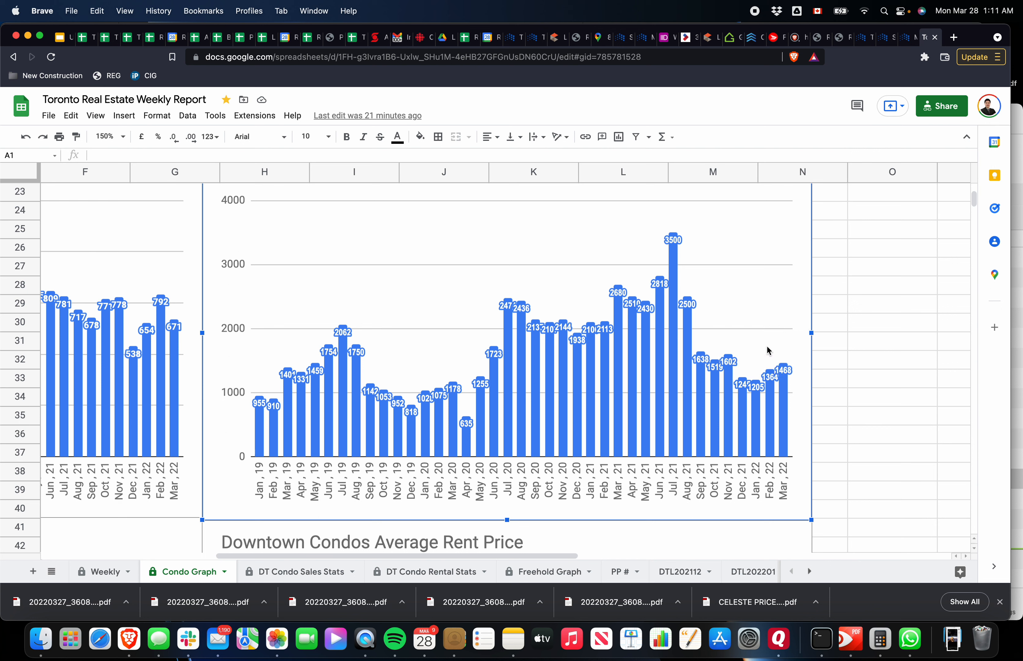
mouse_move(749, 311)
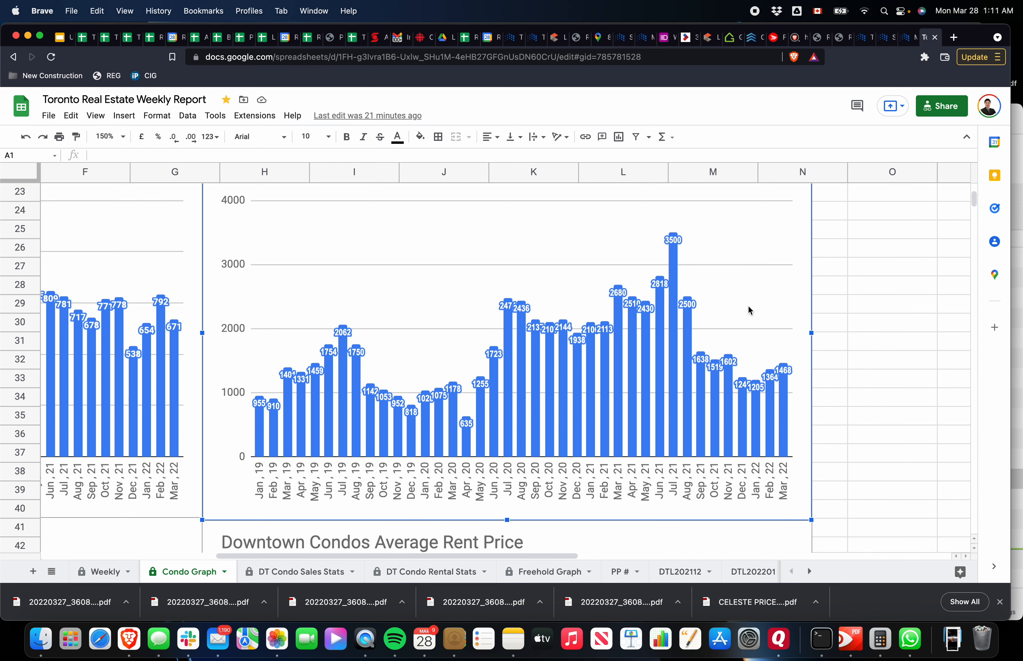
Scroll down through the Average Rent Price chart to the Median Rent Price chart
scroll(down, 3)
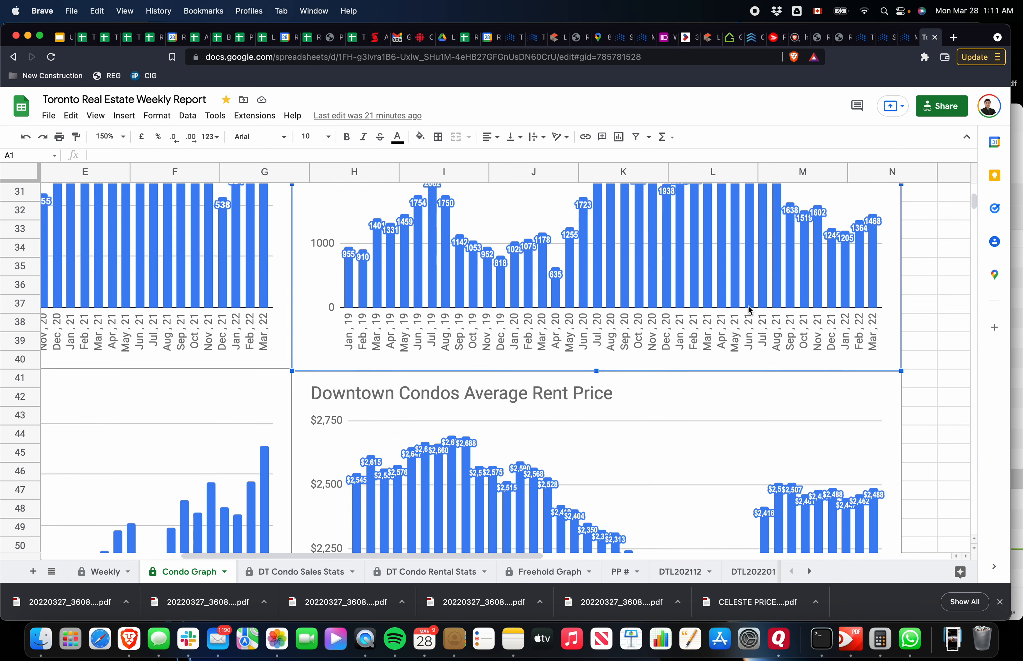
scroll(down, 3)
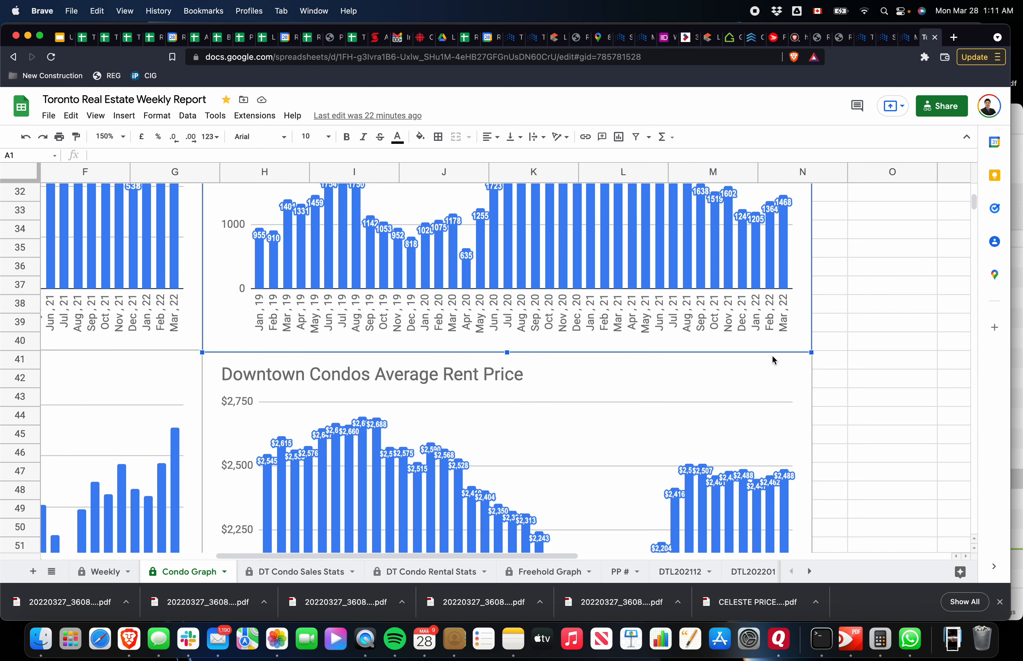
scroll(down, 3)
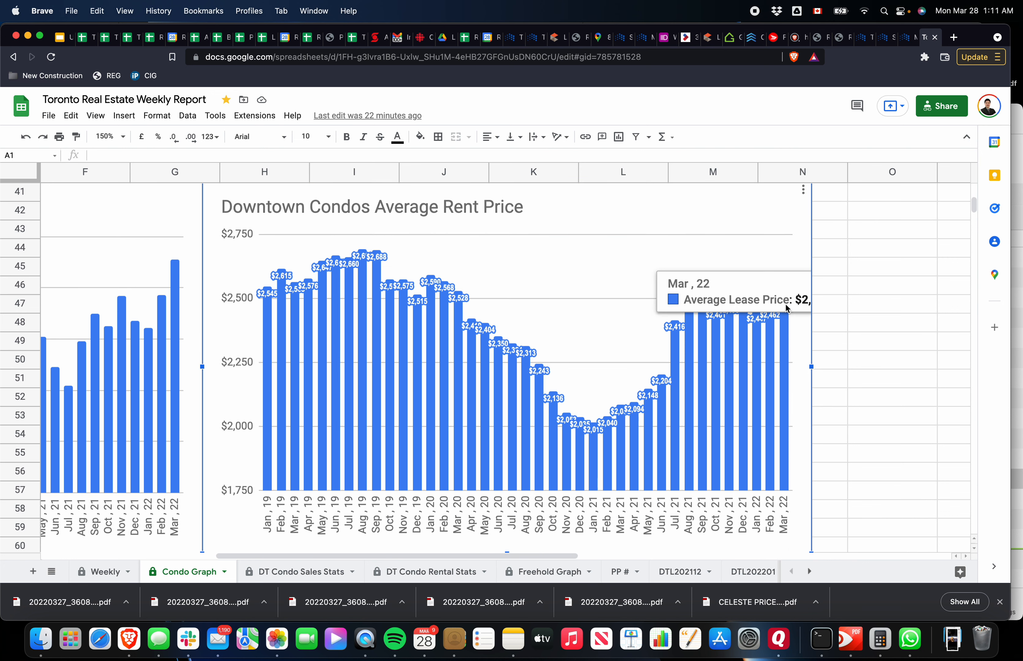
mouse_move(728, 256)
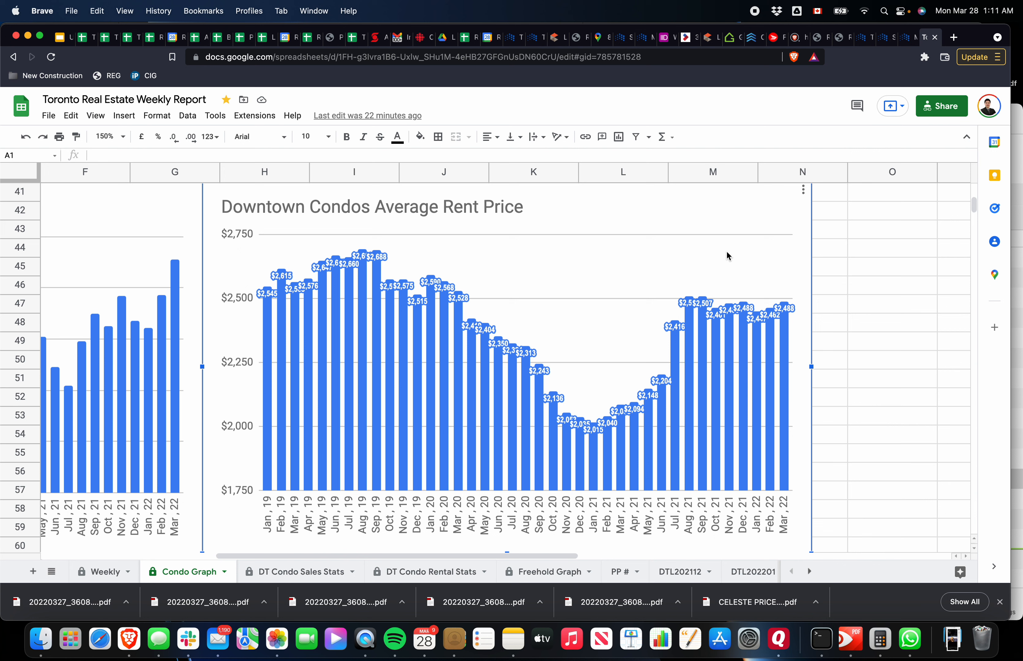
mouse_move(666, 310)
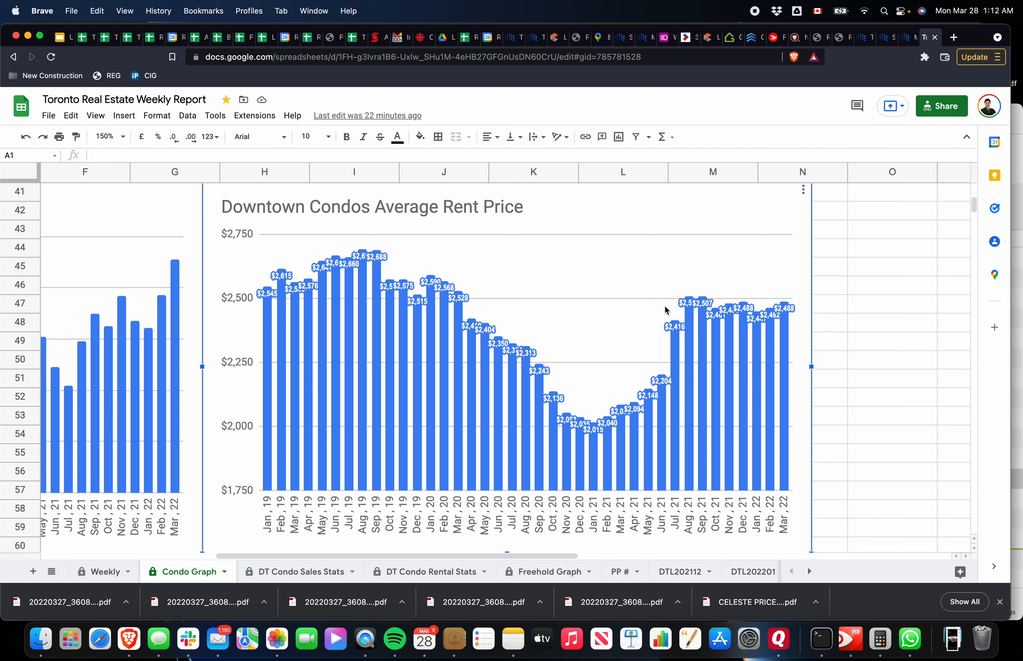
mouse_move(781, 325)
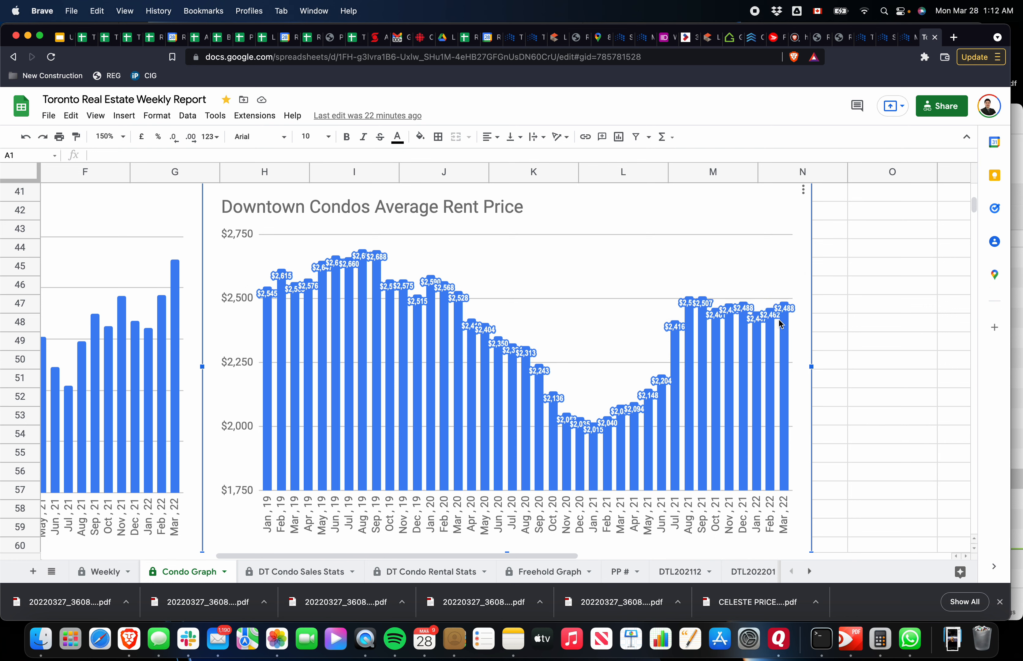
mouse_move(606, 284)
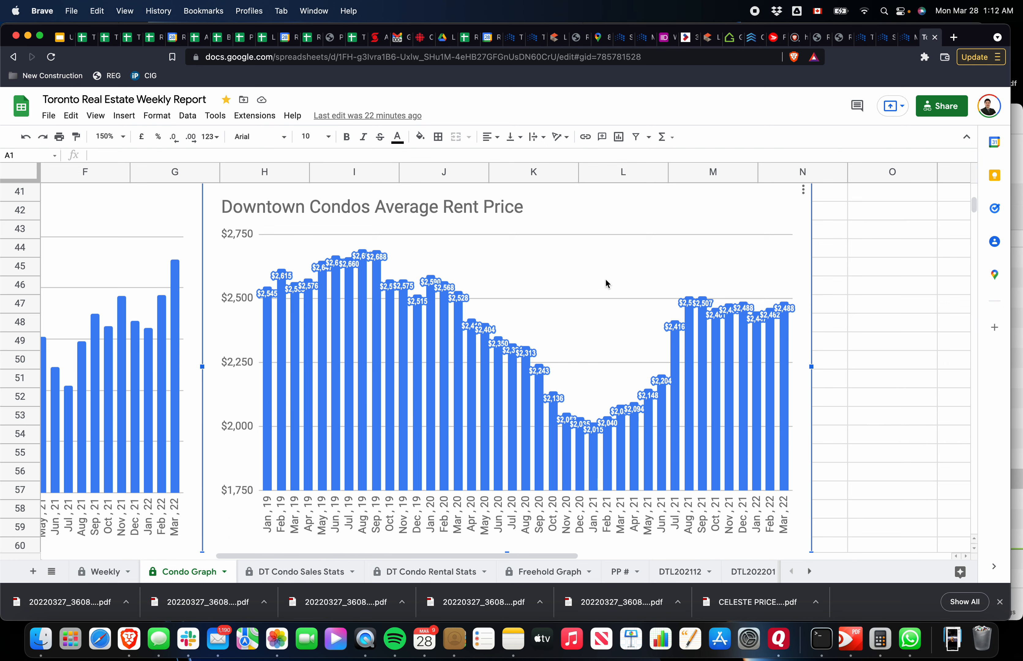
scroll(down, 3)
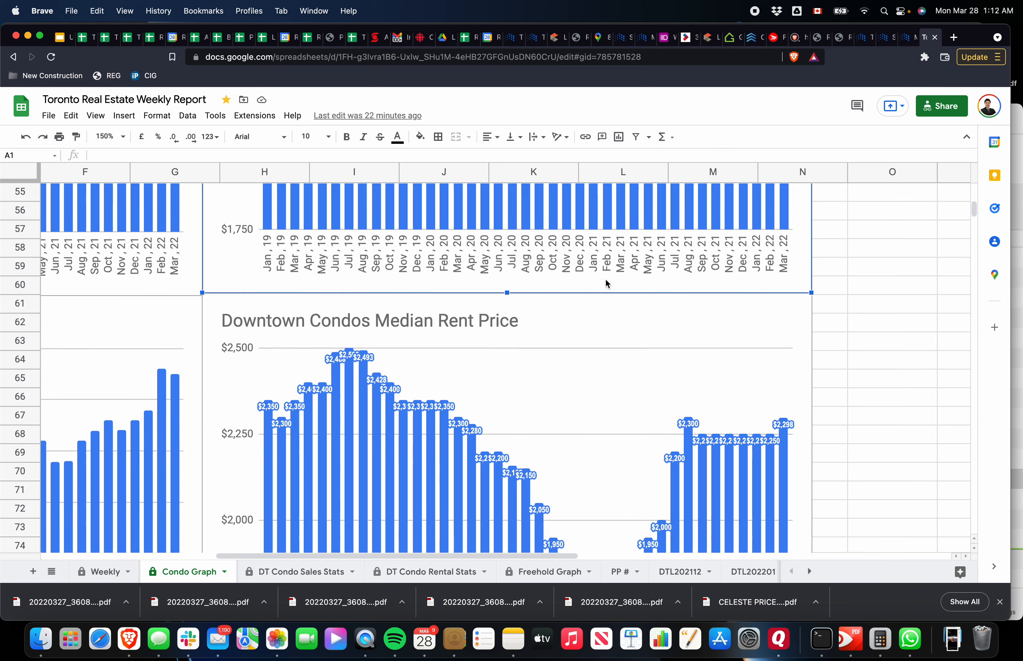
Scroll past the Median Rent Price chart to the List Price Rent Price Ratio chart
scroll(down, 3)
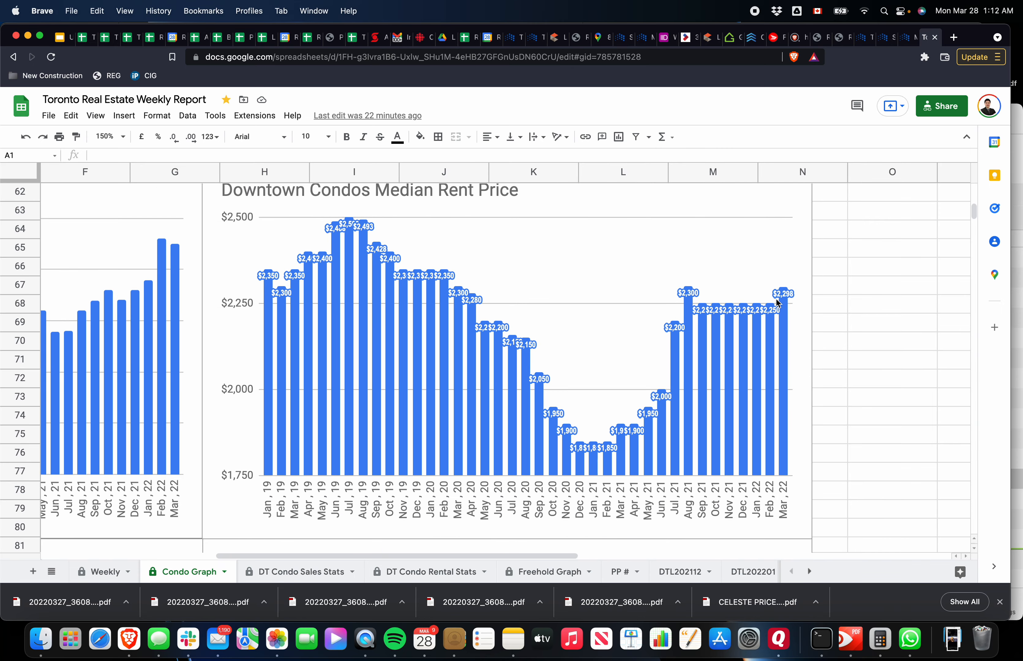
mouse_move(757, 279)
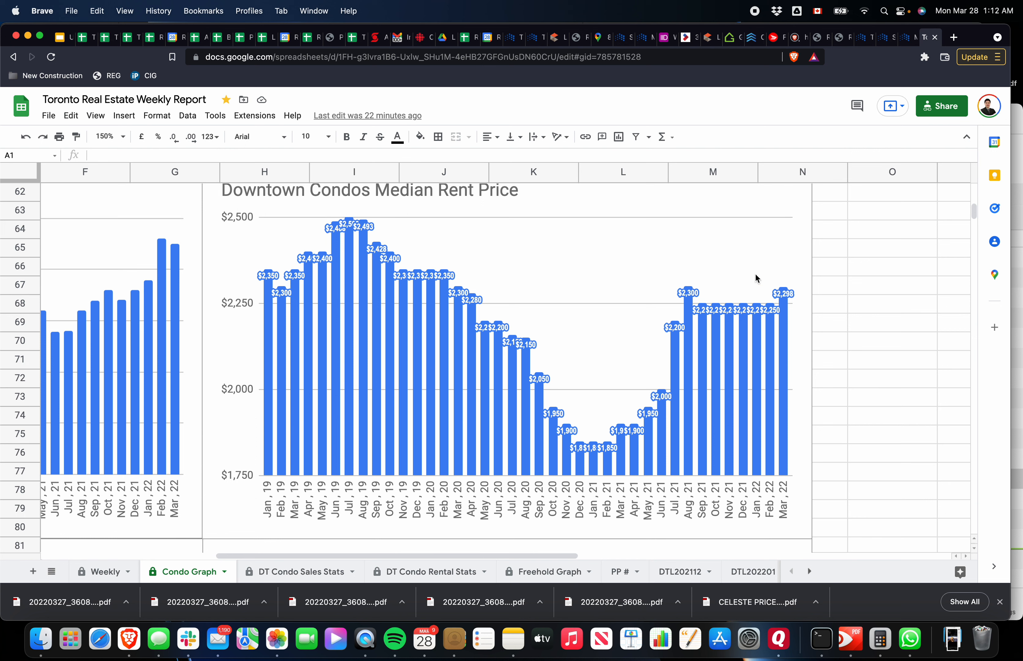
mouse_move(715, 320)
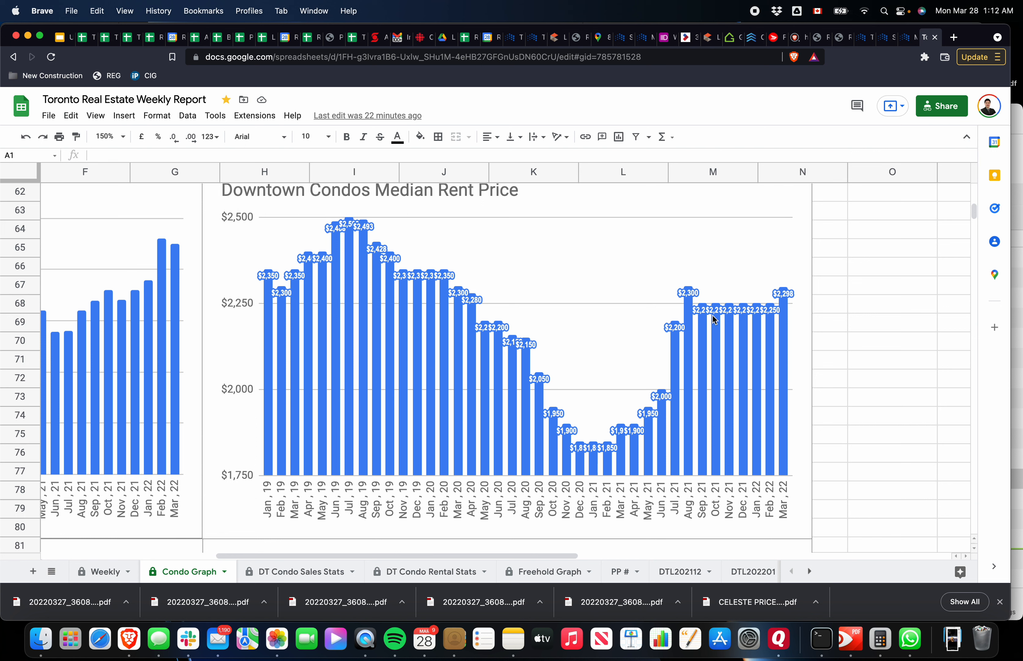
mouse_move(723, 263)
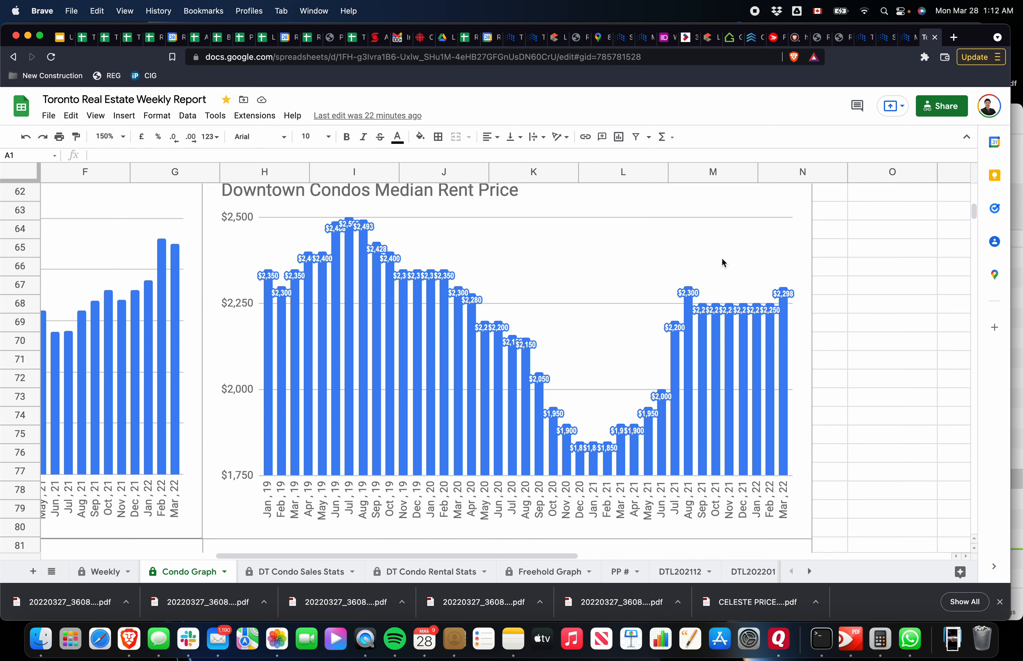
scroll(down, 3)
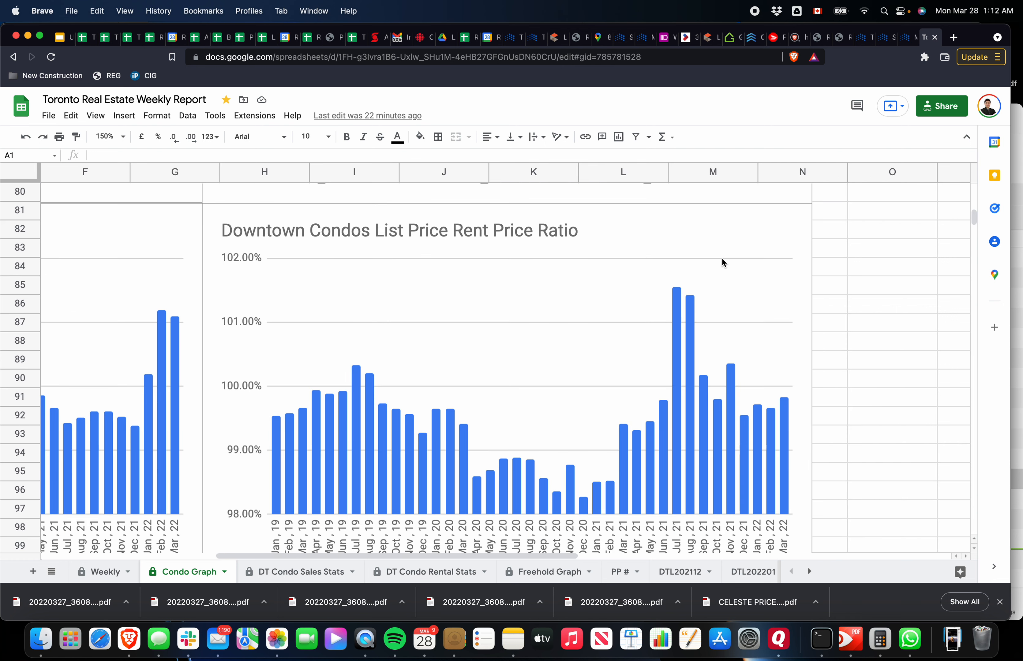
Check the Mar 22 ratio value (99.8%), then scroll to the Rental Days On Market chart
scroll(down, 3)
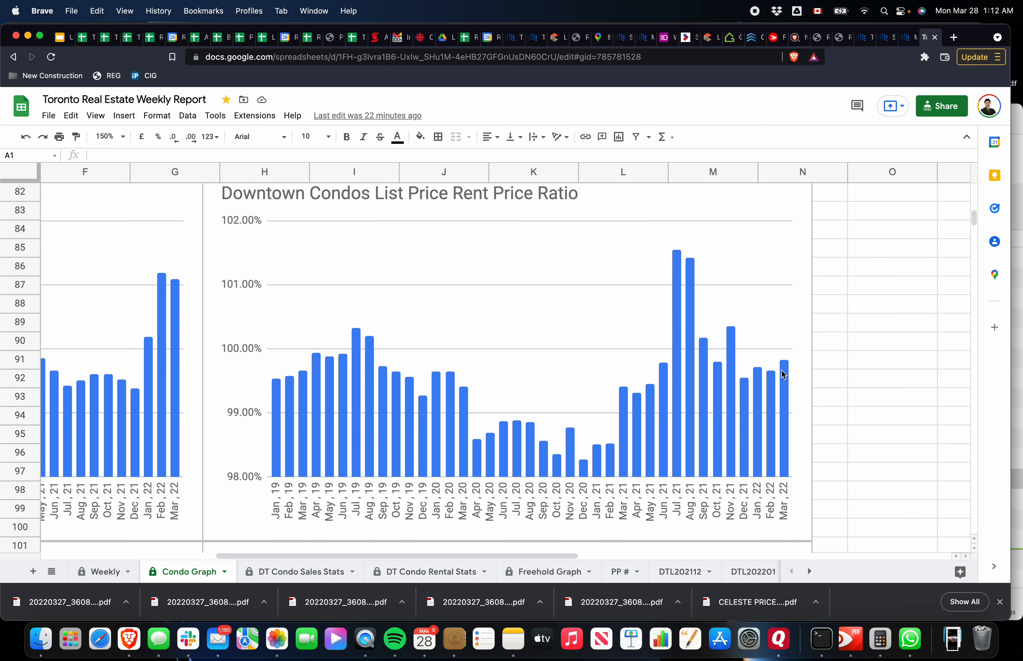
click(782, 375)
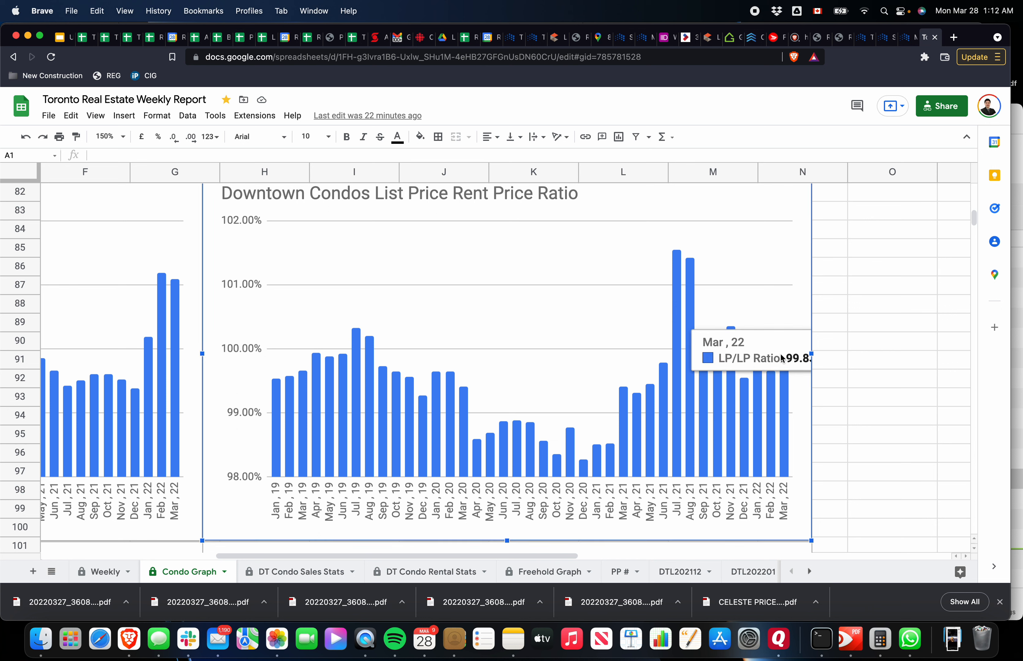
mouse_move(763, 351)
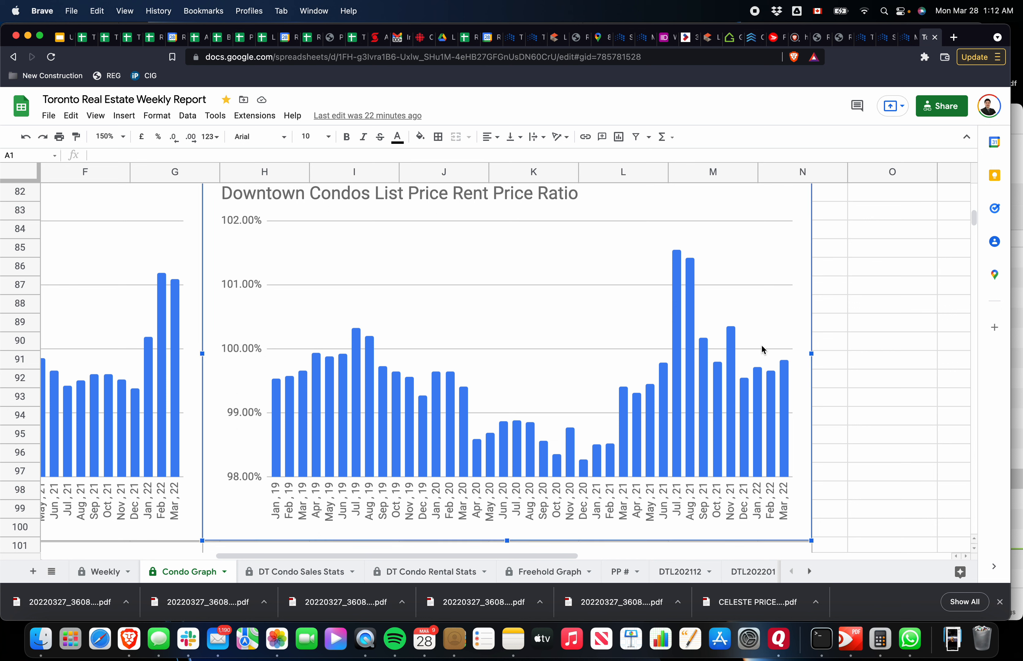
mouse_move(725, 247)
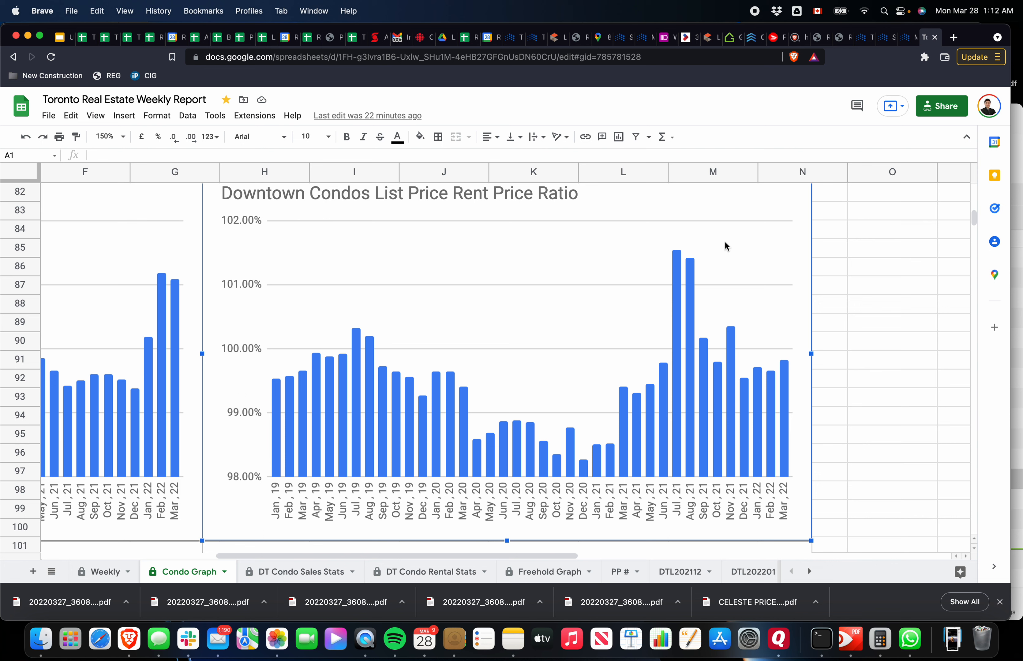
scroll(down, 3)
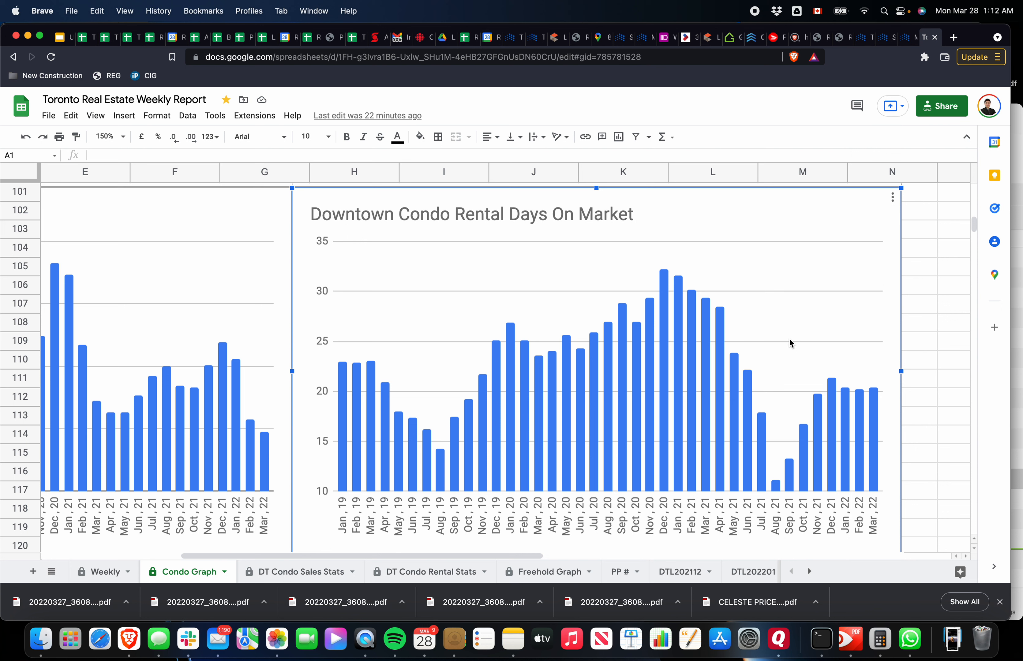
mouse_move(844, 363)
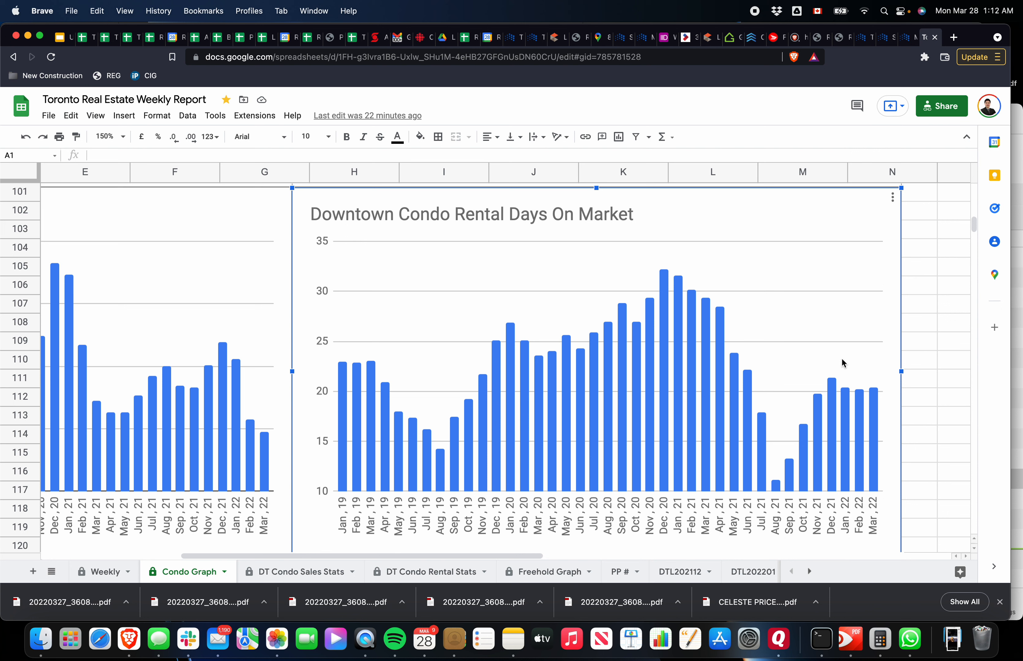
mouse_move(829, 335)
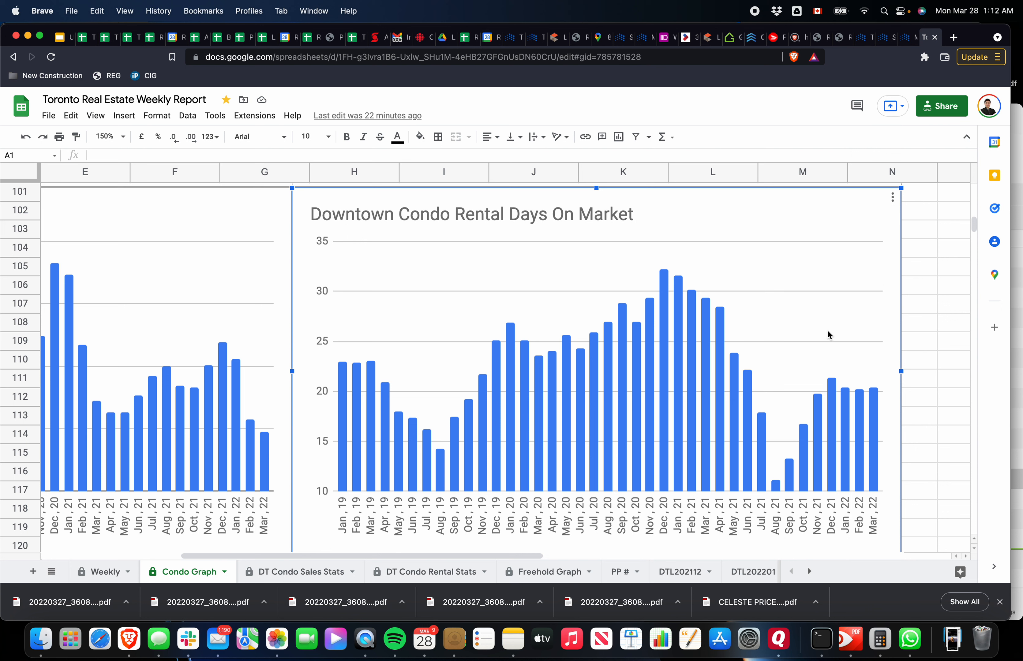
mouse_move(765, 286)
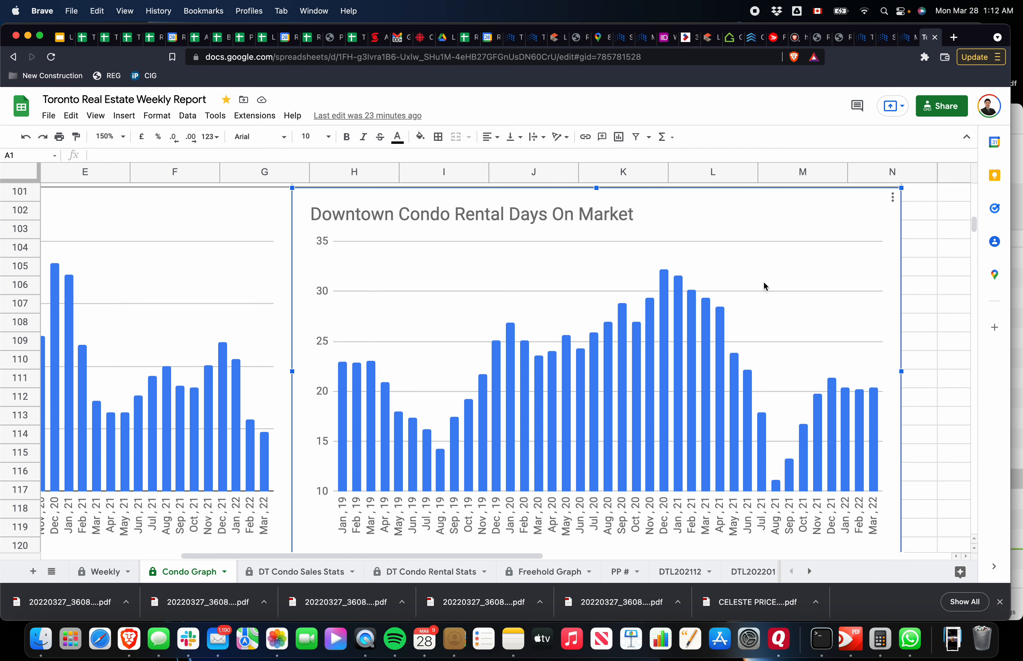
scroll(down, 3)
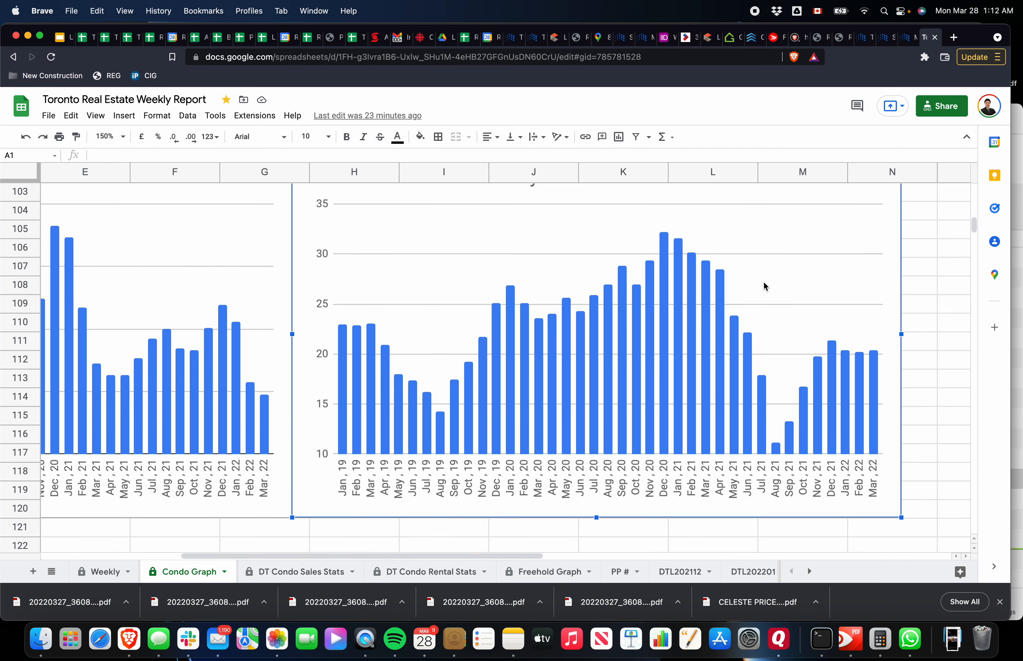
scroll(up, 3)
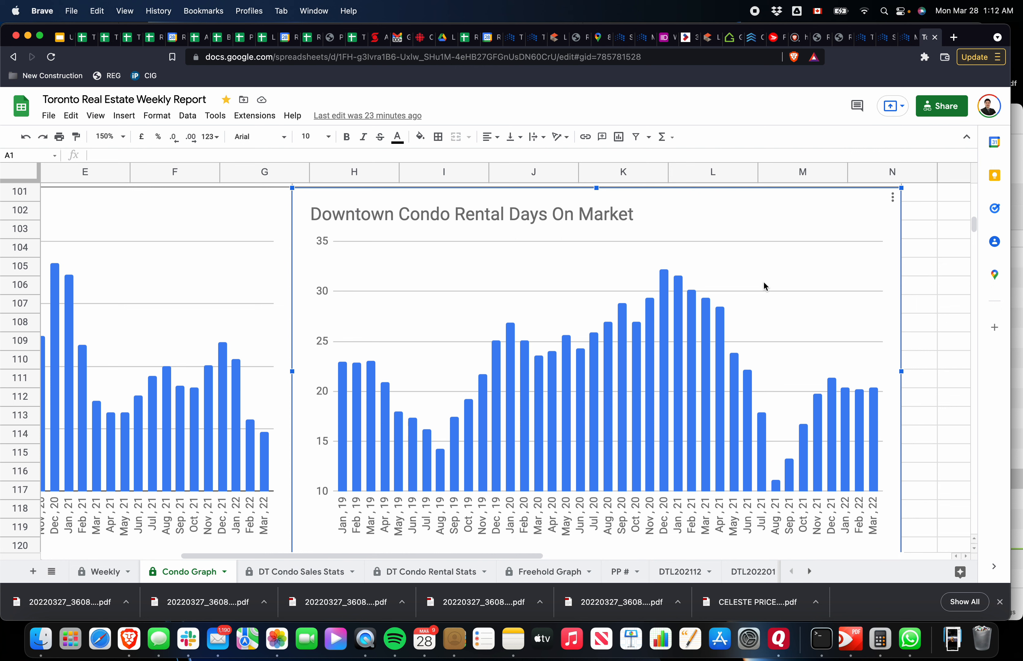
mouse_move(758, 293)
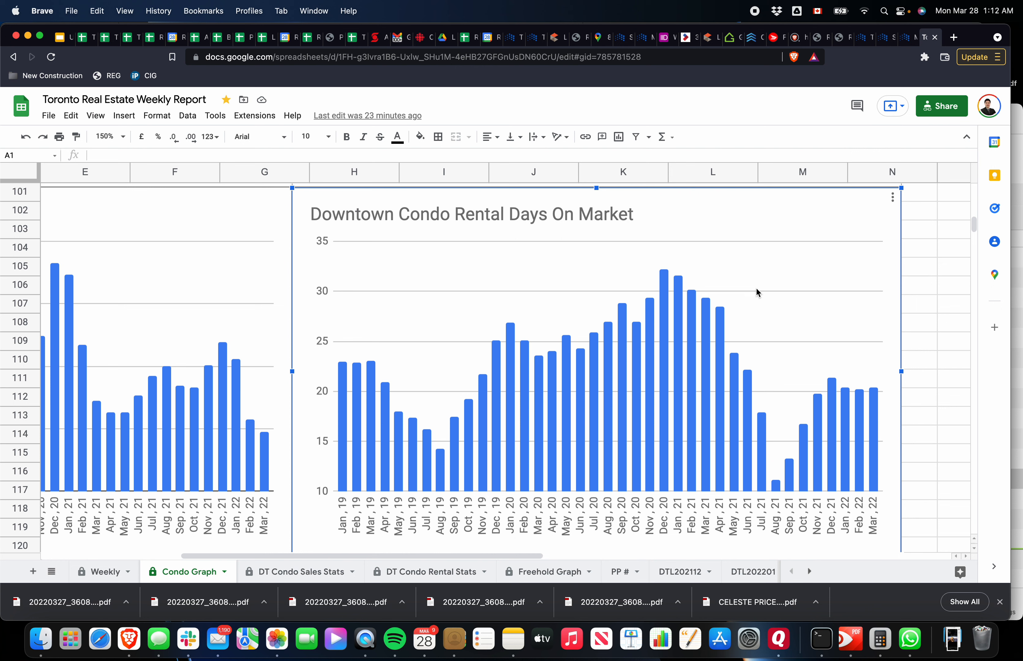
mouse_move(779, 300)
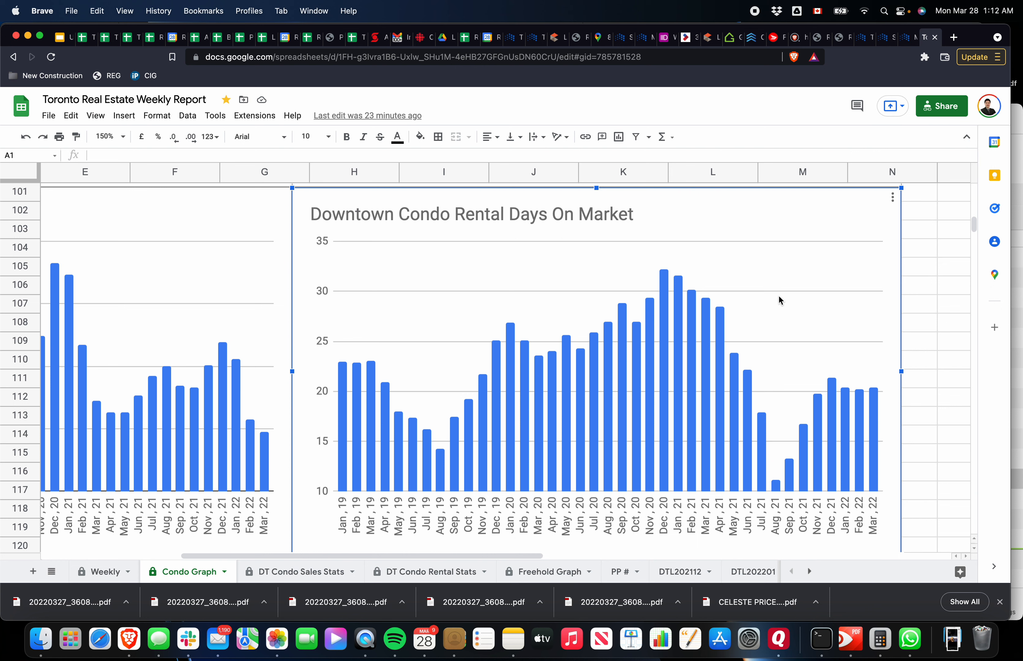
mouse_move(337, 572)
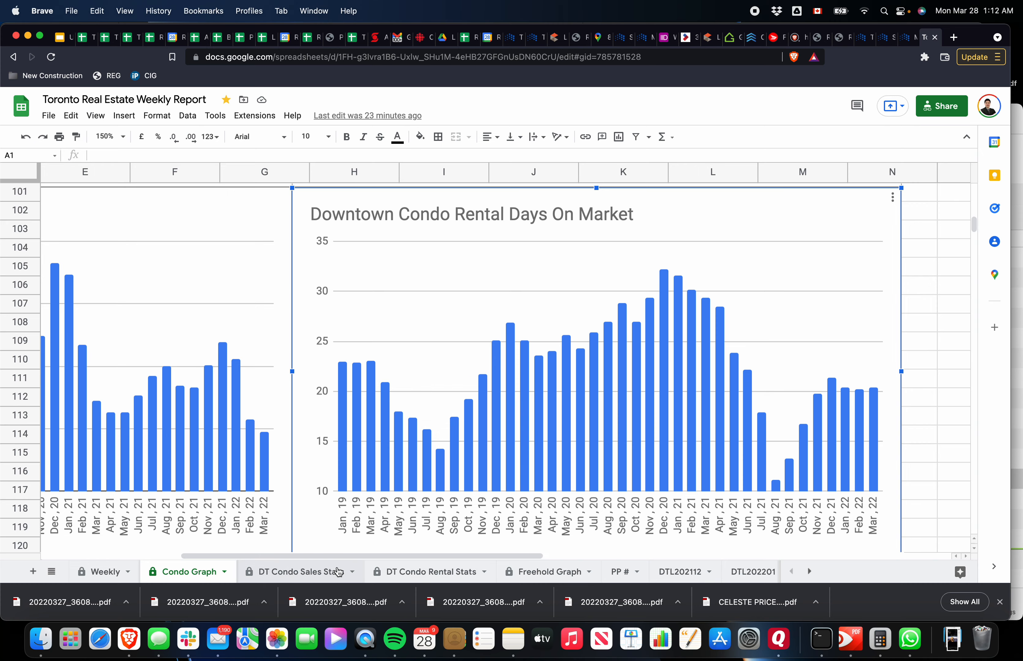
Switch to DT Condo Sales Stats and check March 2022 Studio, 1 Bed and 2 Bed average sale prices
click(294, 572)
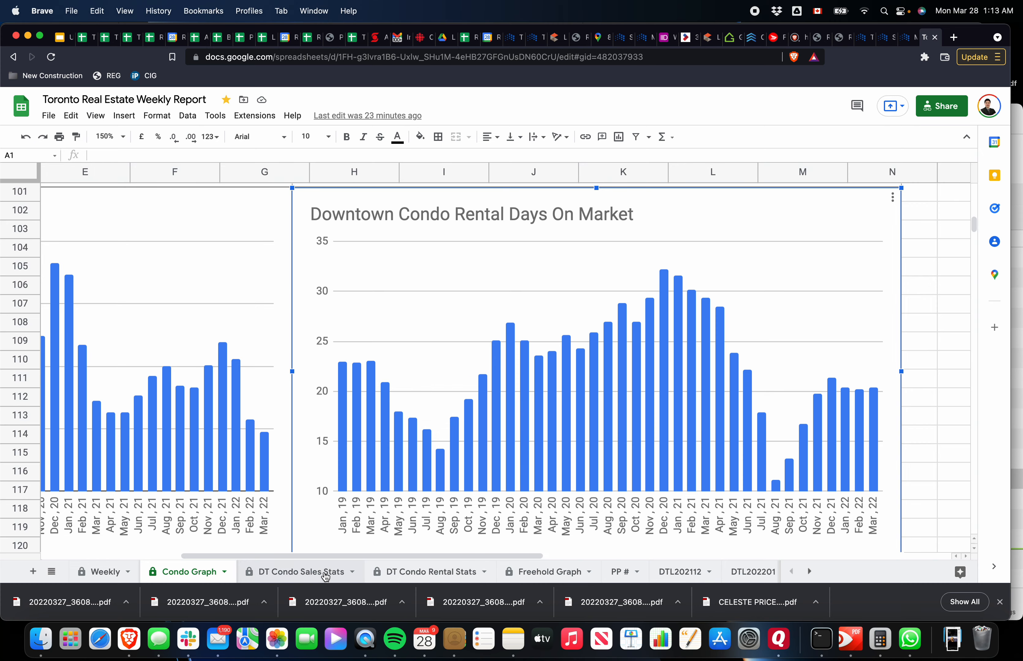
click(295, 572)
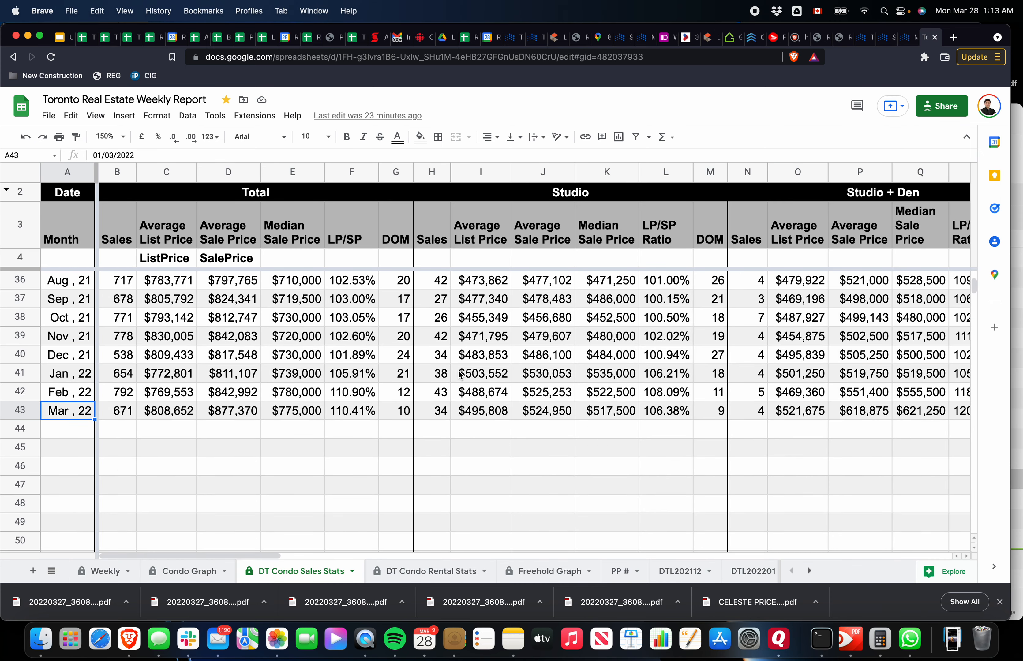
mouse_move(507, 428)
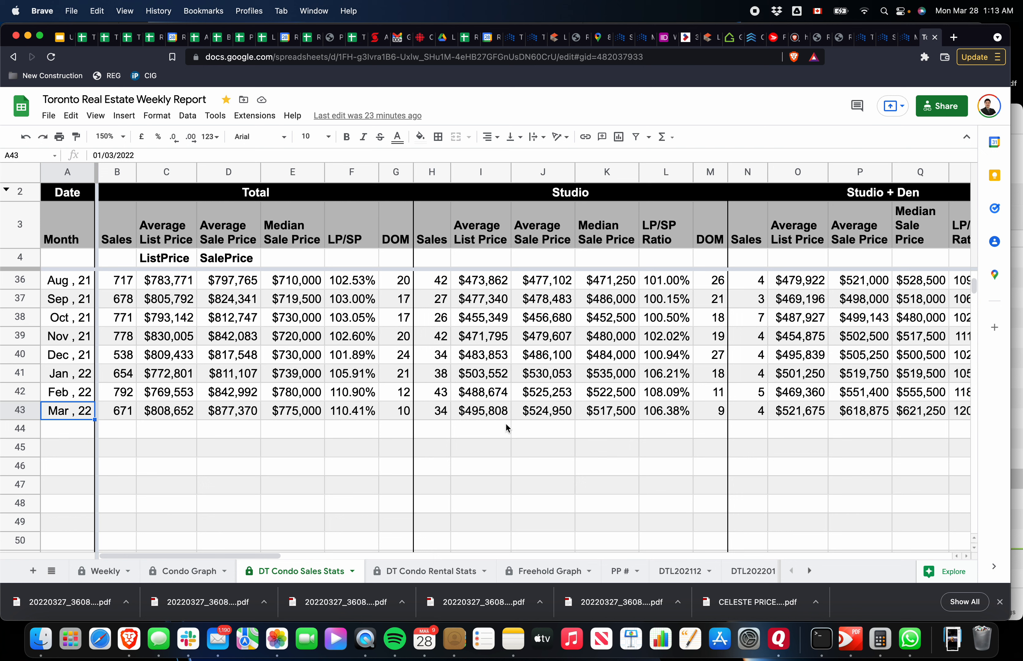
click(542, 411)
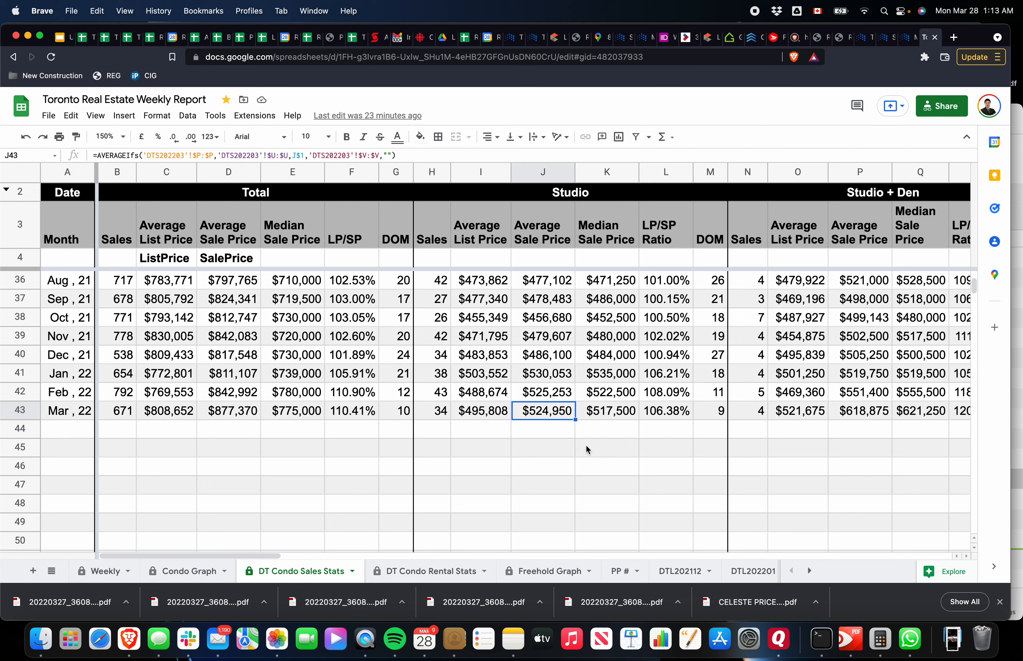
mouse_move(629, 434)
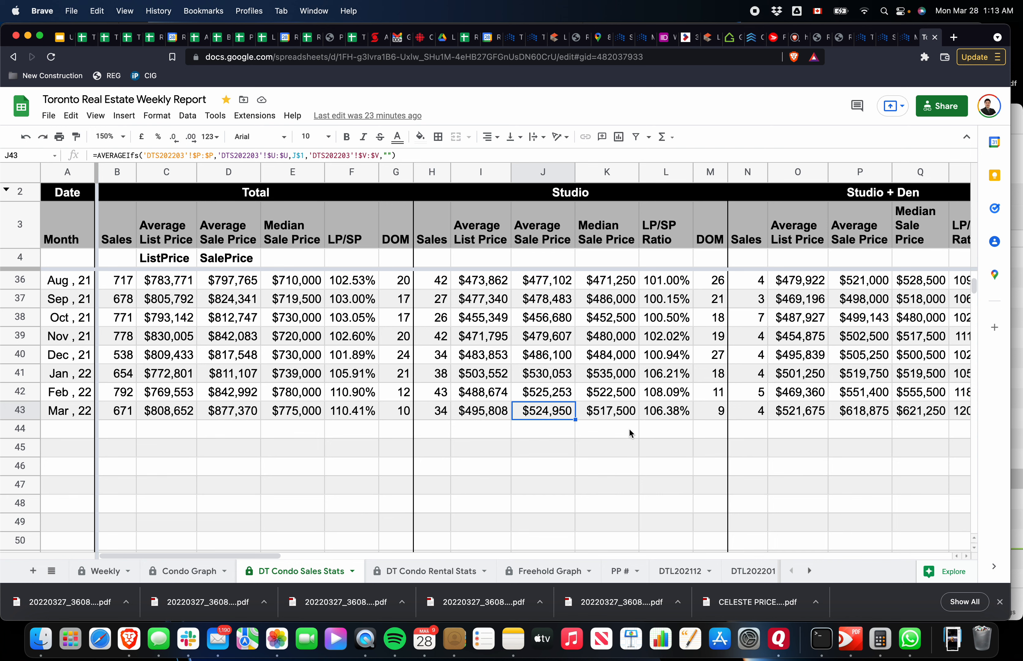
scroll(right, 3)
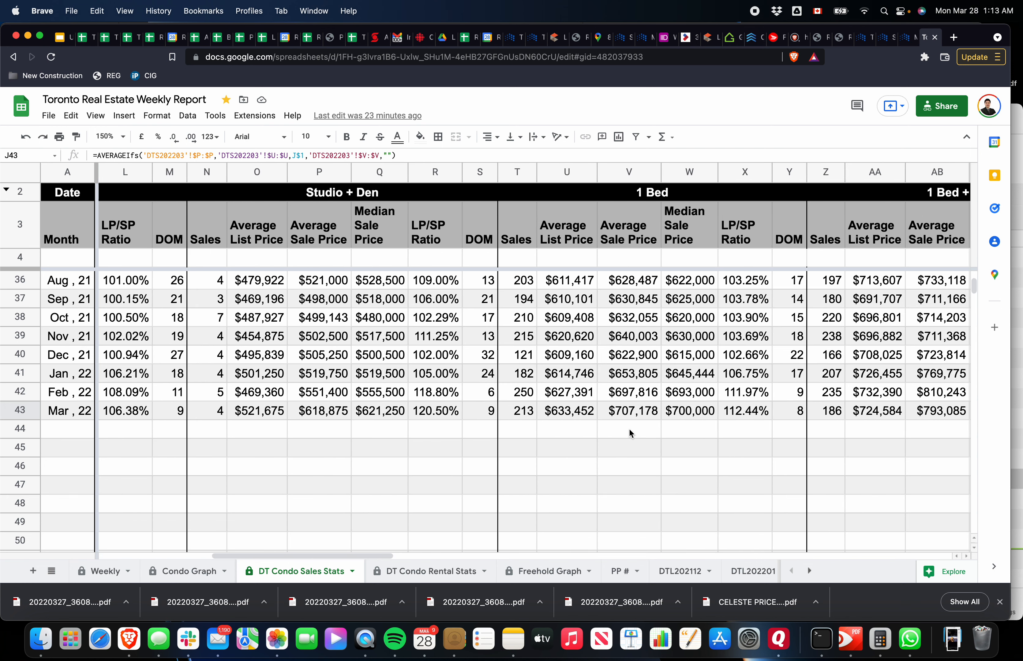
click(575, 411)
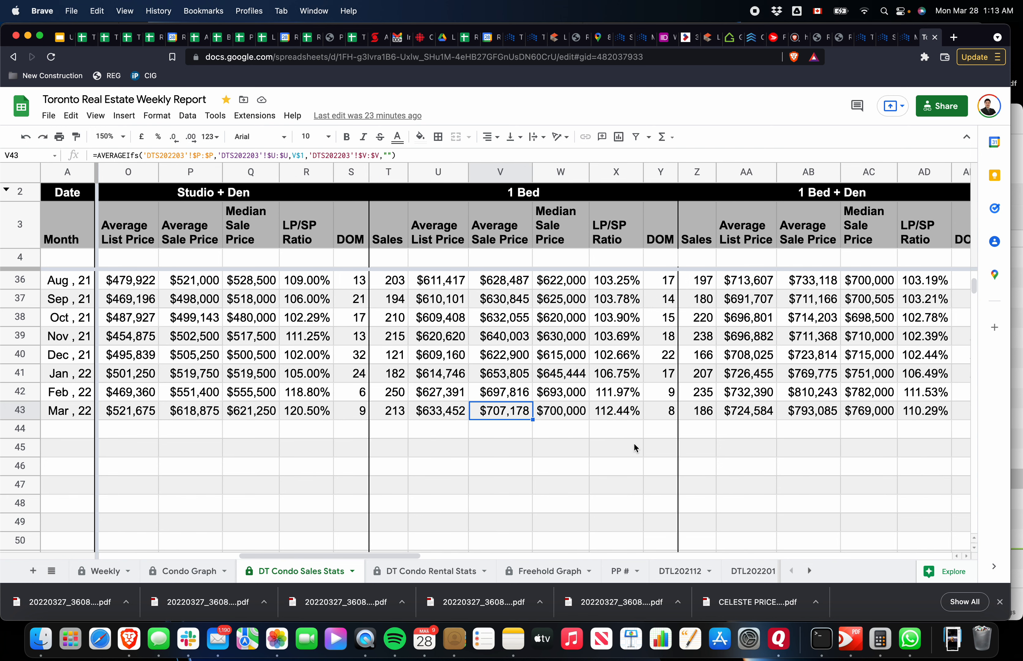
scroll(right, 3)
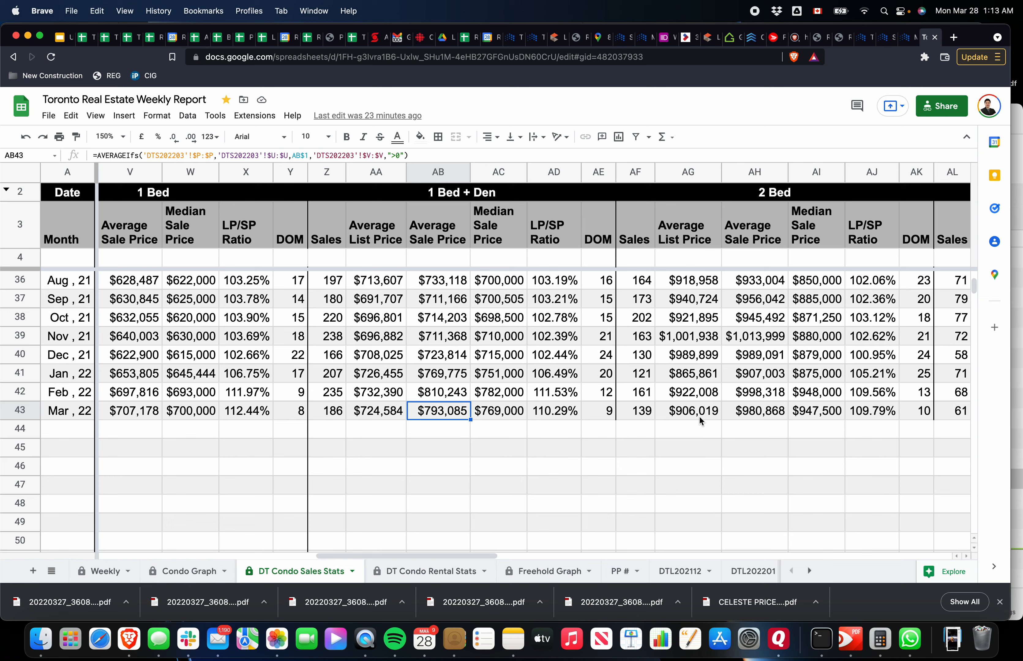
click(755, 411)
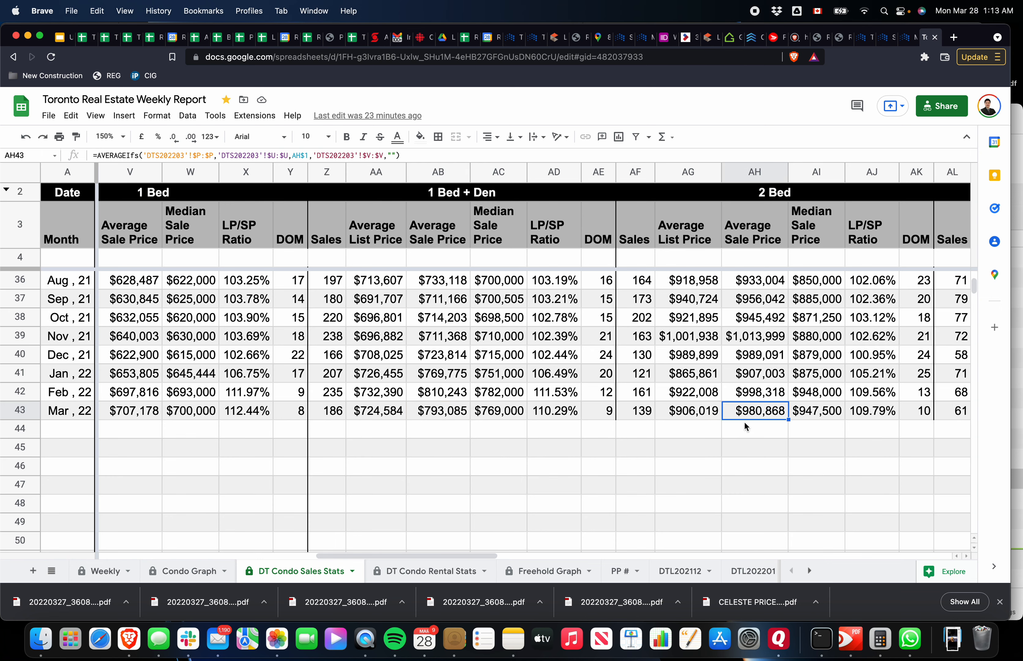
Check March 2022 2 Bed + Den, 3 Bed and 3 Bed + Den figures, then scroll back left
scroll(right, 3)
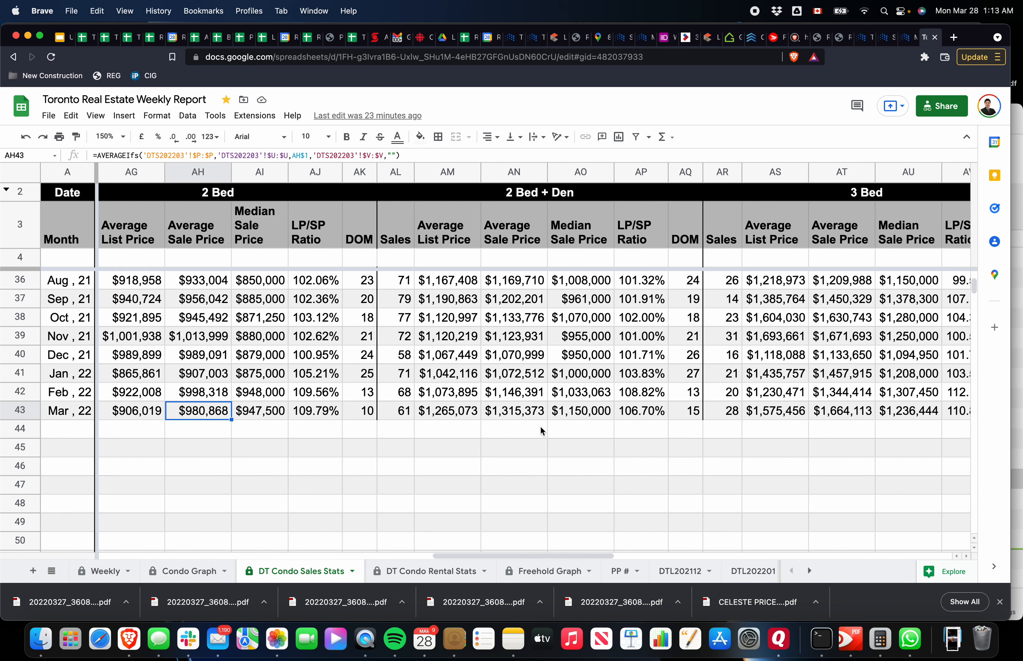
click(514, 411)
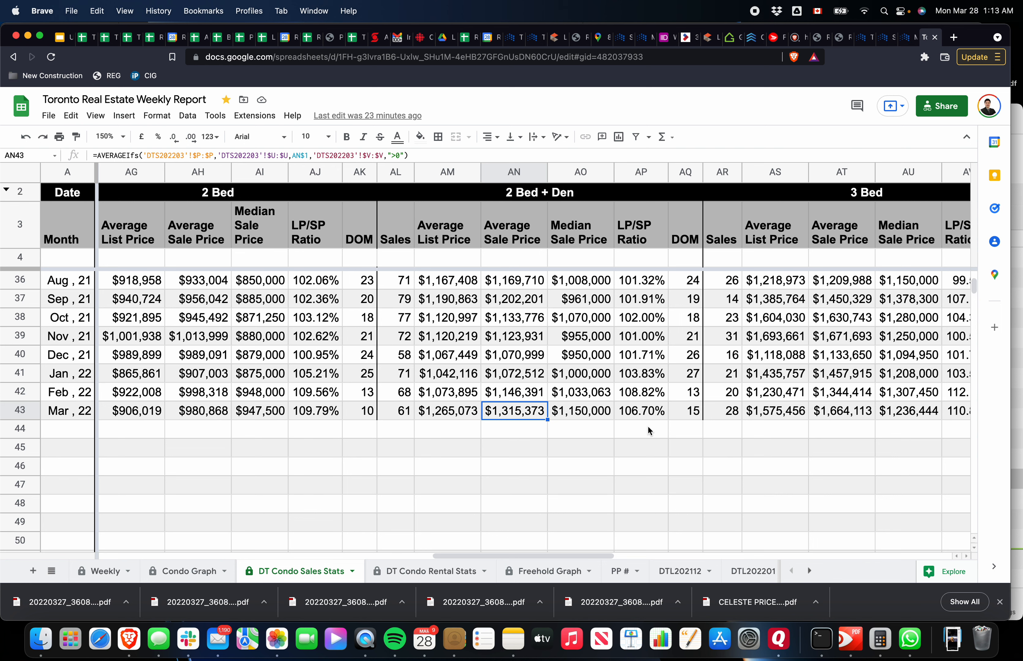
scroll(right, 3)
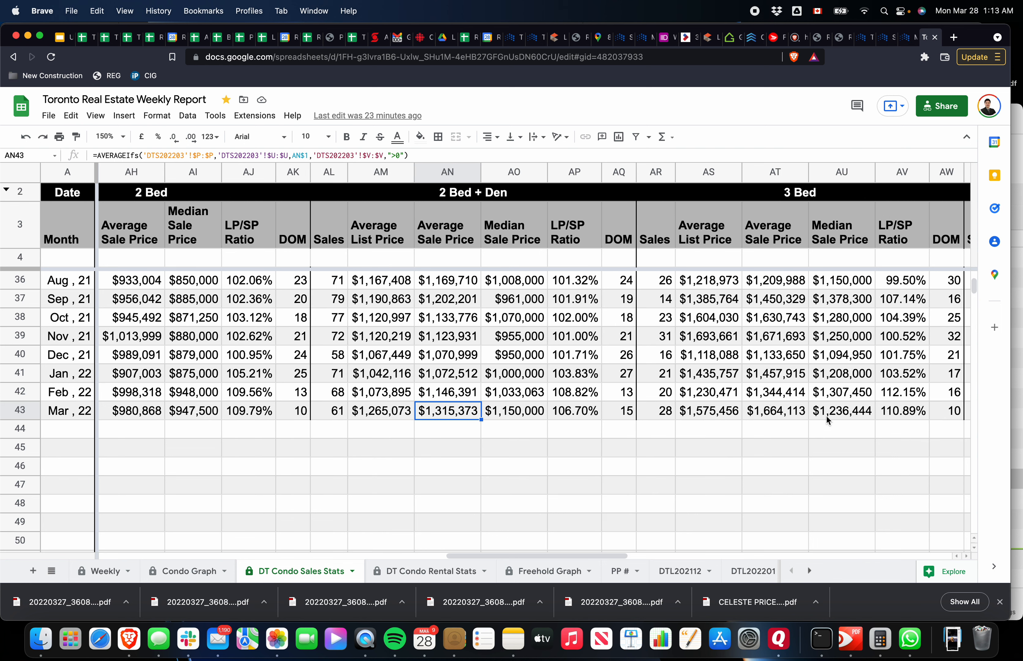
click(776, 411)
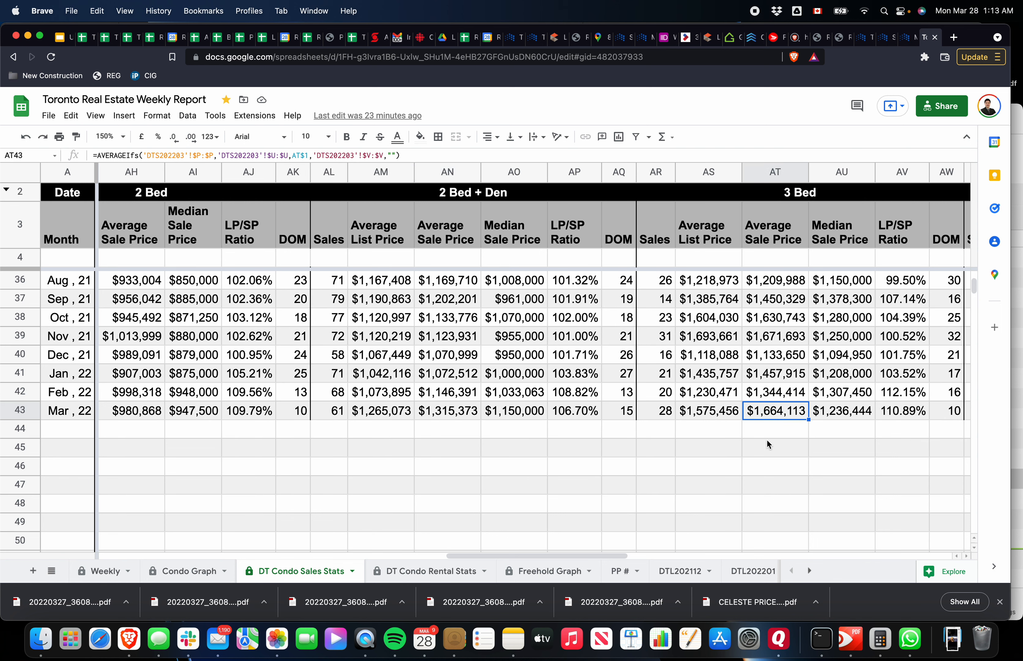
scroll(right, 3)
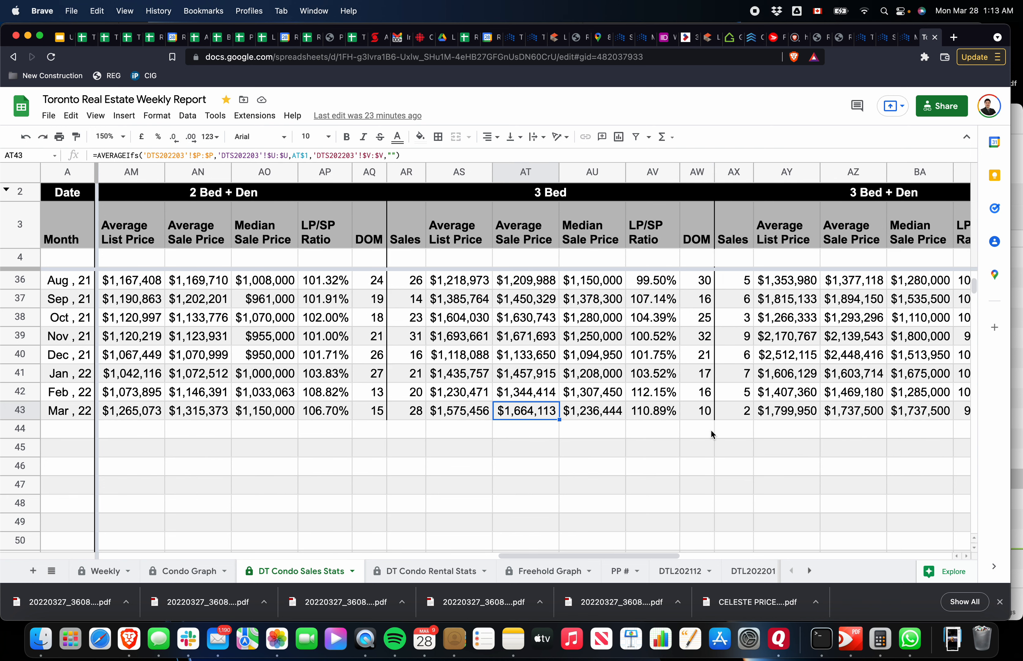
scroll(right, 3)
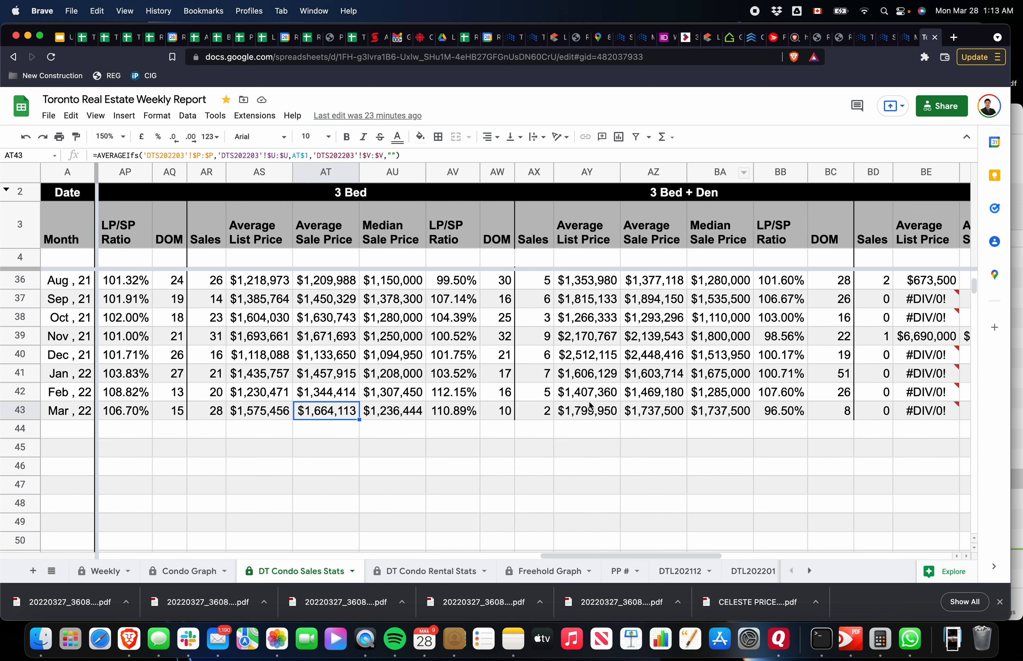
click(534, 411)
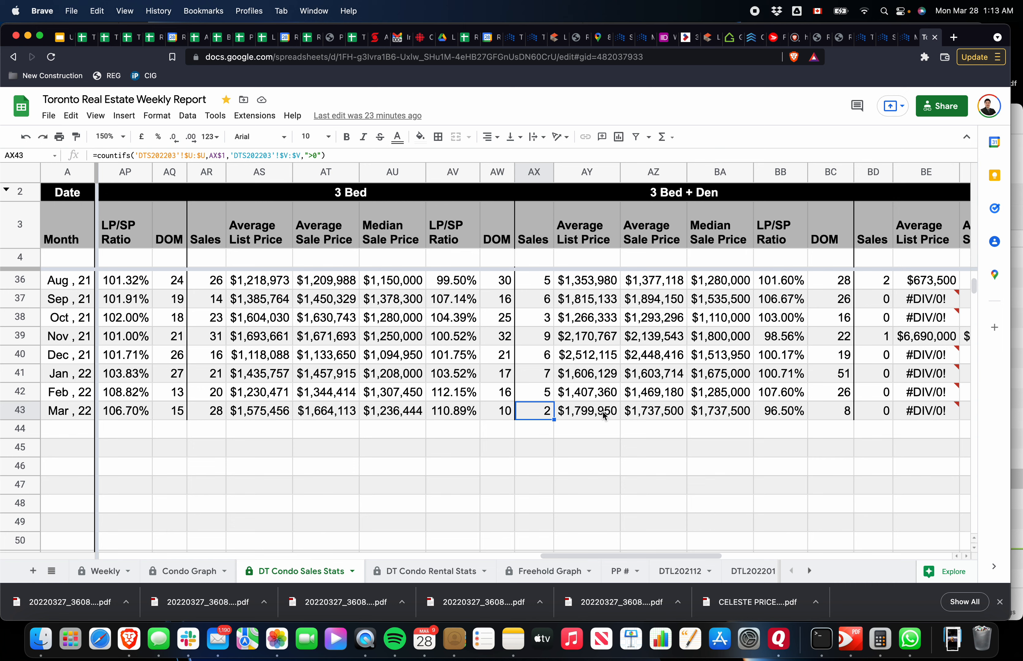
click(654, 410)
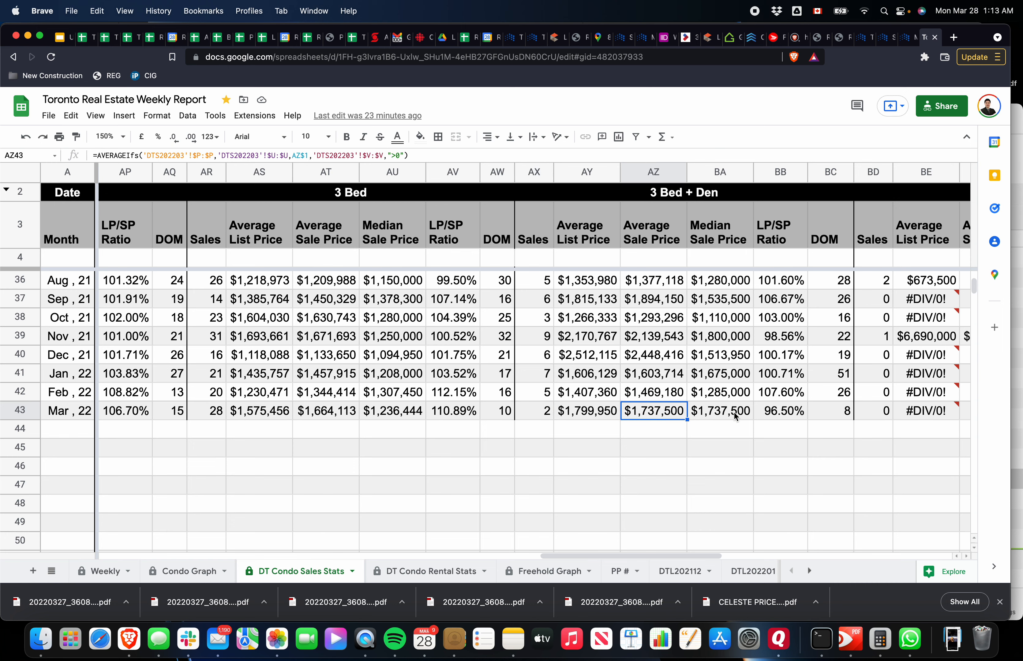
scroll(left, 3)
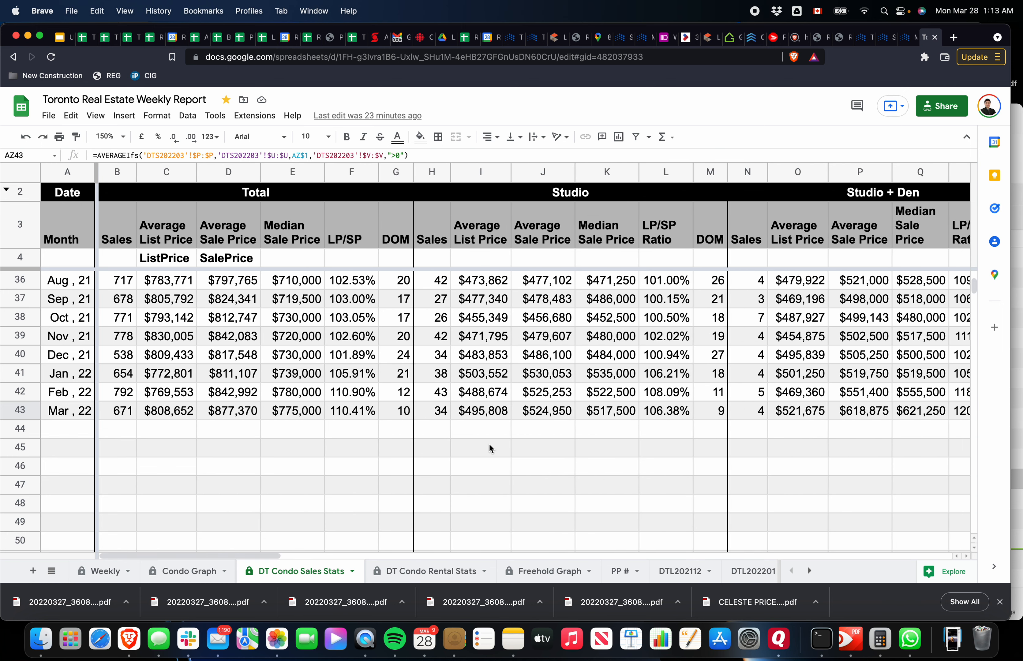
click(427, 572)
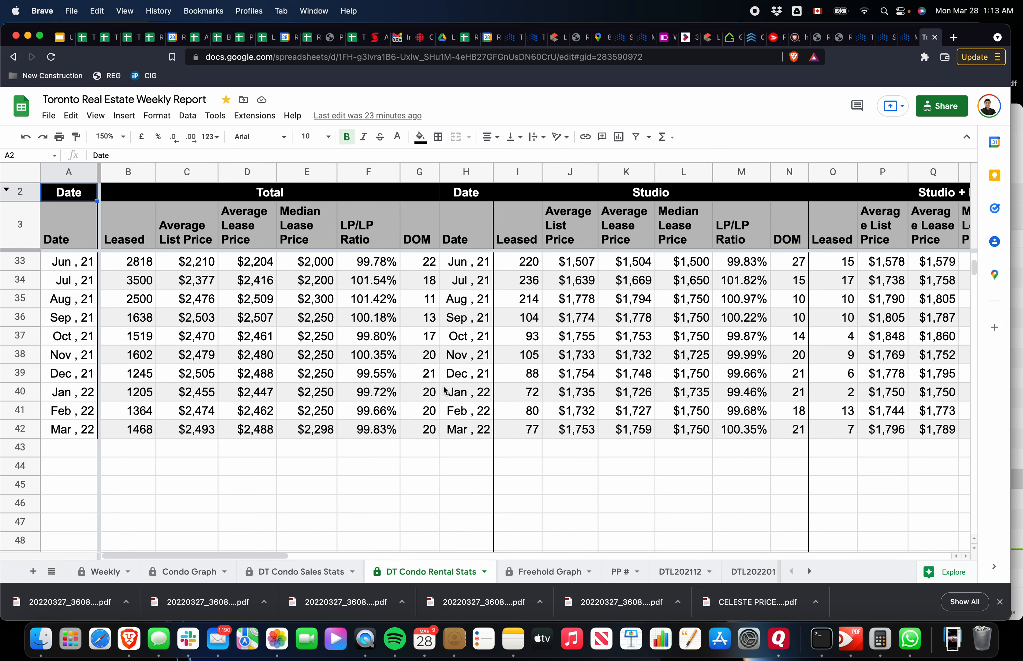
scroll(down, 3)
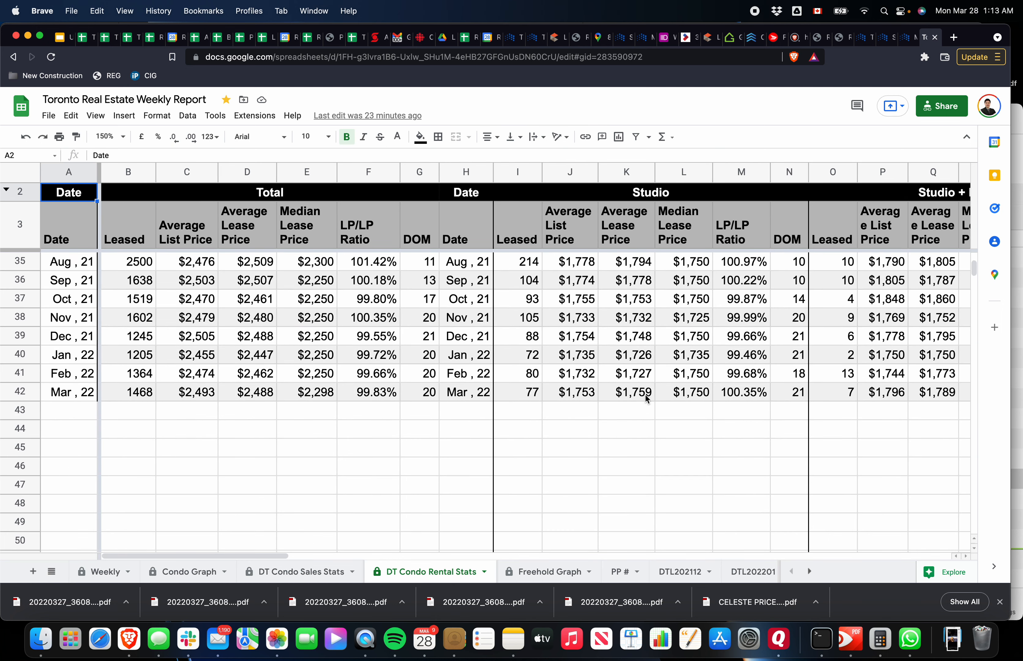
click(626, 392)
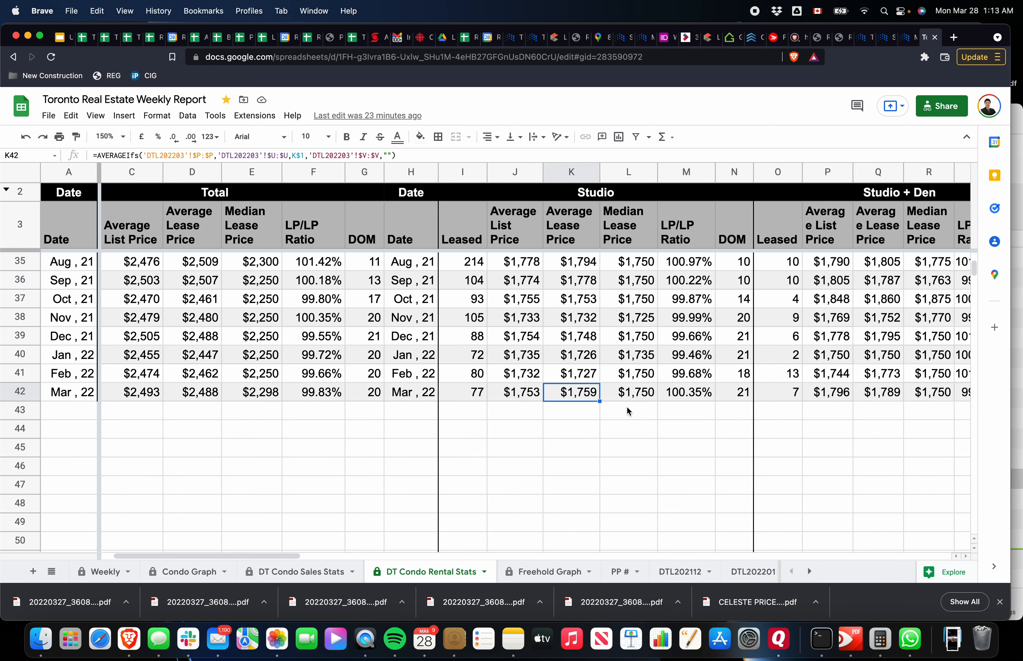
click(757, 392)
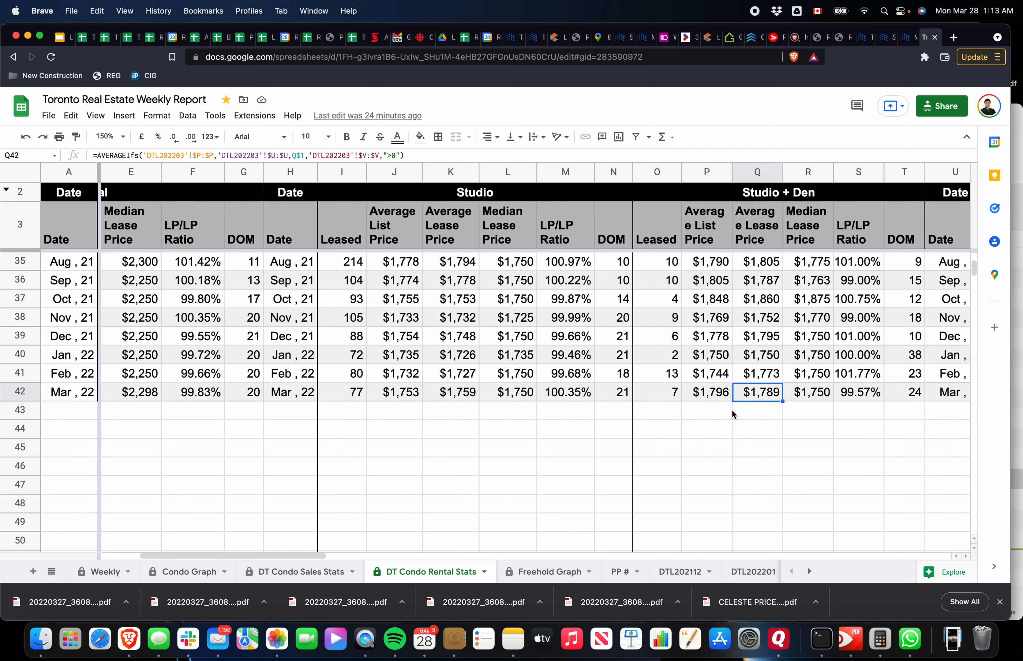
scroll(right, 3)
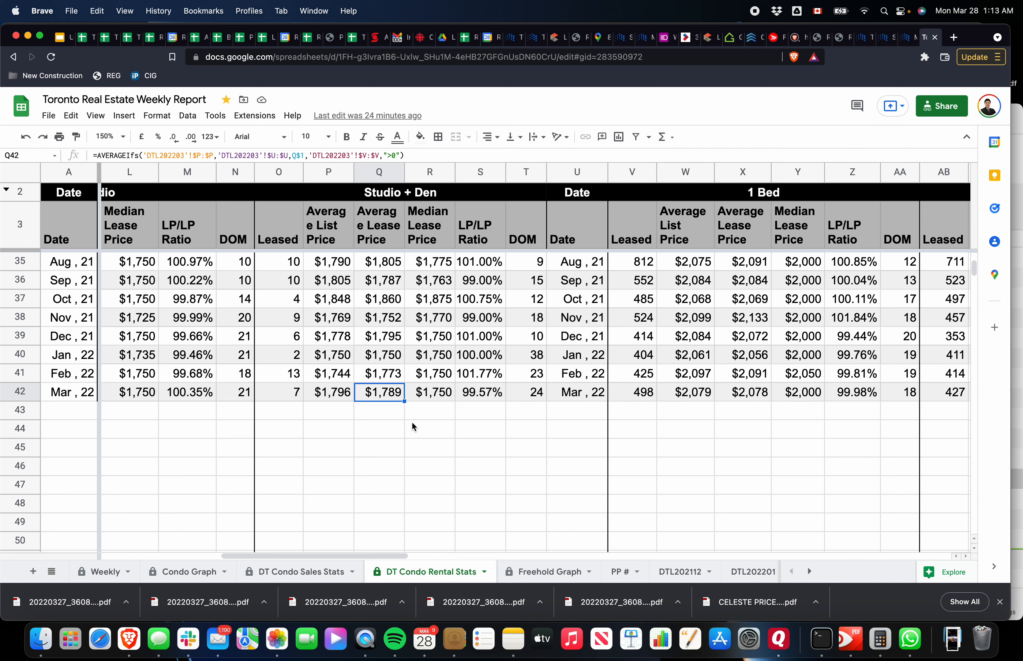
click(278, 393)
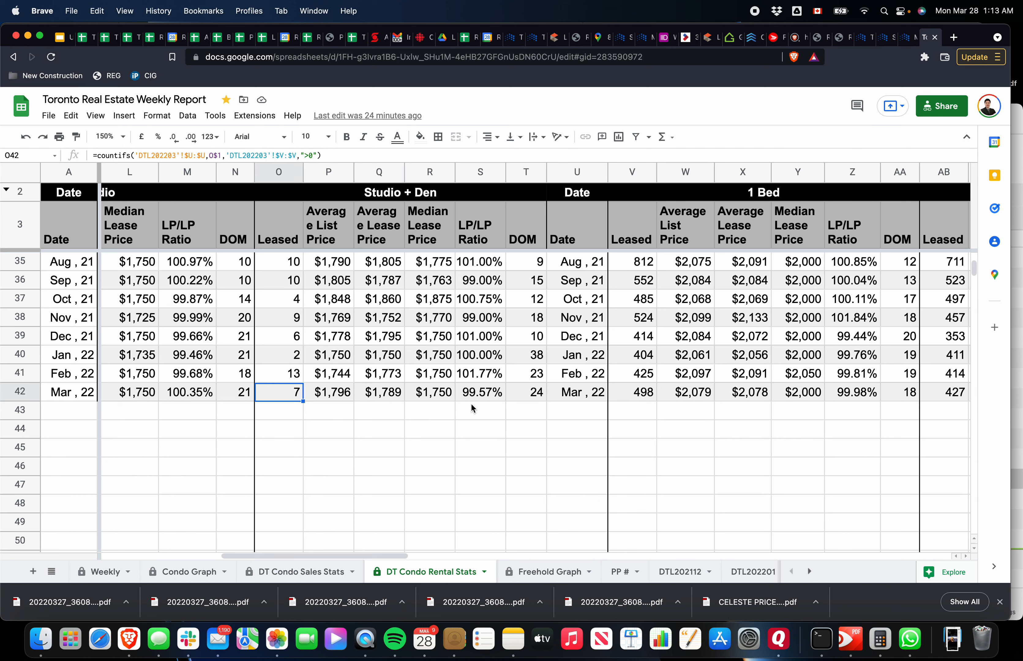
mouse_move(747, 396)
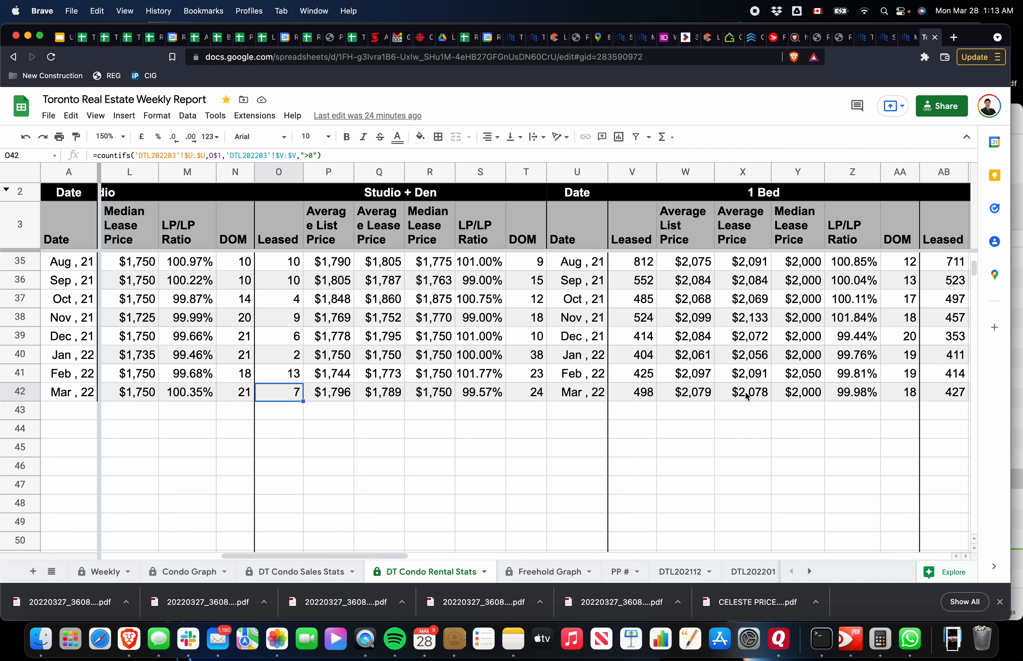
click(628, 392)
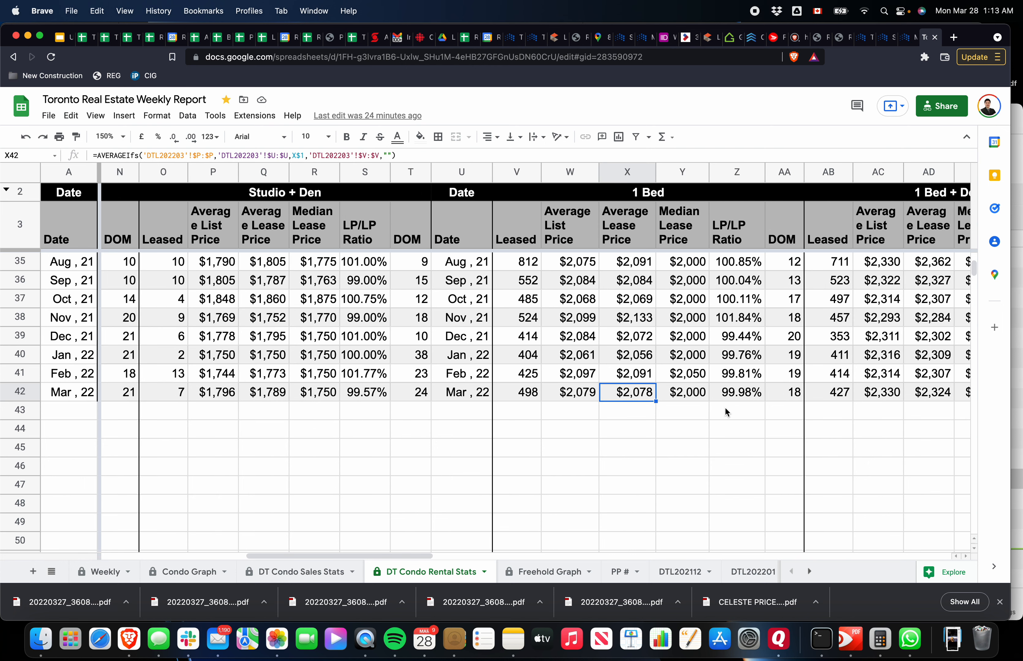
scroll(right, 3)
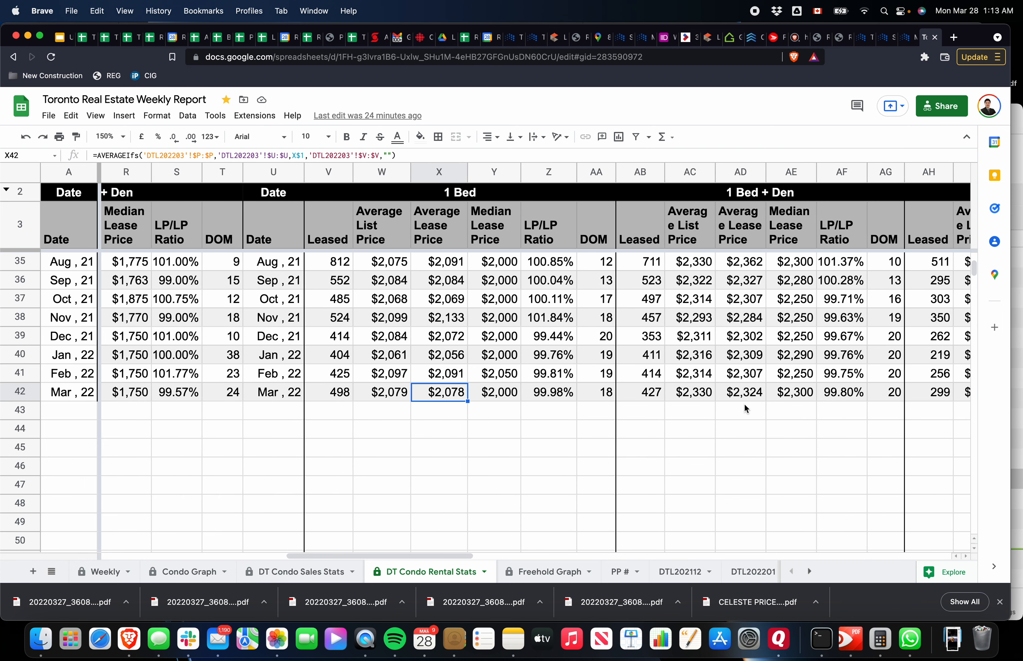
click(741, 393)
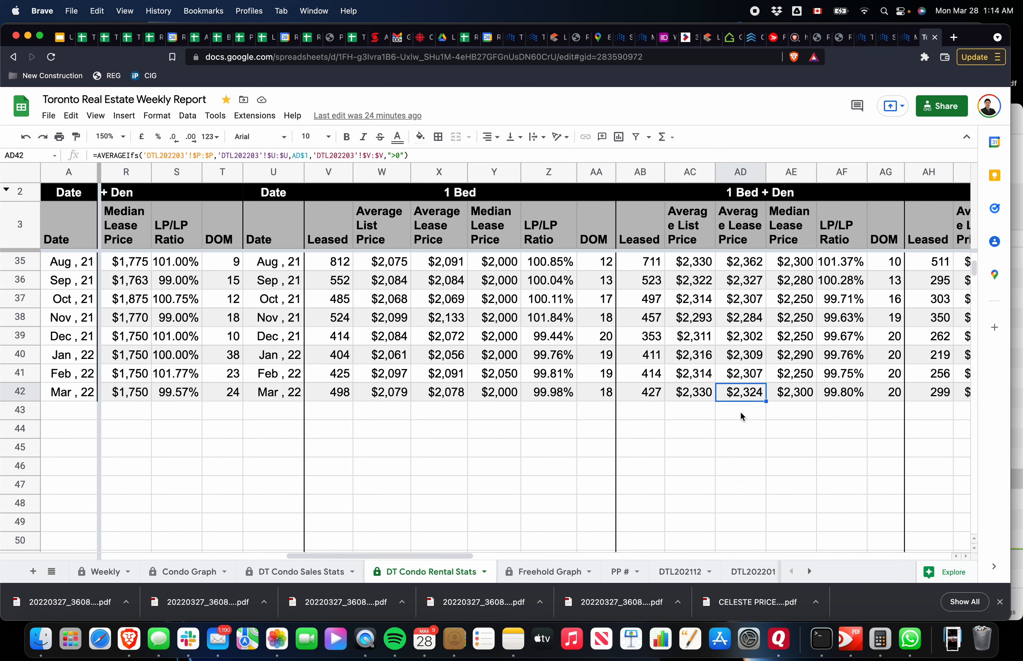
scroll(right, 3)
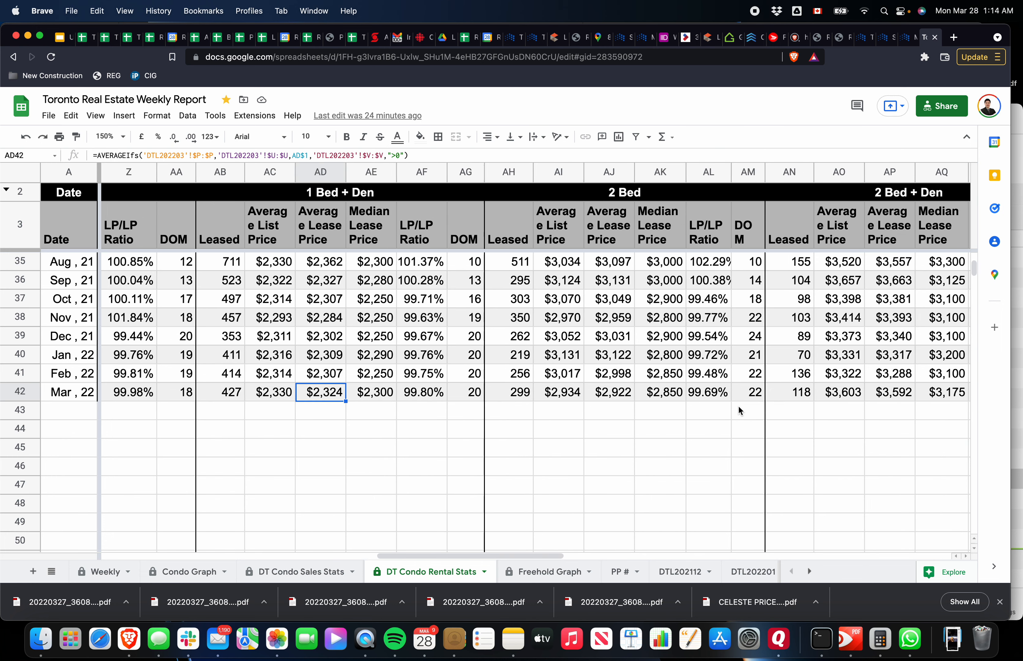
click(465, 411)
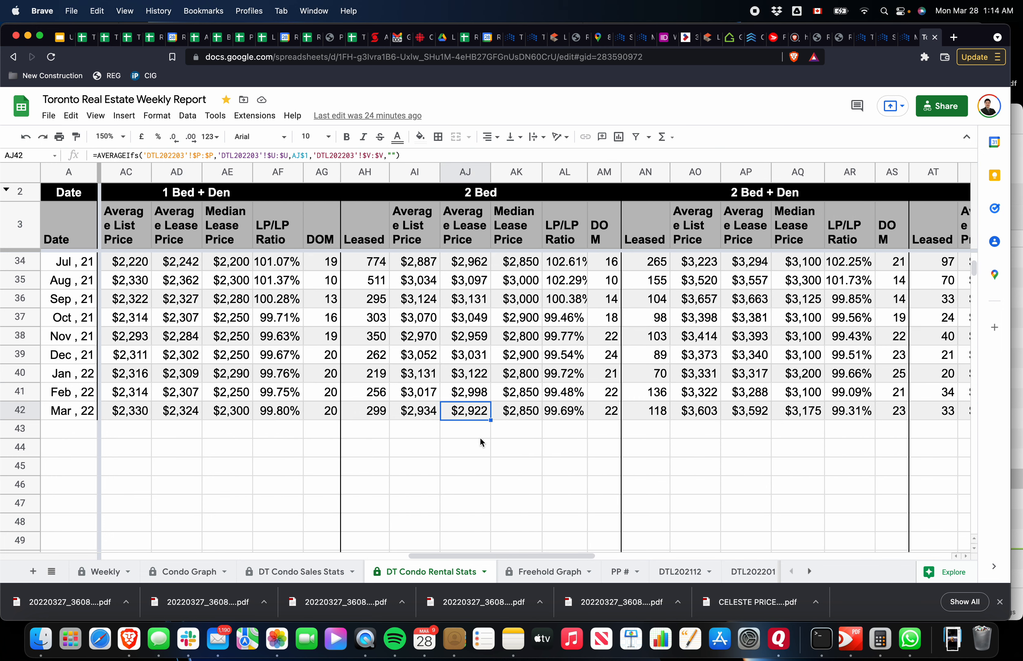
mouse_move(468, 427)
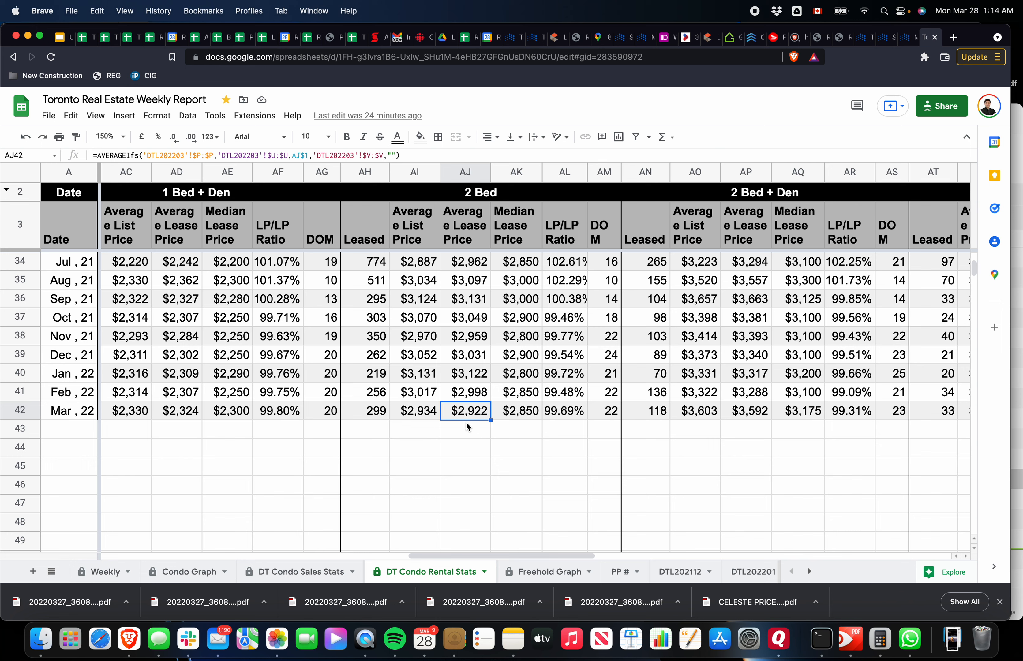
mouse_move(761, 428)
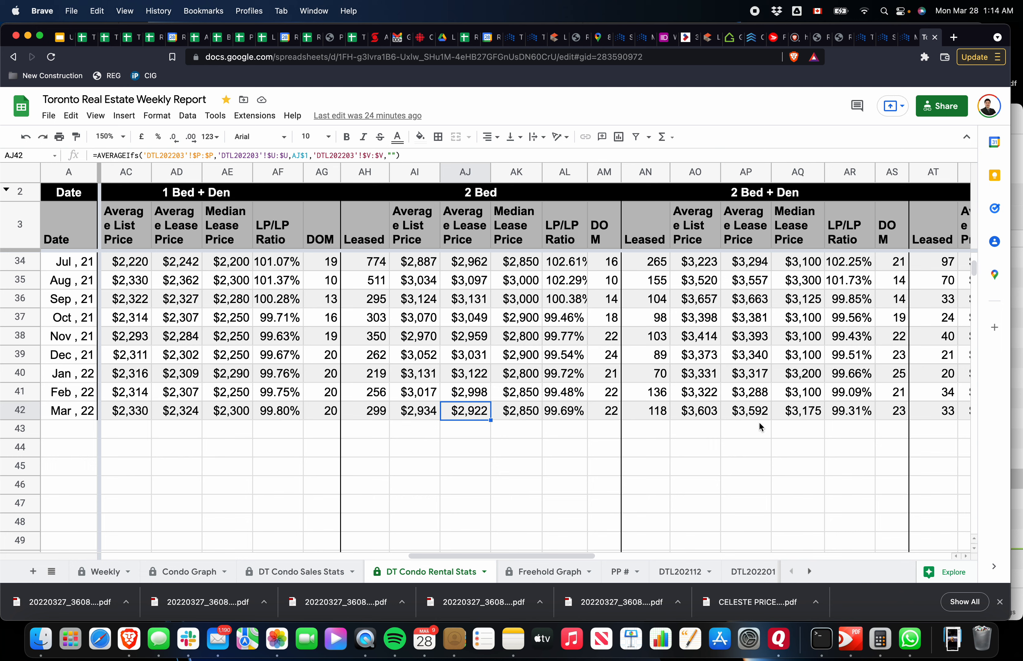
click(746, 411)
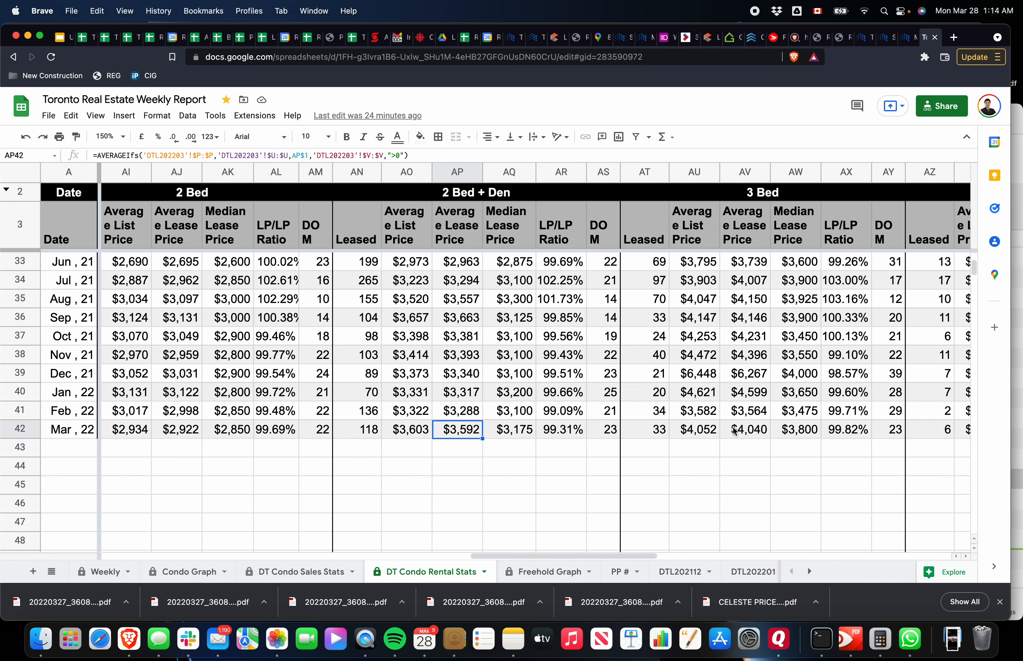
click(645, 429)
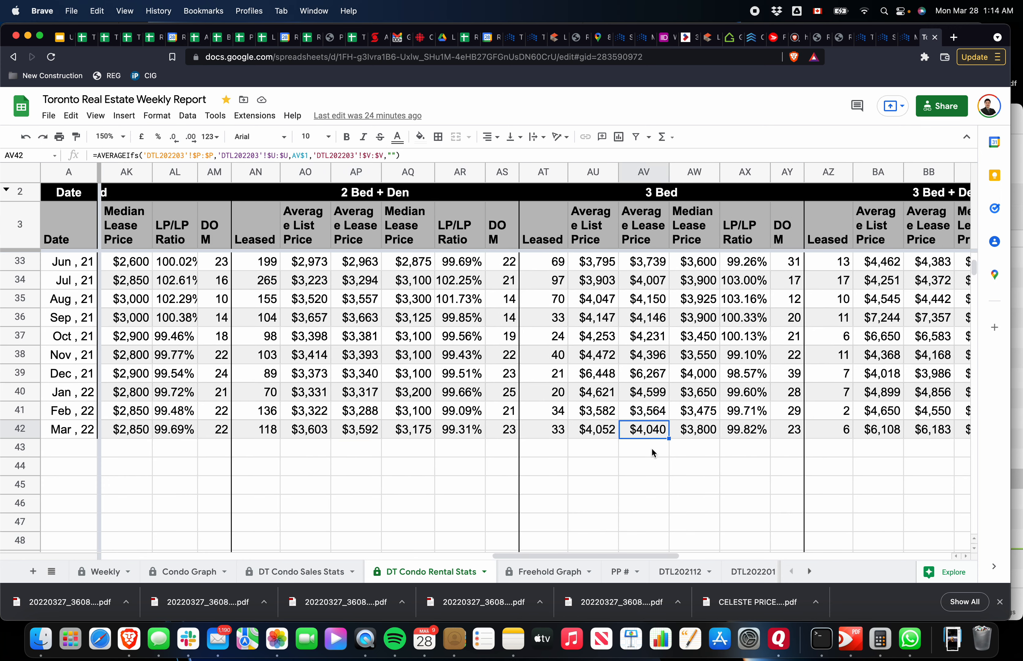
scroll(right, 3)
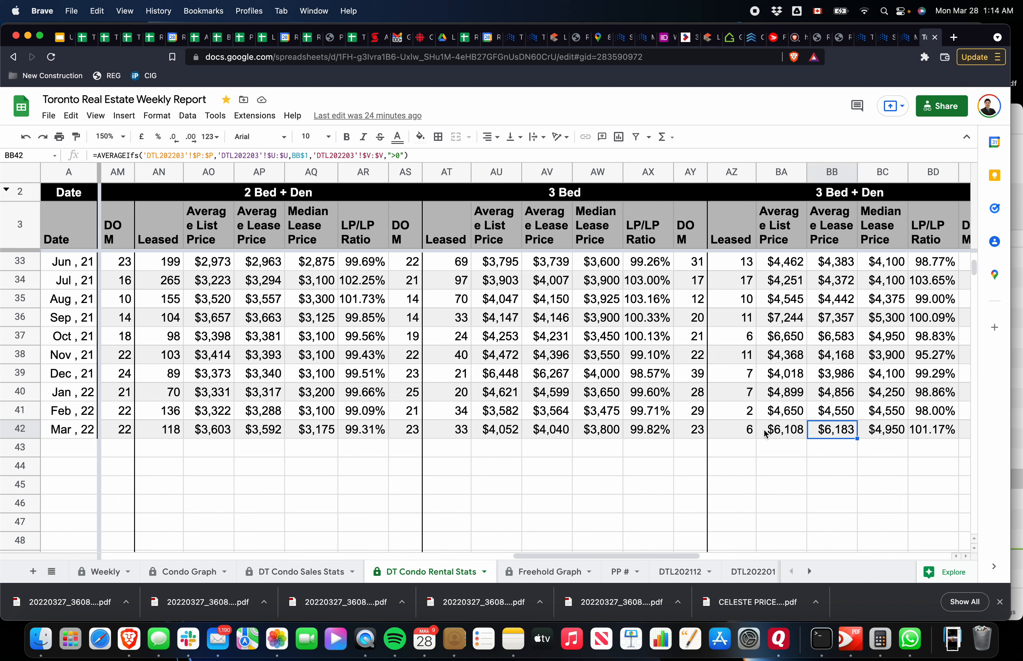
mouse_move(737, 438)
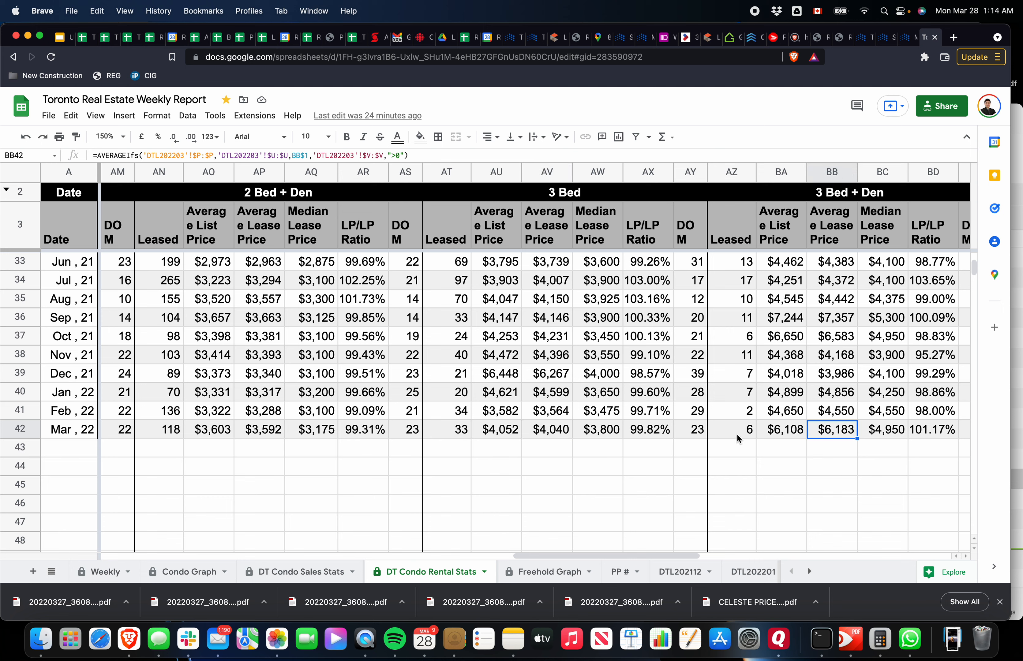
click(732, 430)
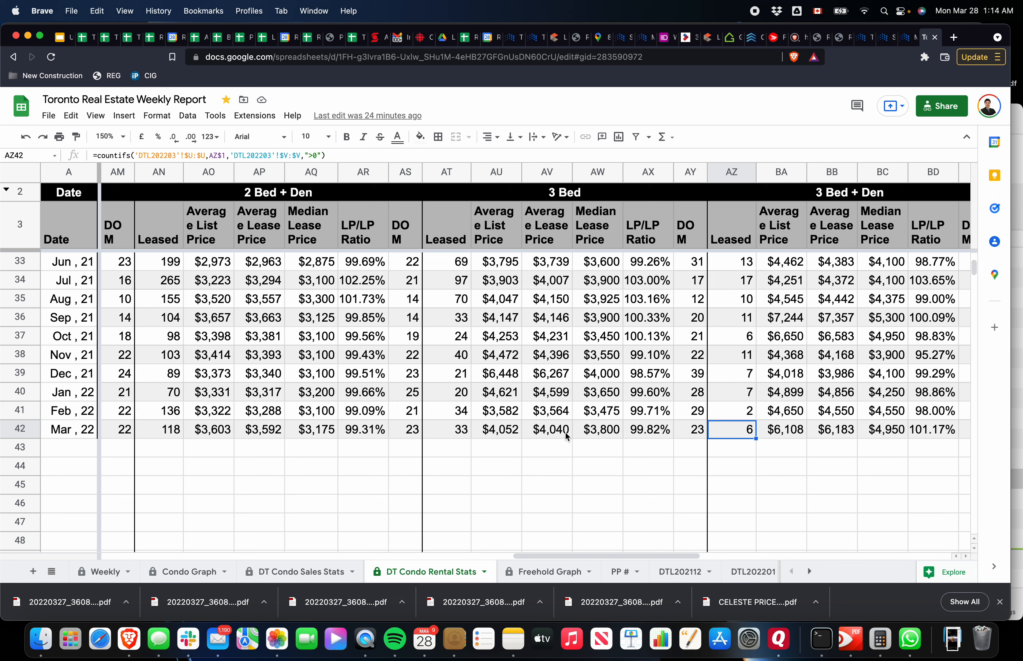
scroll(left, 3)
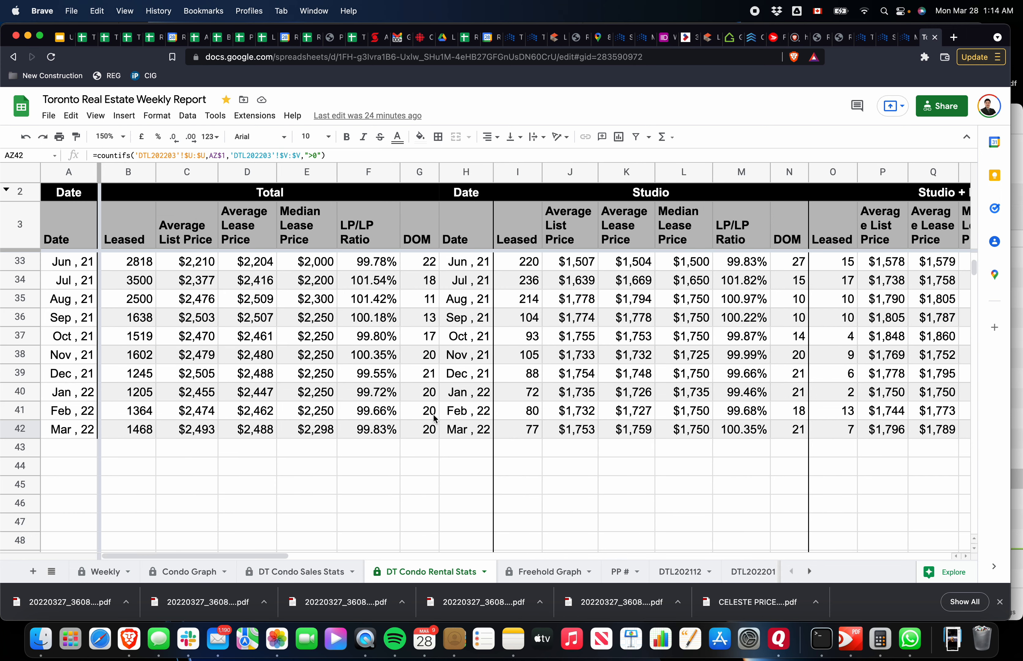
mouse_move(514, 386)
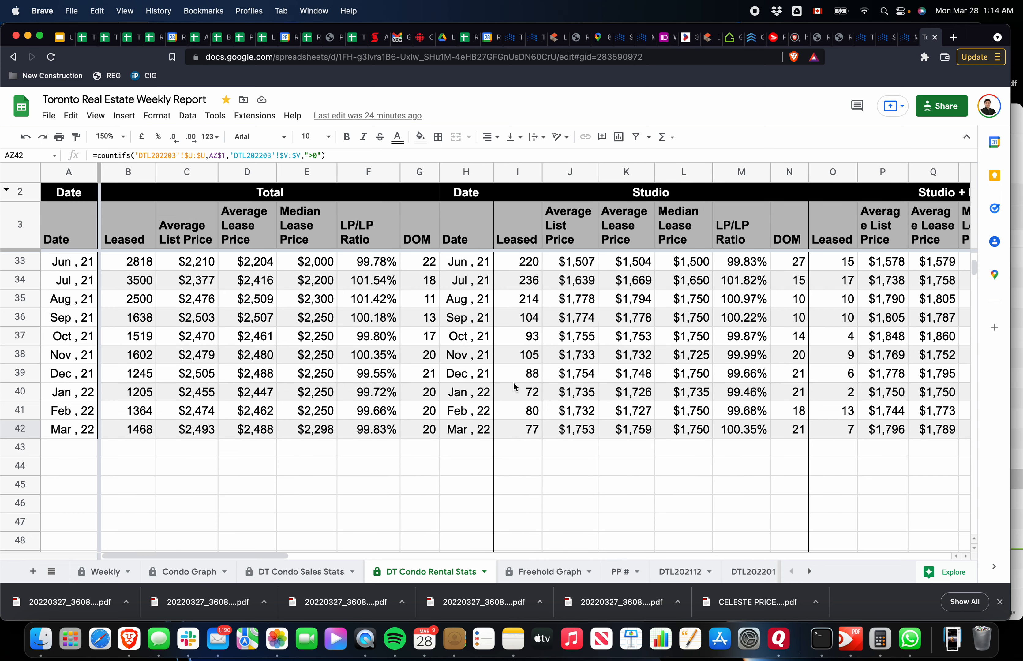
Show the saved tweet about Canada's 5yr yield surging to 2.40% in Photos
click(277, 638)
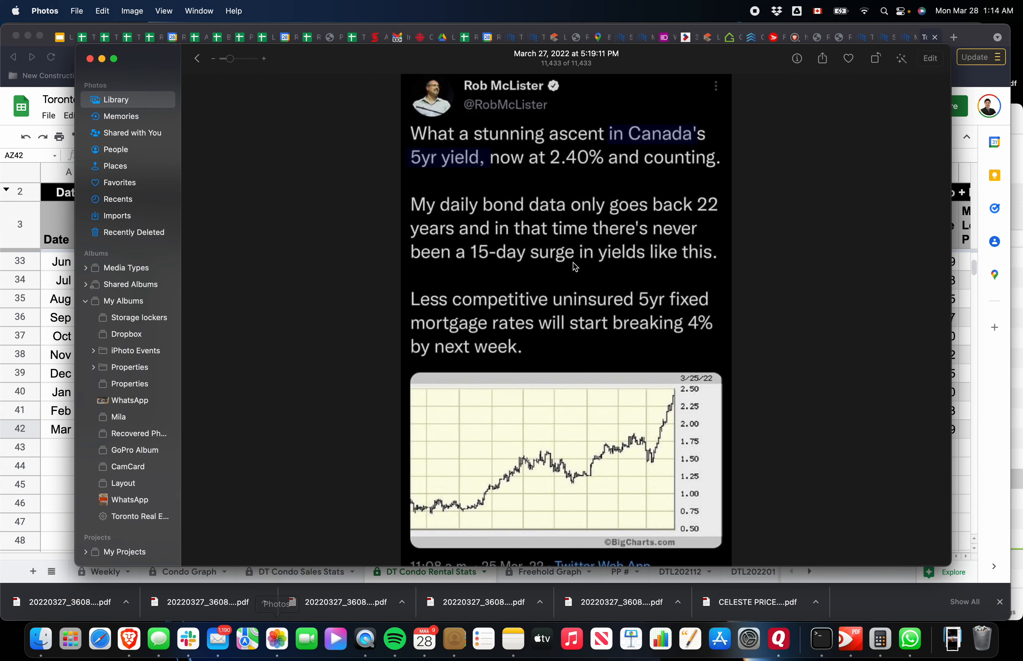
mouse_move(663, 225)
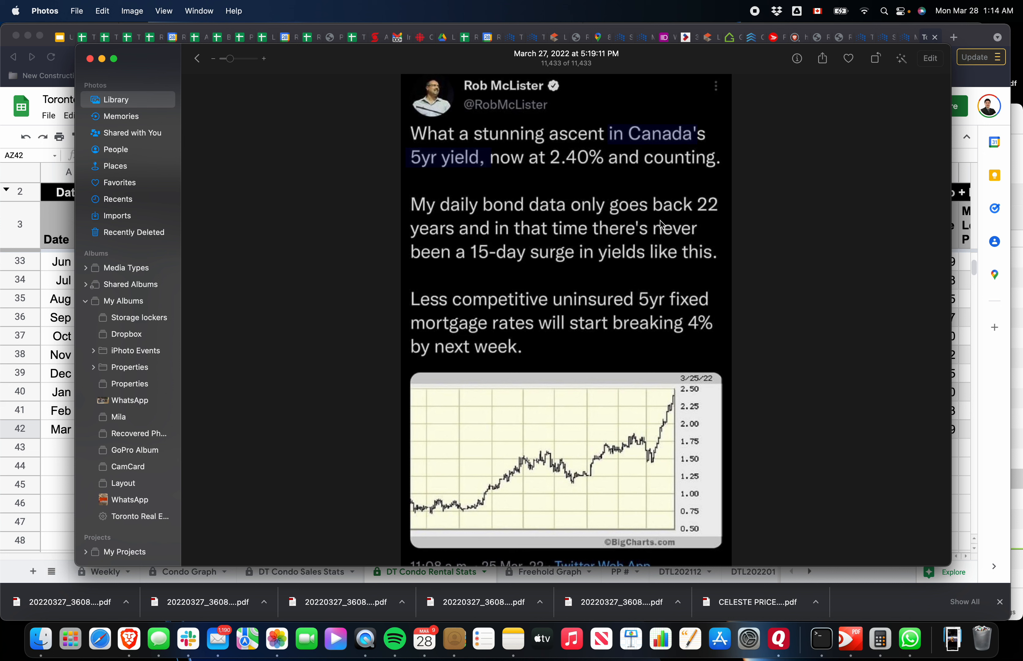
mouse_move(650, 447)
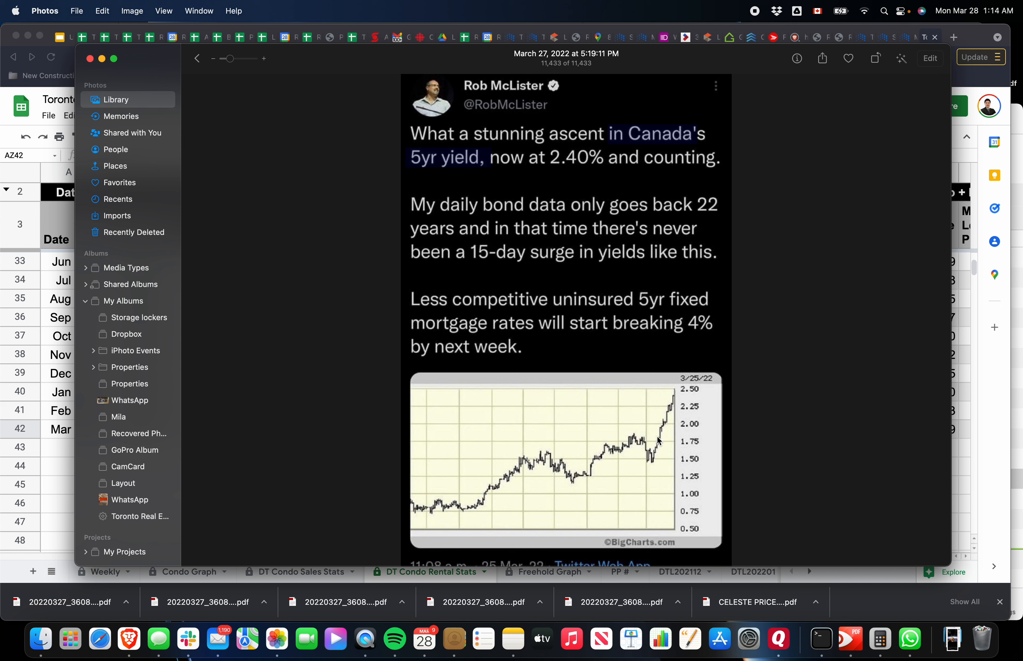
mouse_move(697, 379)
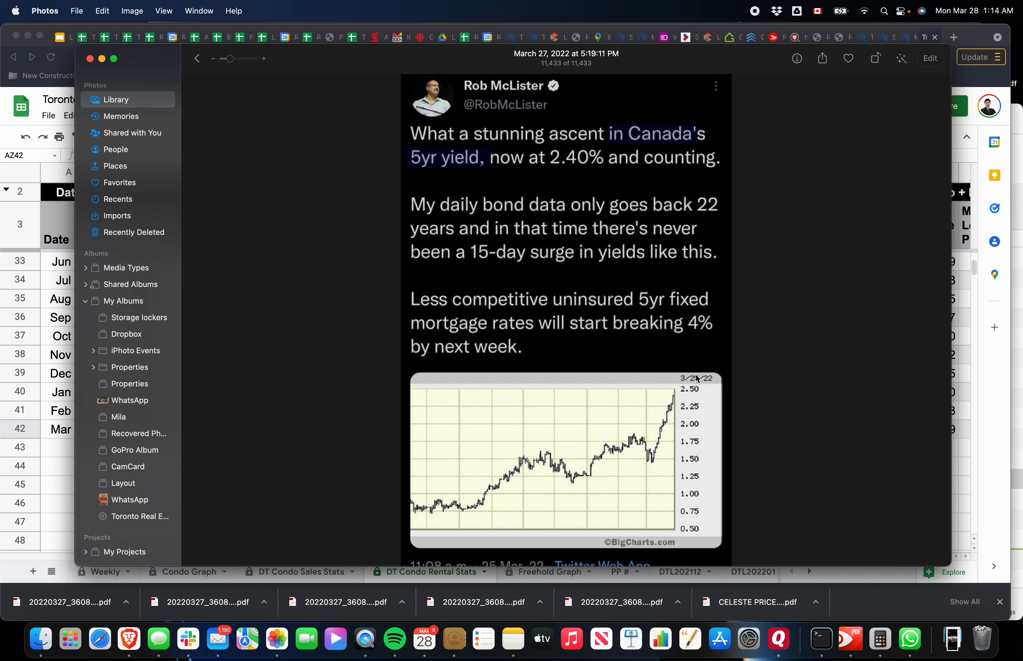
mouse_move(657, 463)
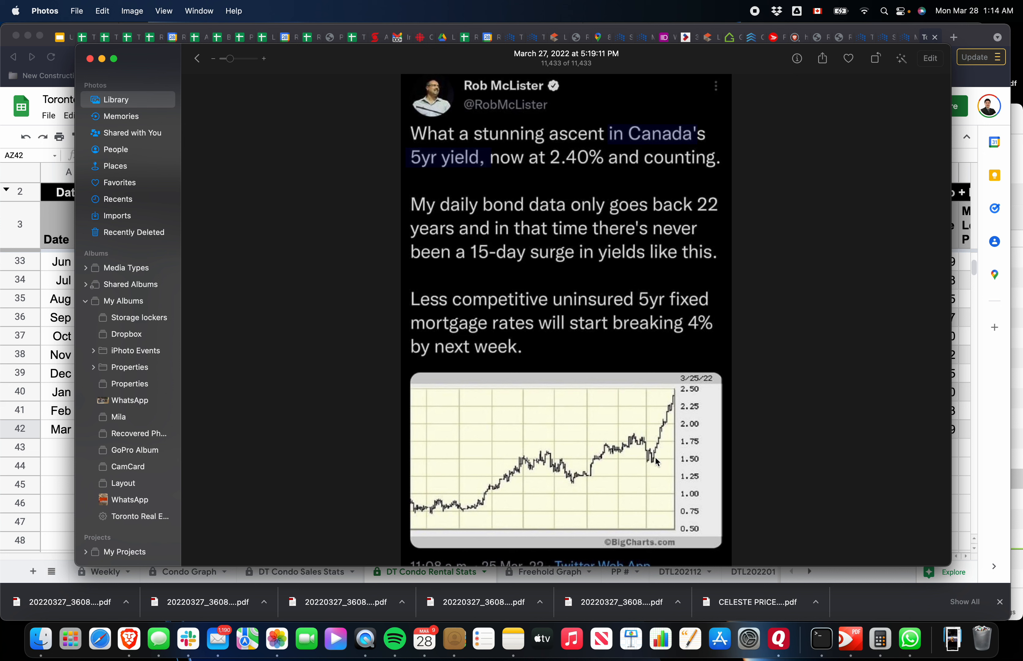
mouse_move(642, 186)
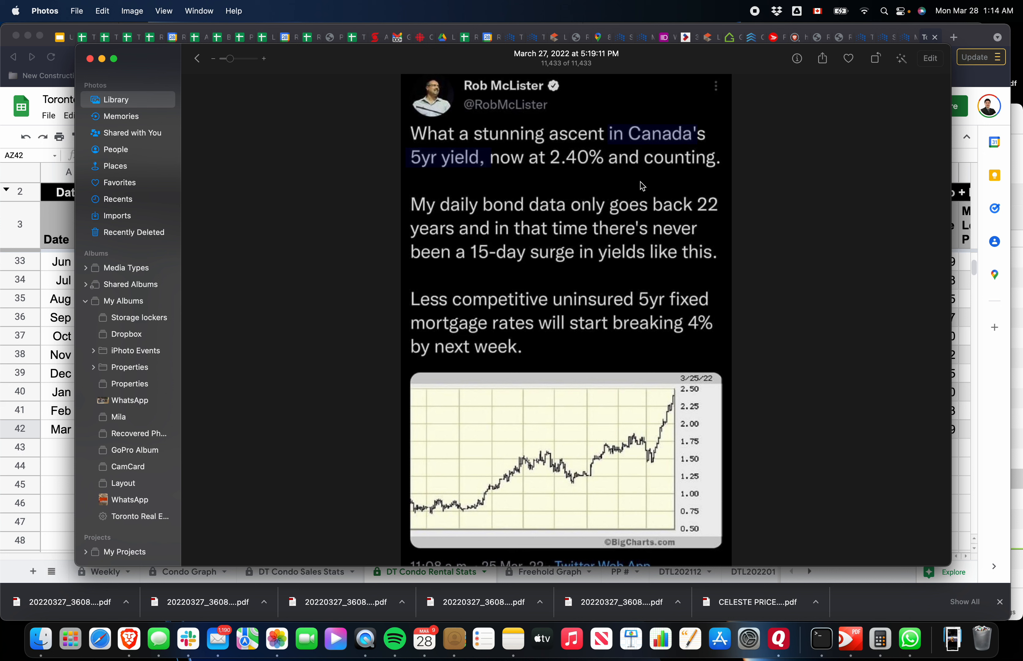
mouse_move(666, 485)
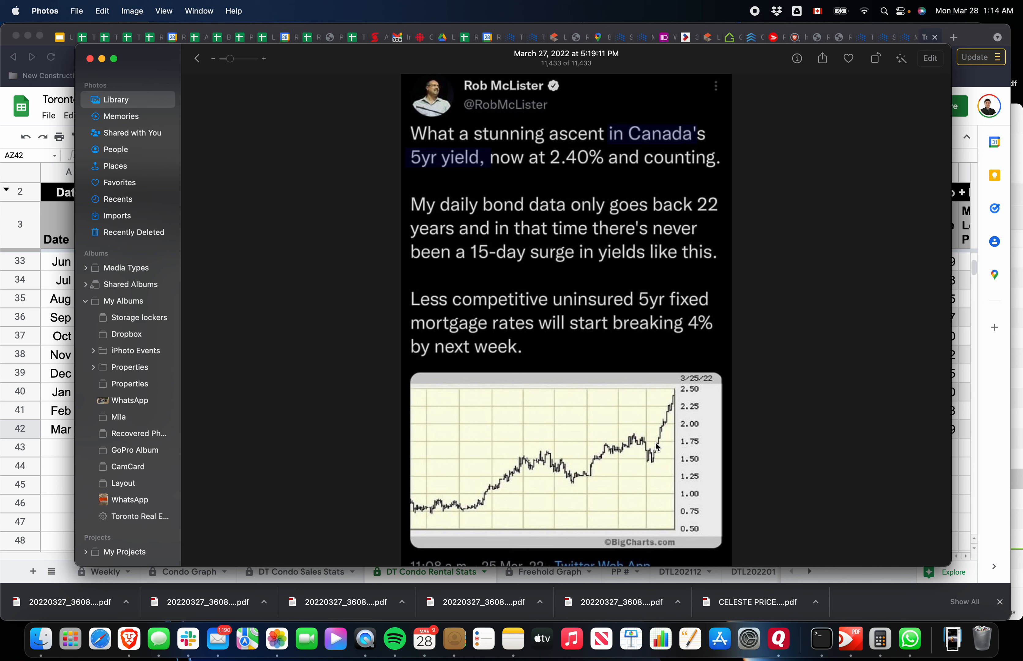
mouse_move(797, 342)
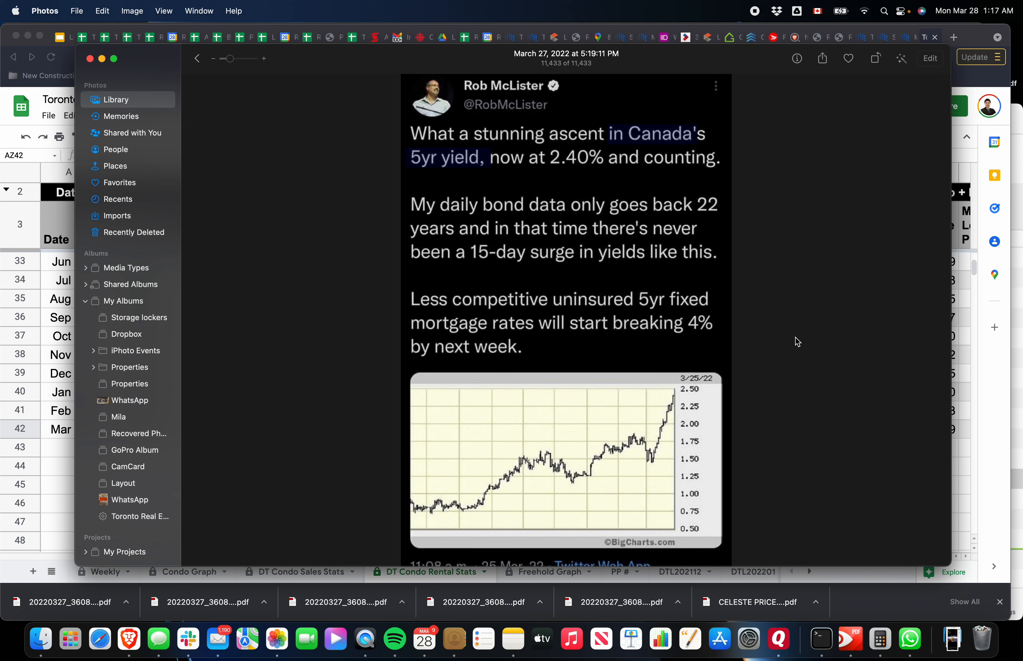
mouse_move(742, 73)
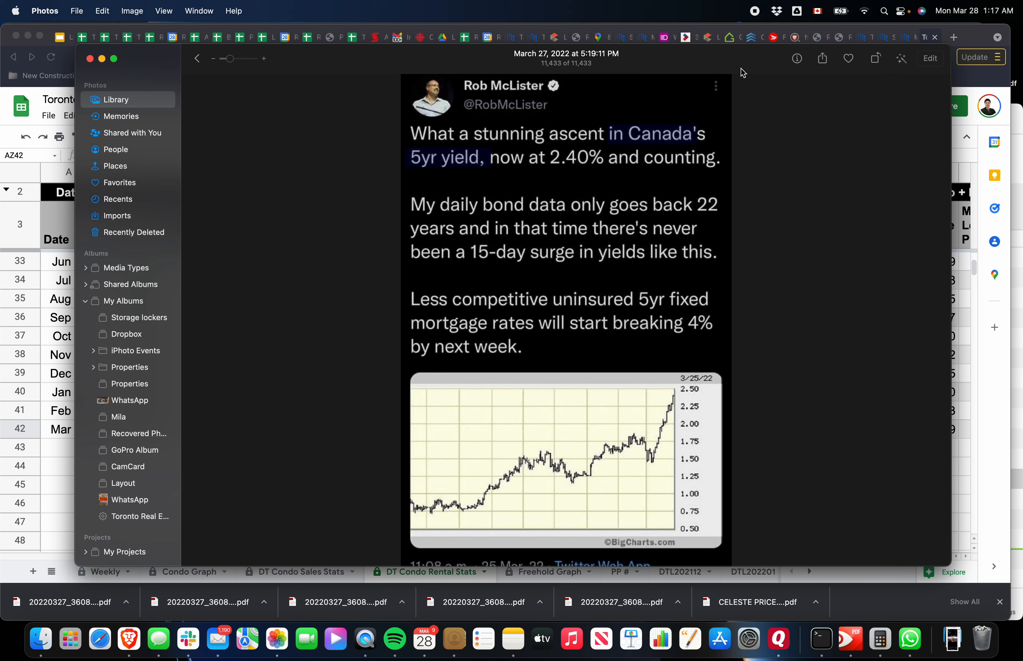